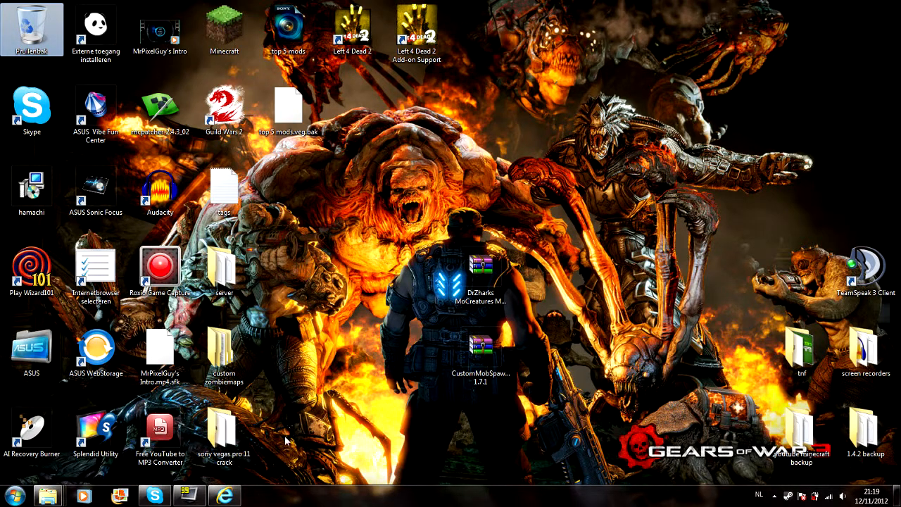
mouse_move(259, 487)
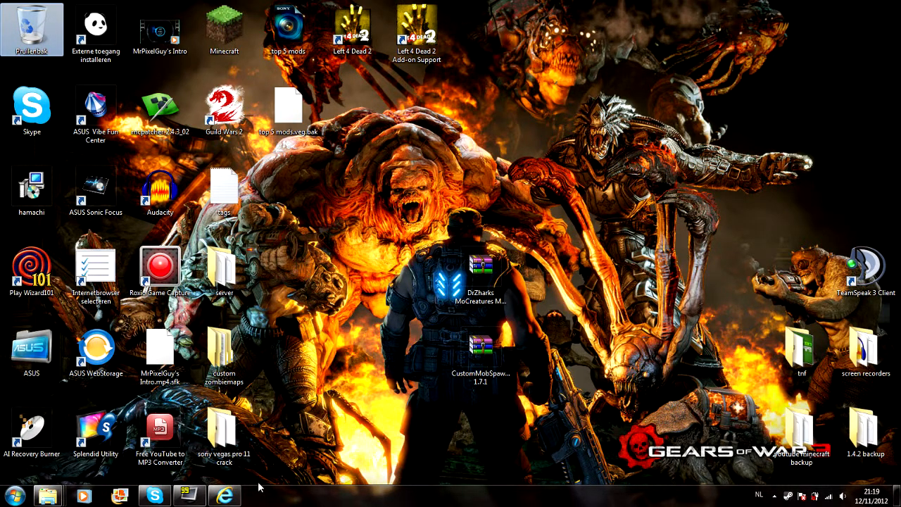
mouse_move(341, 400)
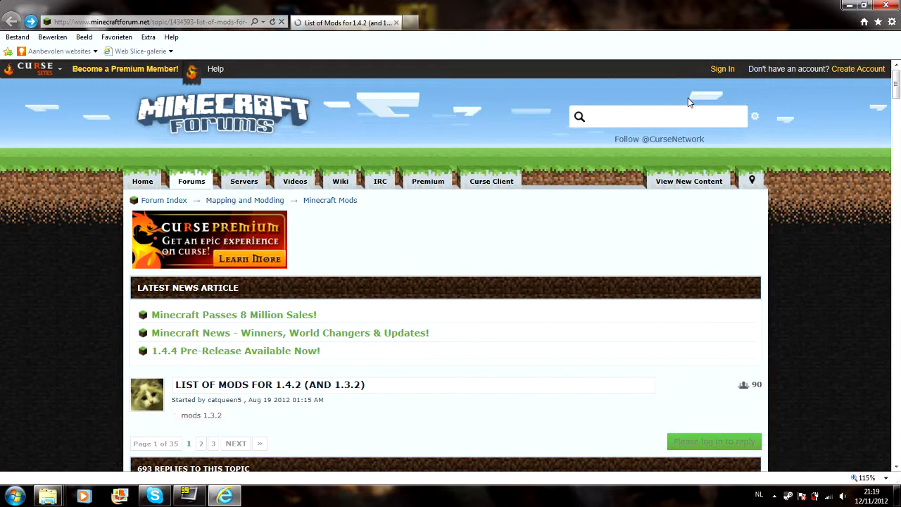
Expand the 1.4.2 List spoiler and skim the mod list from Animal Bikes to Tropicraft.
scroll("down", 3)
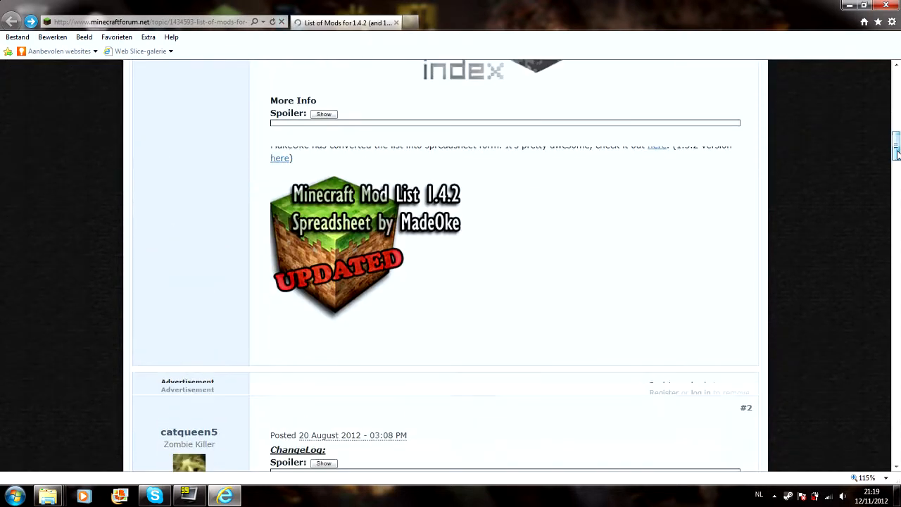
scroll("up", 3)
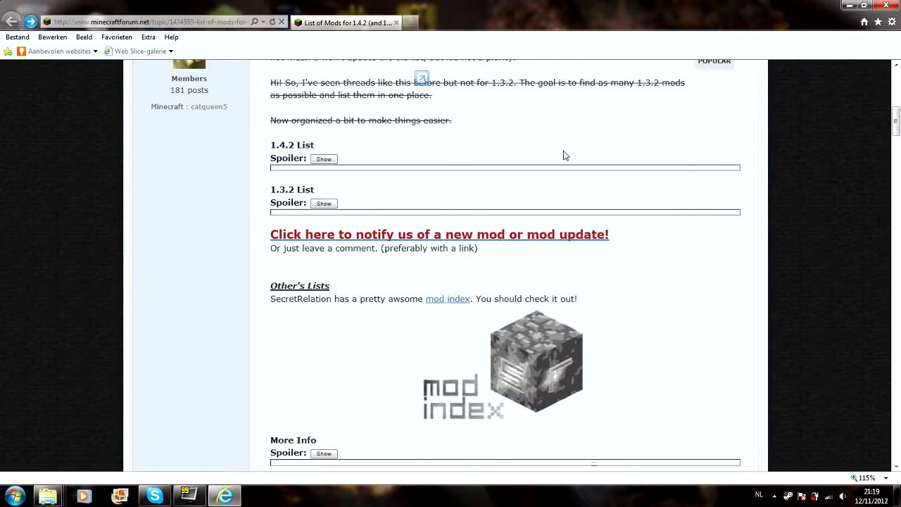
left_click(324, 158)
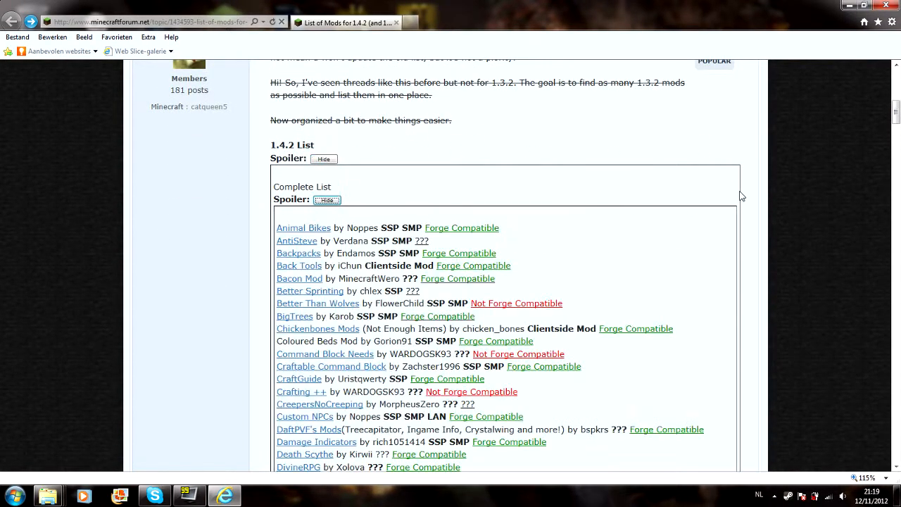
scroll("down", 3)
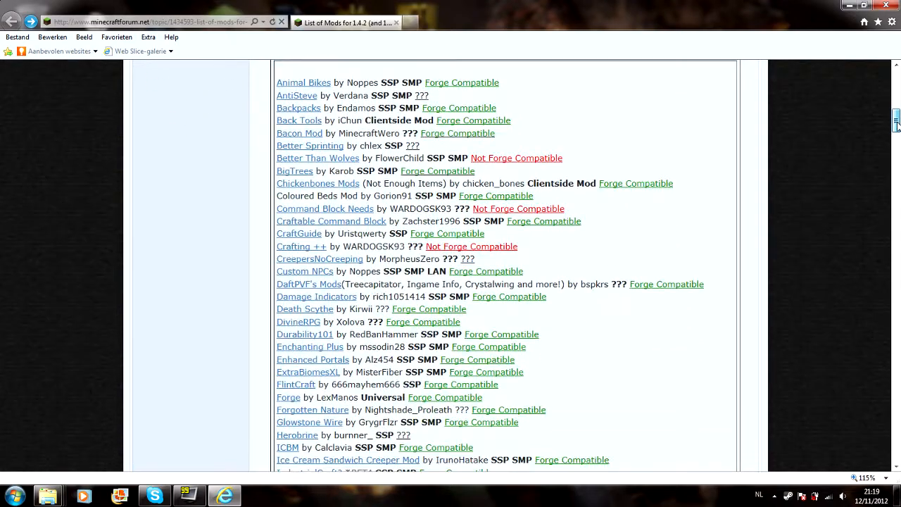
scroll("down", 3)
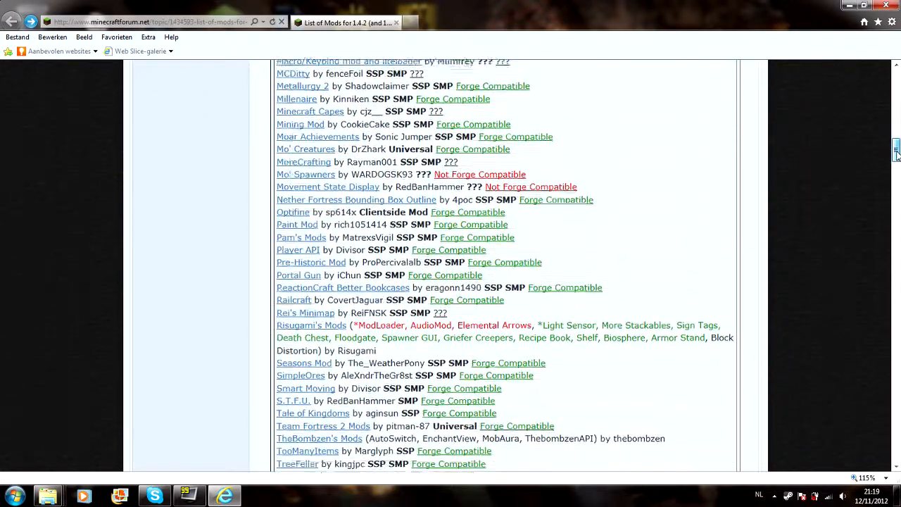
scroll("up", 3)
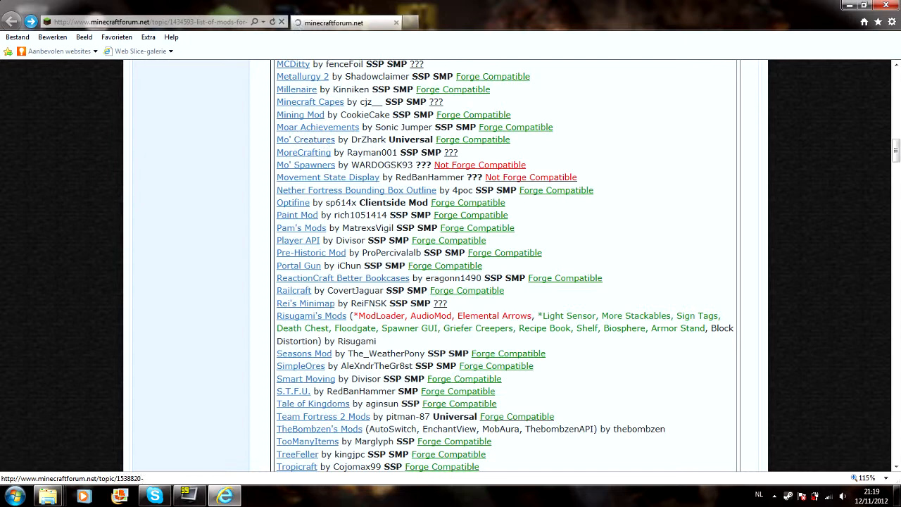
Go to the Mo' Creatures v4.1.2 thread and reach its Download the Mod section.
left_click(304, 140)
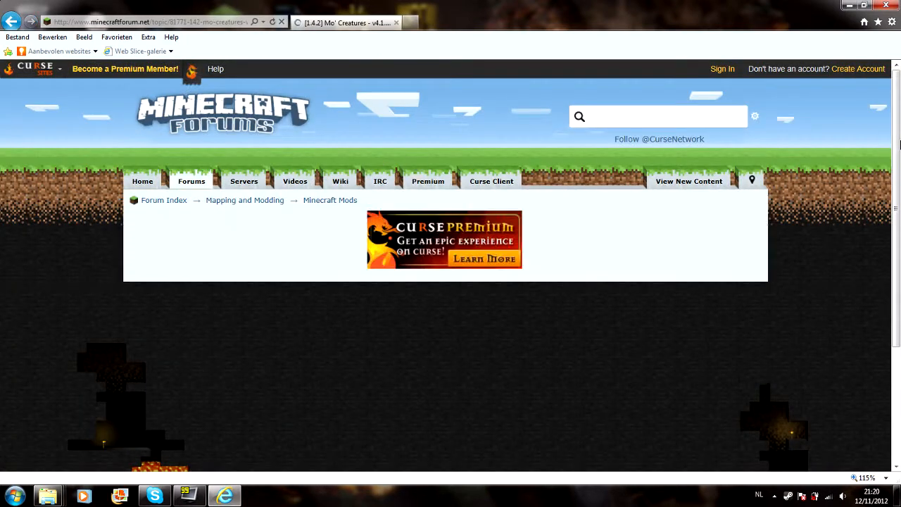
scroll("down", 3)
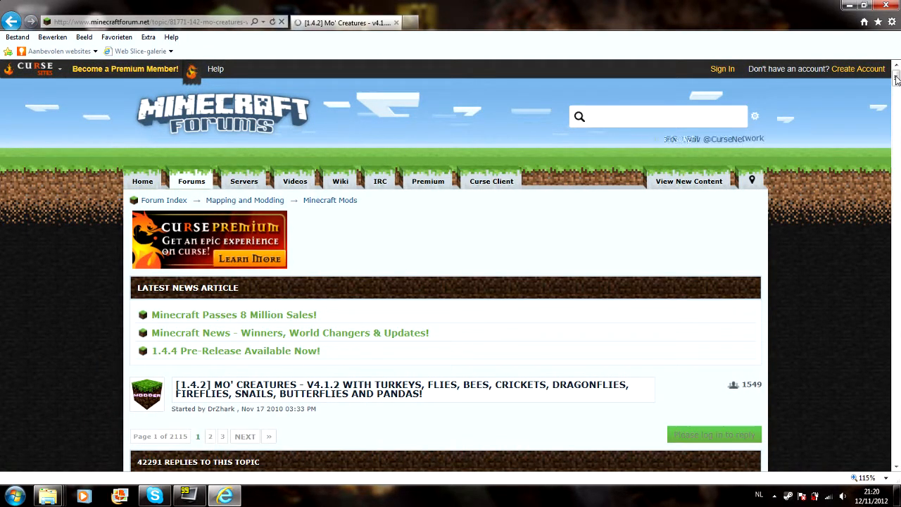
scroll("down", 3)
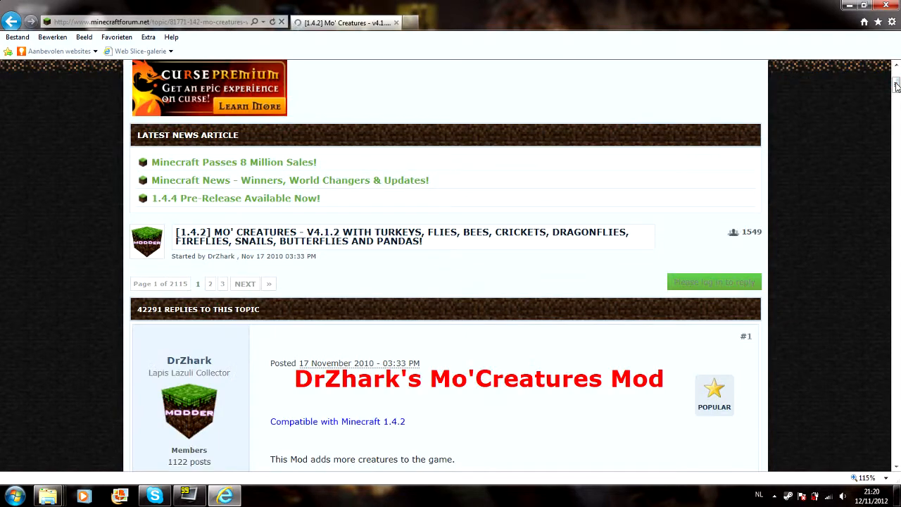
scroll("down", 3)
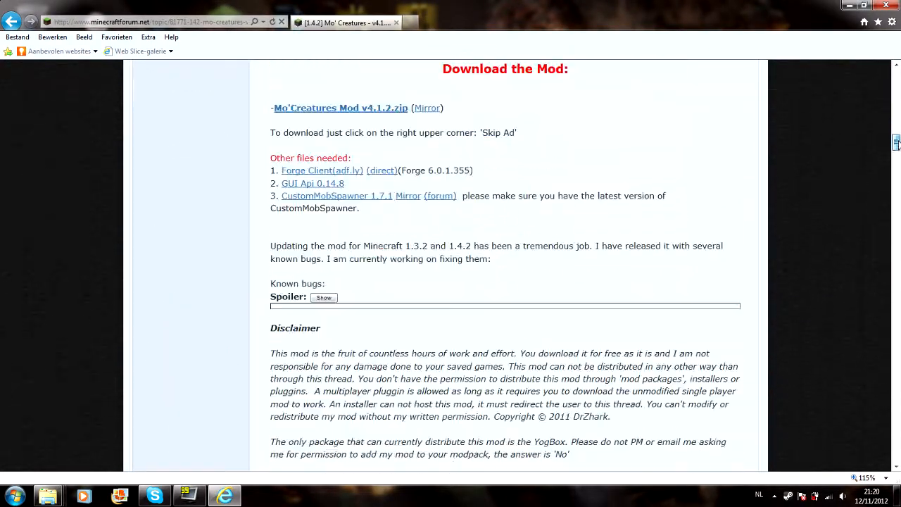
scroll("up", 3)
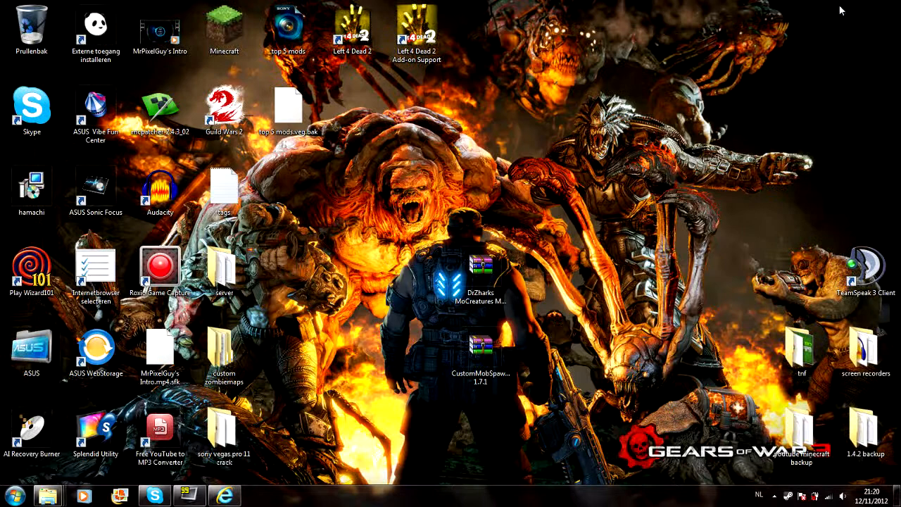
mouse_move(686, 76)
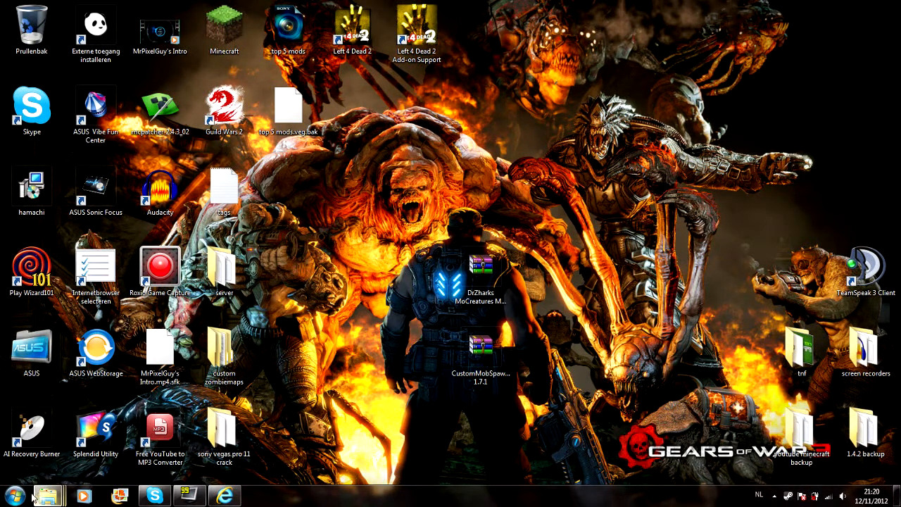
mouse_move(50, 496)
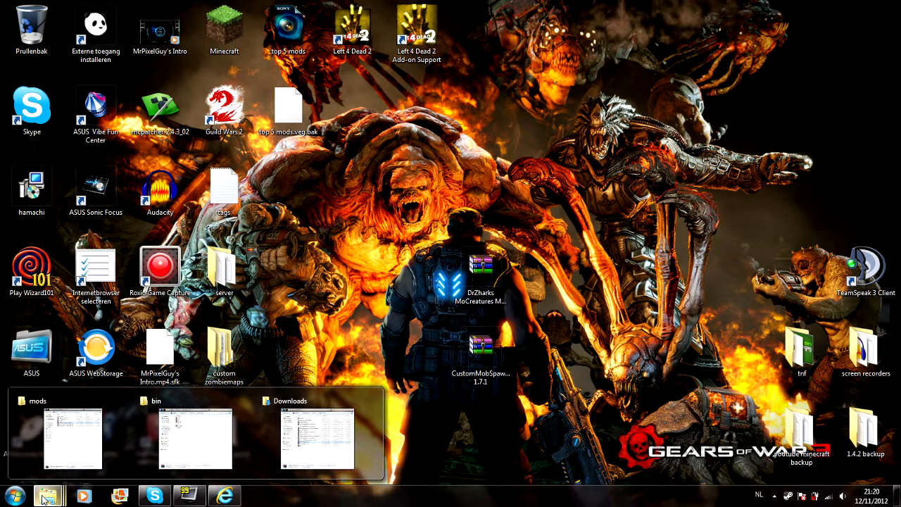
Bring the Downloads folder and the .minecraft bin folder up side by side from the taskbar.
left_click(194, 436)
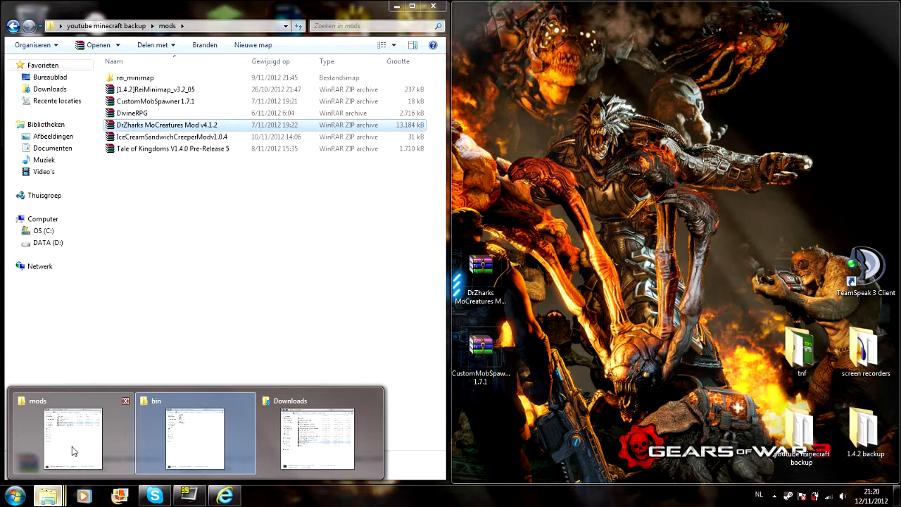
left_click(315, 437)
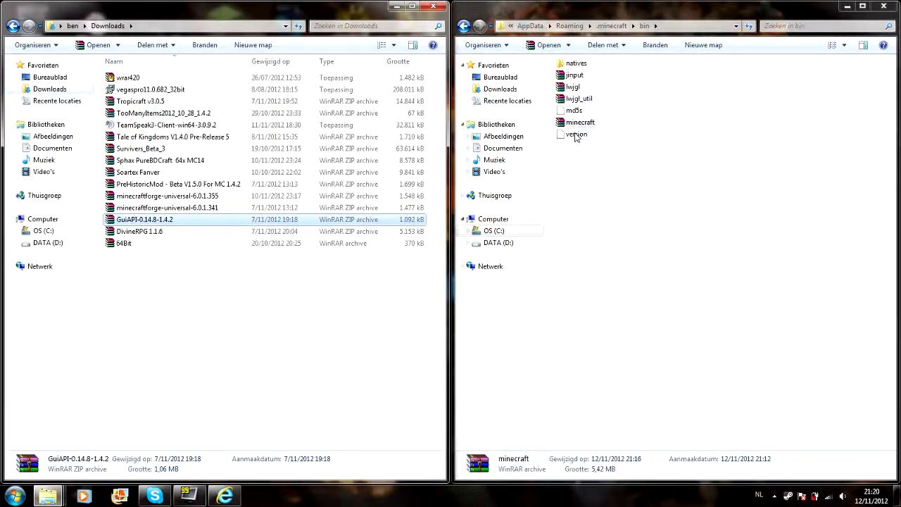
Load minecraft.jar from the bin folder in WinRAR and dismiss the license reminder.
double_click(580, 121)
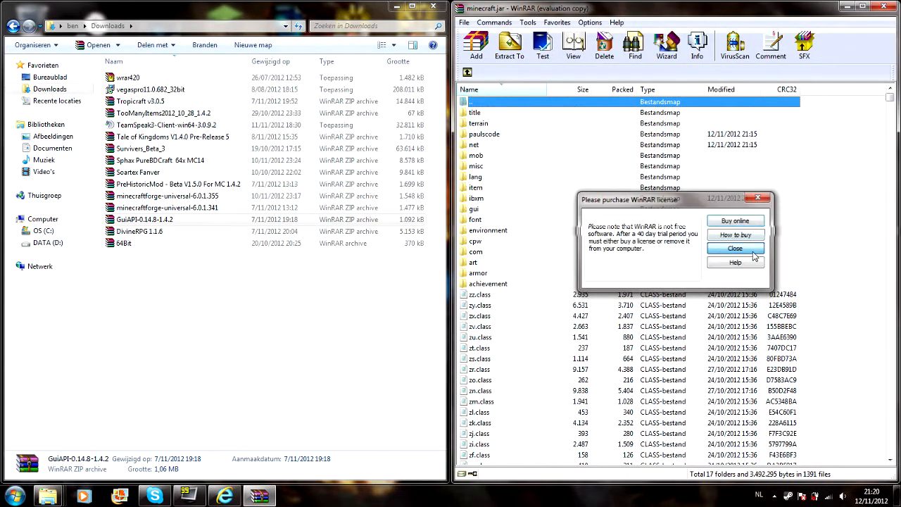
left_click(735, 248)
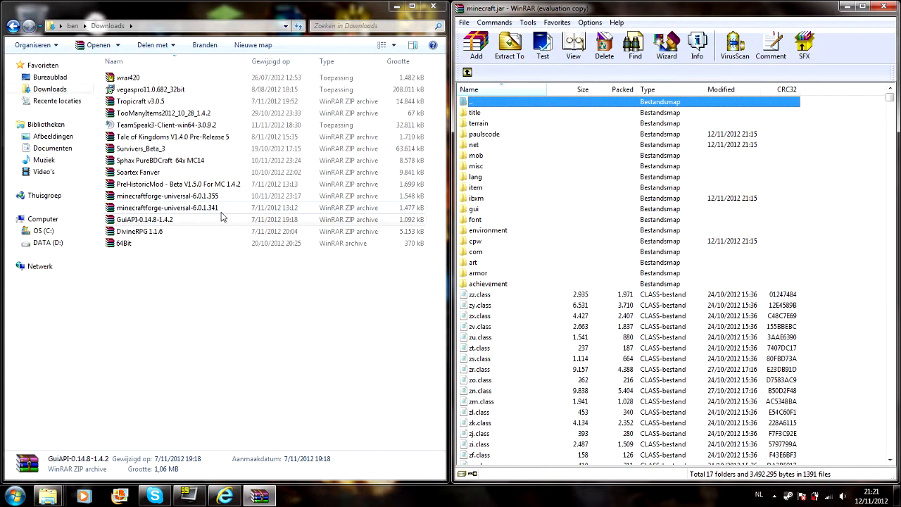
mouse_move(204, 211)
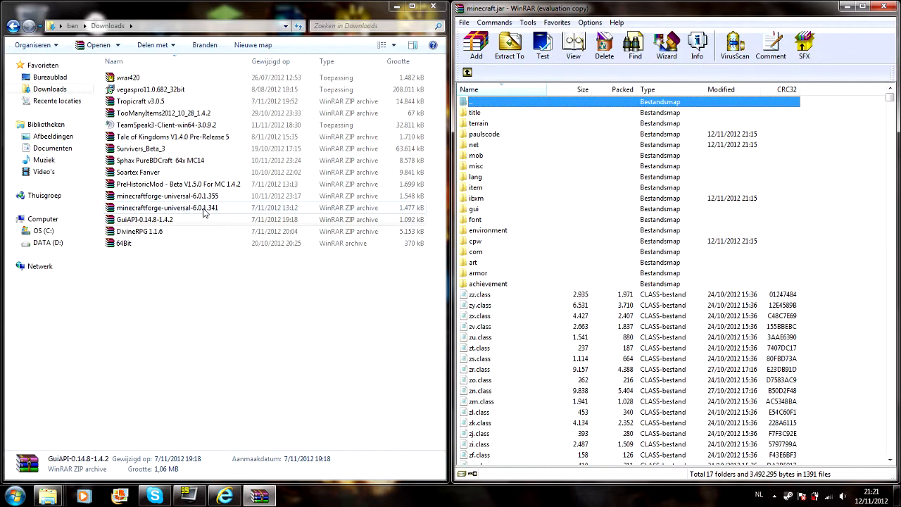
Merge all files from the minecraftforge-universal zip into minecraft.jar.
double_click(168, 207)
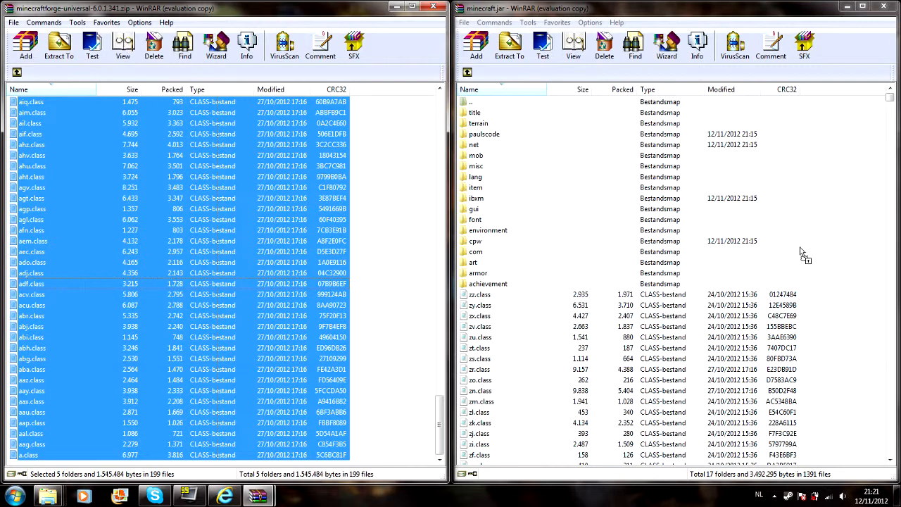
left_click(60, 45)
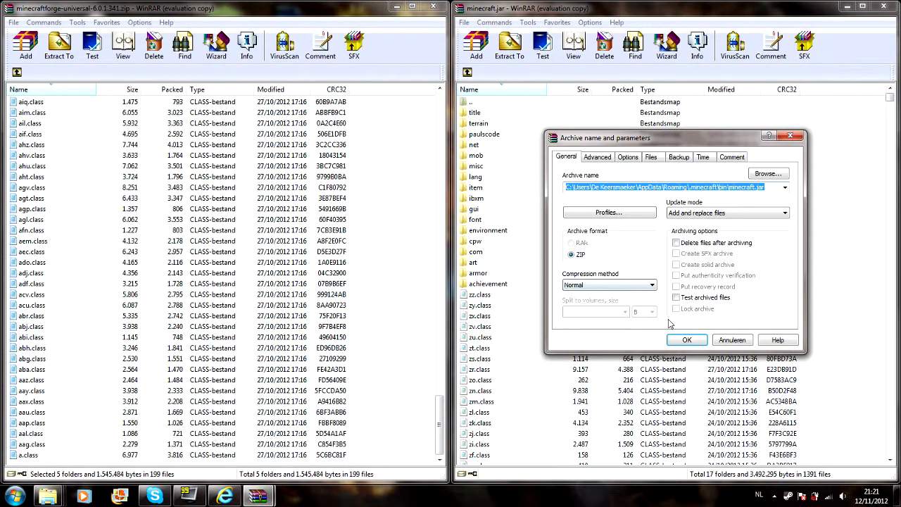
left_click(687, 340)
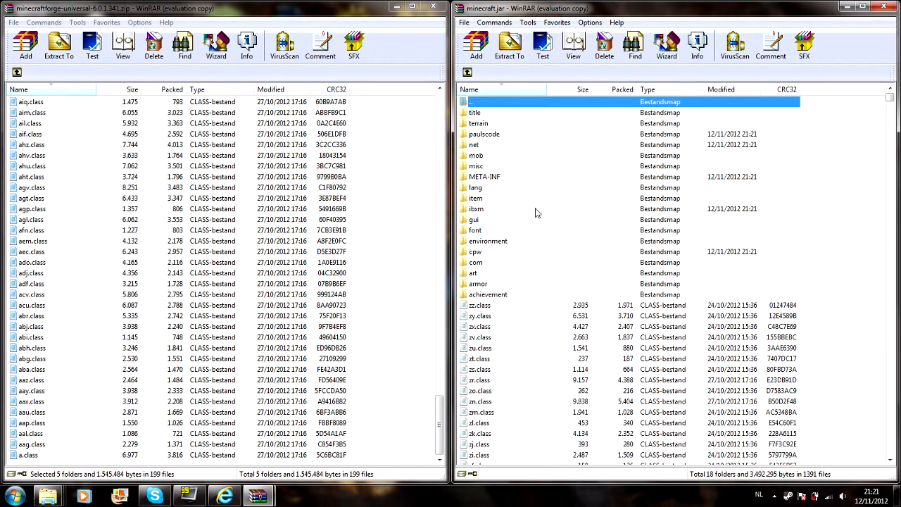
Delete the META-INF folder from minecraft.jar.
right_click(485, 177)
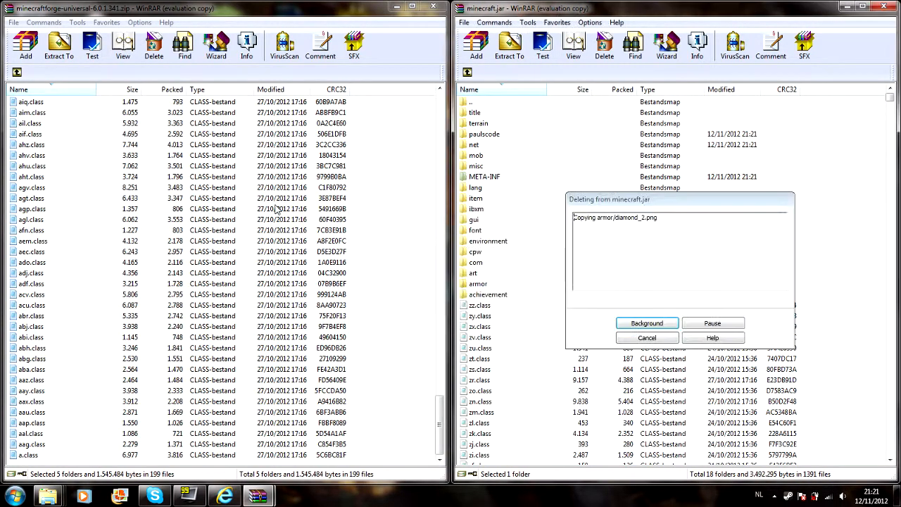
left_click(646, 323)
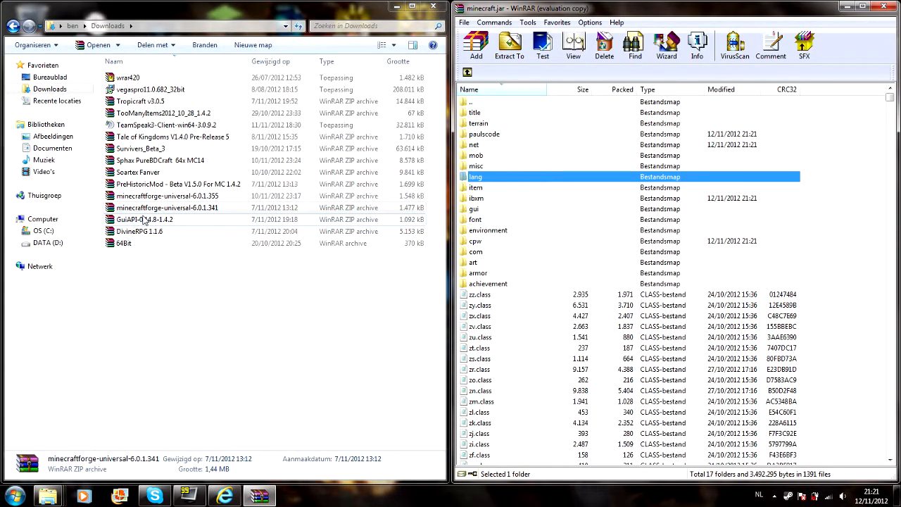
Merge all GuiAPI 0.14.8 files into minecraft.jar, then close the archive.
double_click(145, 220)
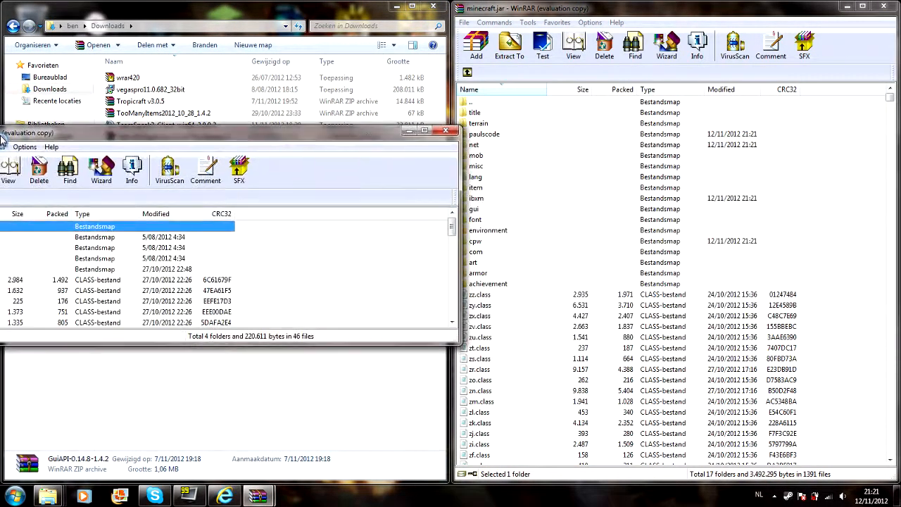
left_click(424, 132)
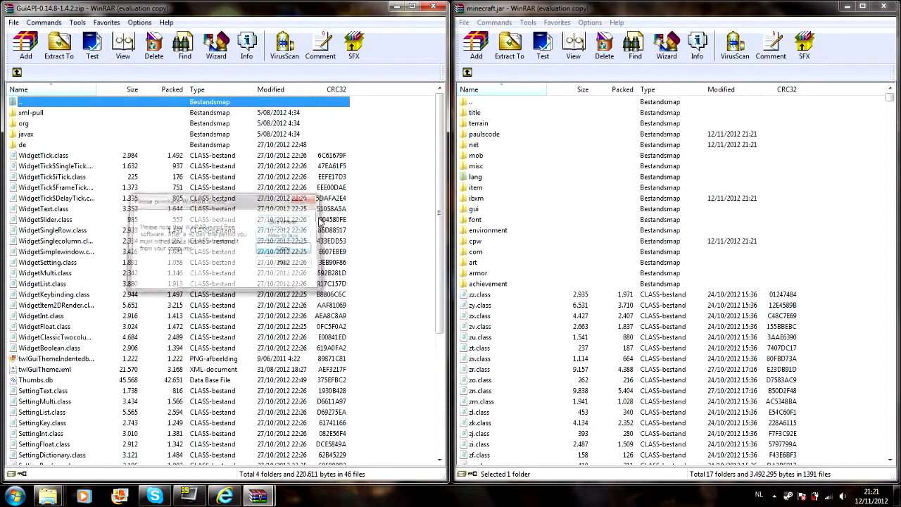
scroll("down", 3)
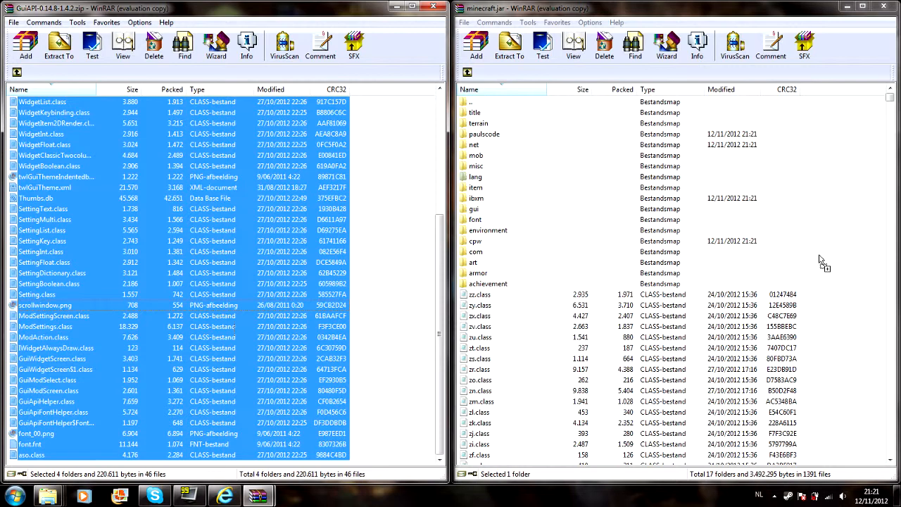
left_click(60, 46)
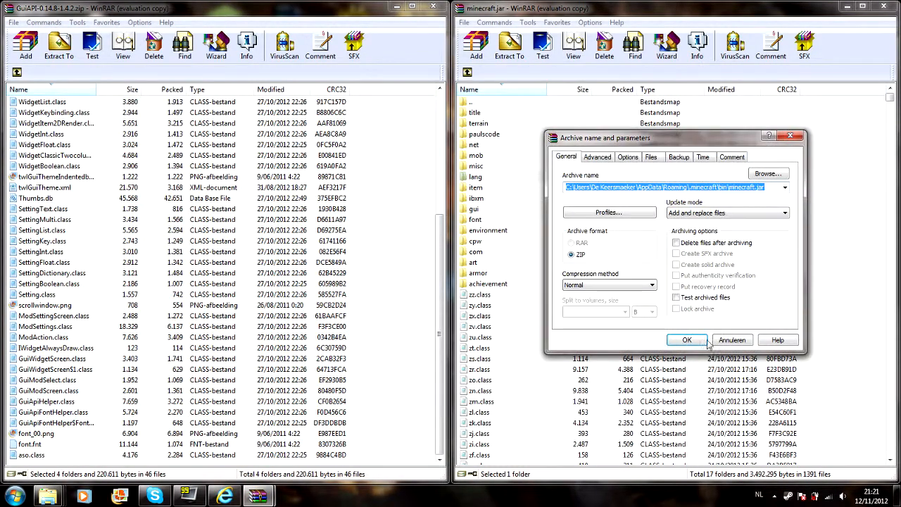
left_click(687, 340)
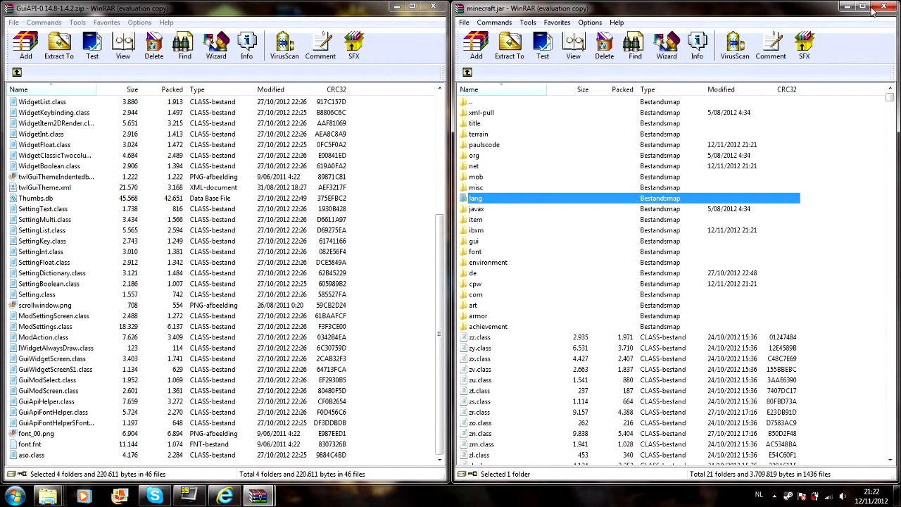
left_click(886, 8)
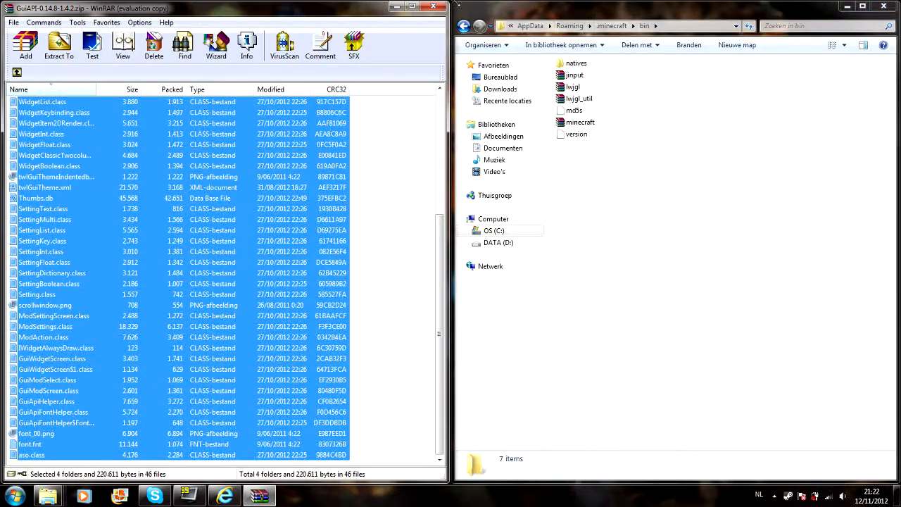
Close the bin folder and launch Minecraft from the desktop shortcut, logging in.
left_click(411, 9)
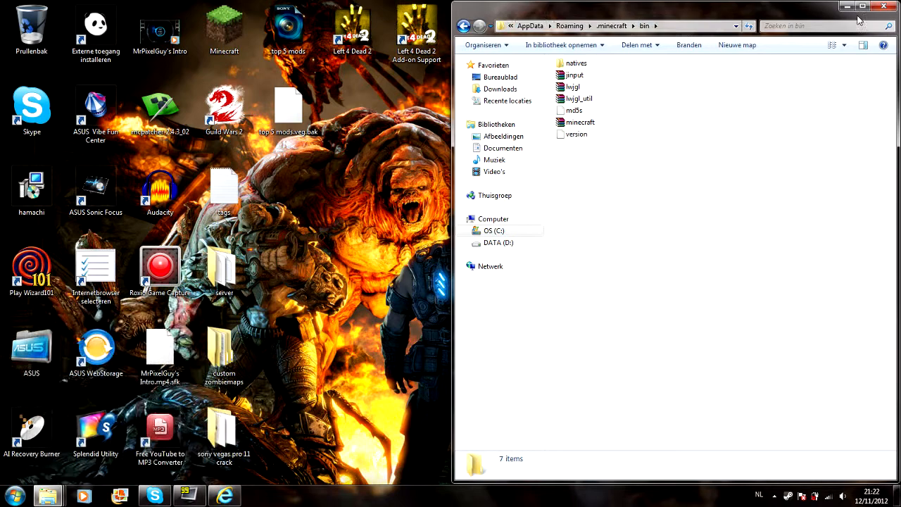
left_click(884, 5)
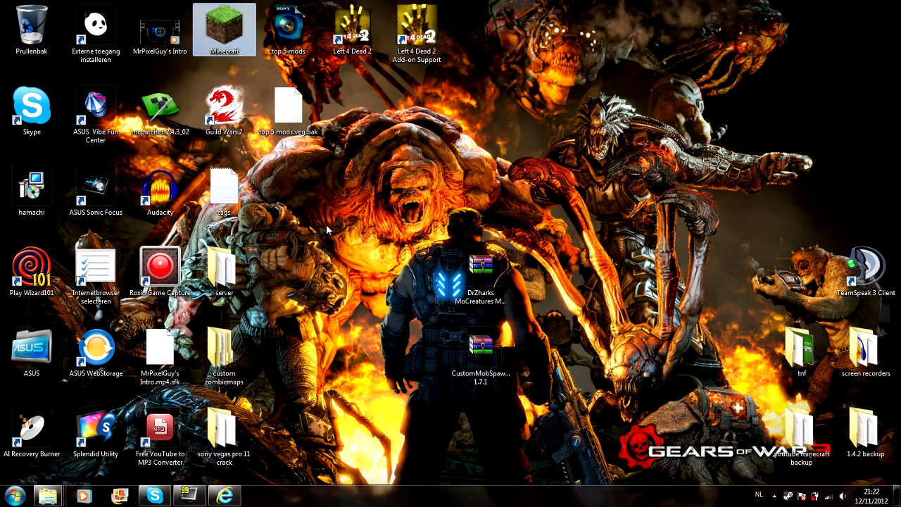
double_click(223, 28)
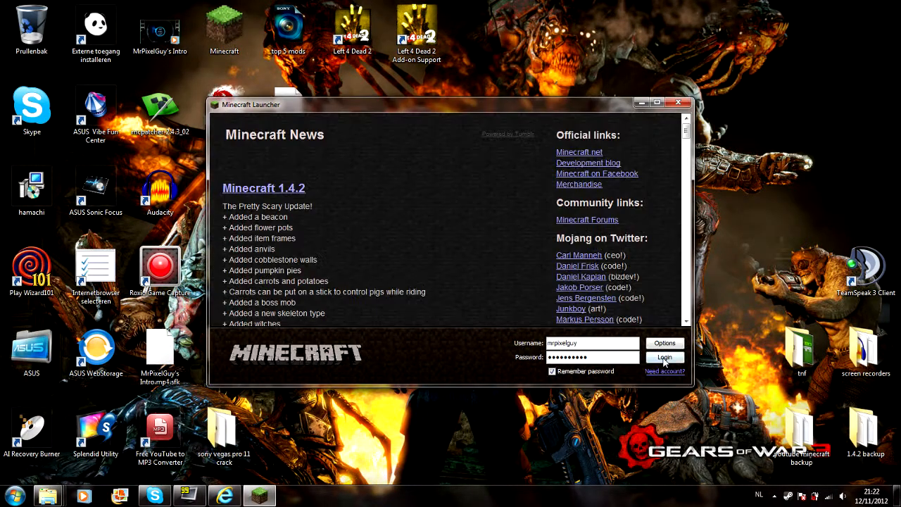
left_click(665, 358)
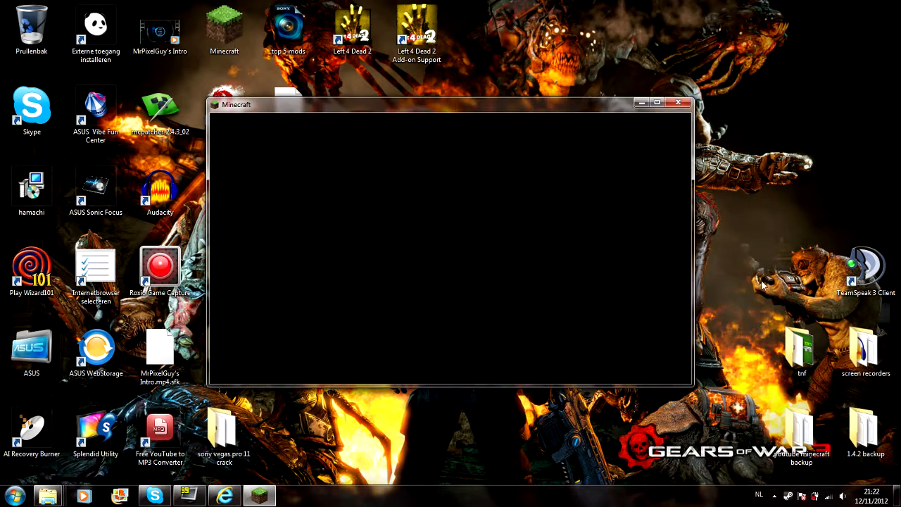
mouse_move(766, 275)
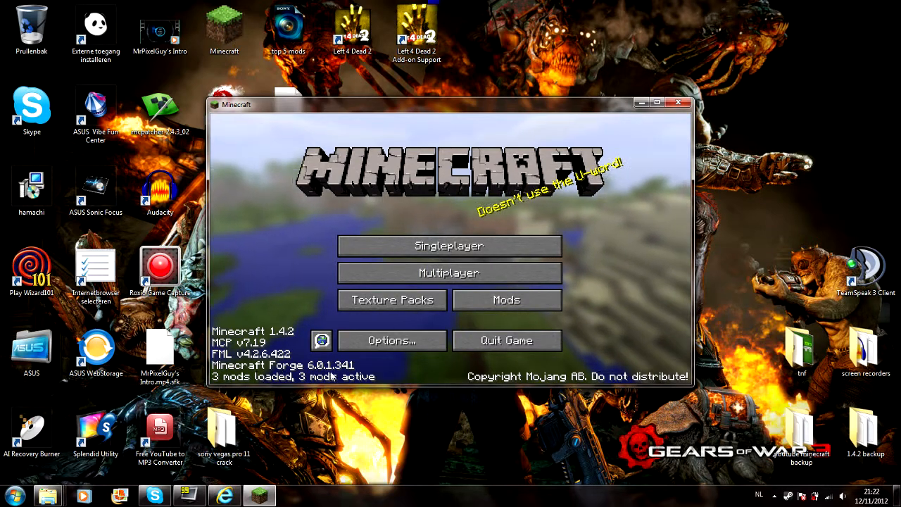
Check the Forge mod list shows MCP, FML and Forge, then leave it.
left_click(507, 298)
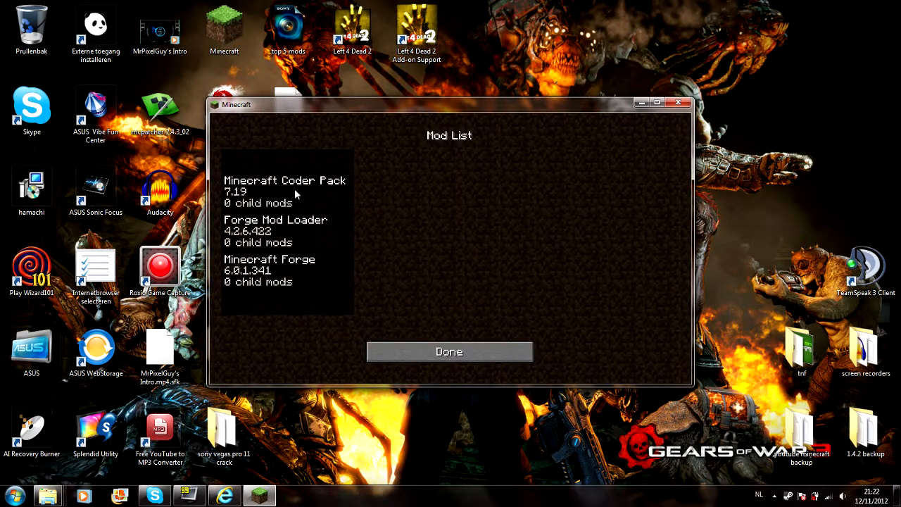
left_click(449, 352)
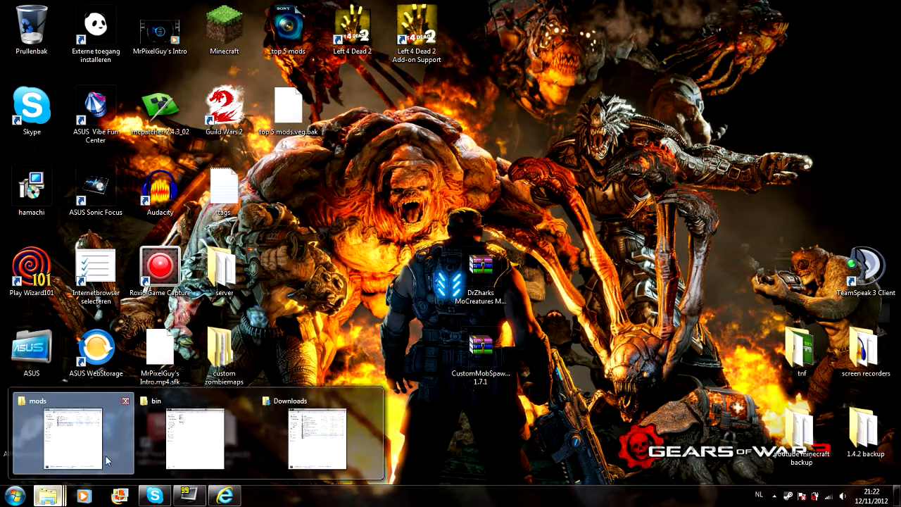
Navigate from bin up to .minecraft and into its mods folder.
left_click(194, 440)
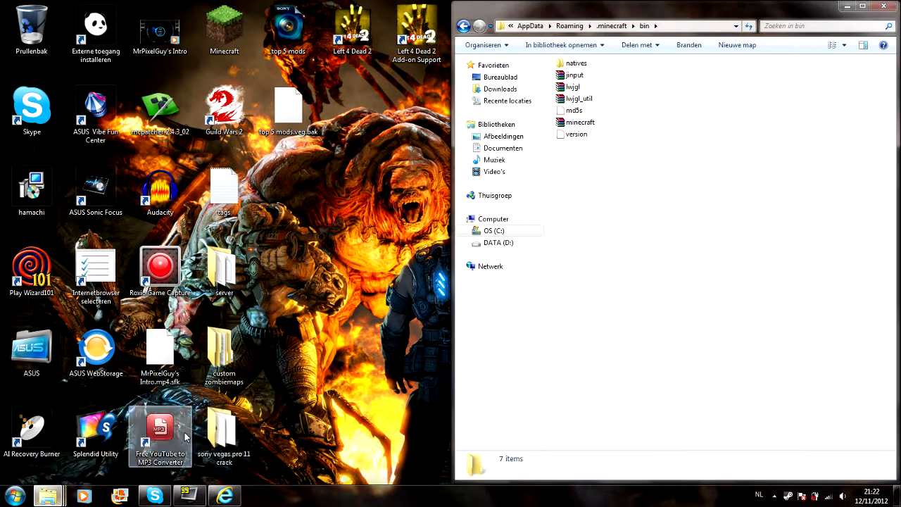
left_click(605, 26)
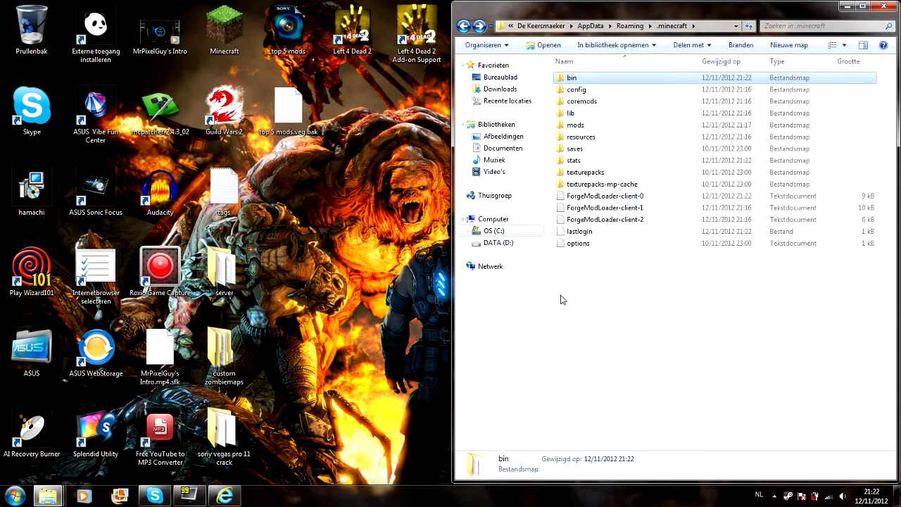
mouse_move(603, 134)
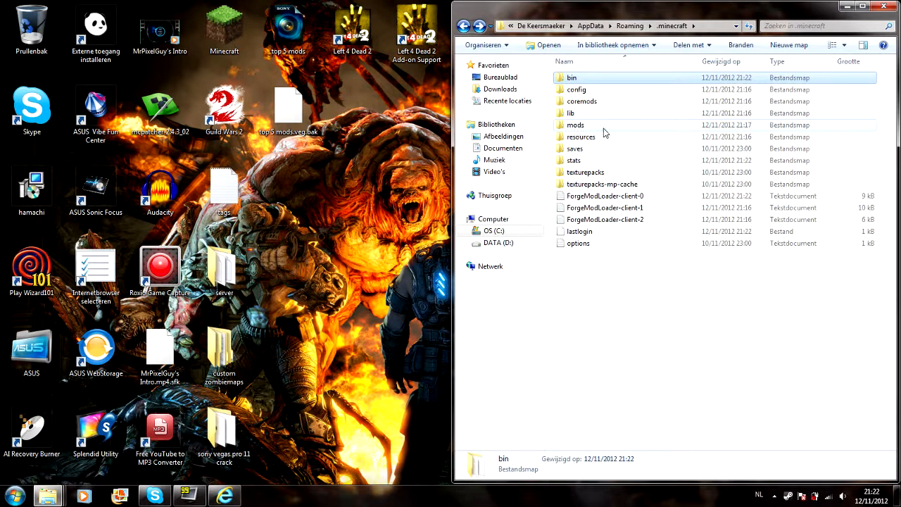
mouse_move(585, 182)
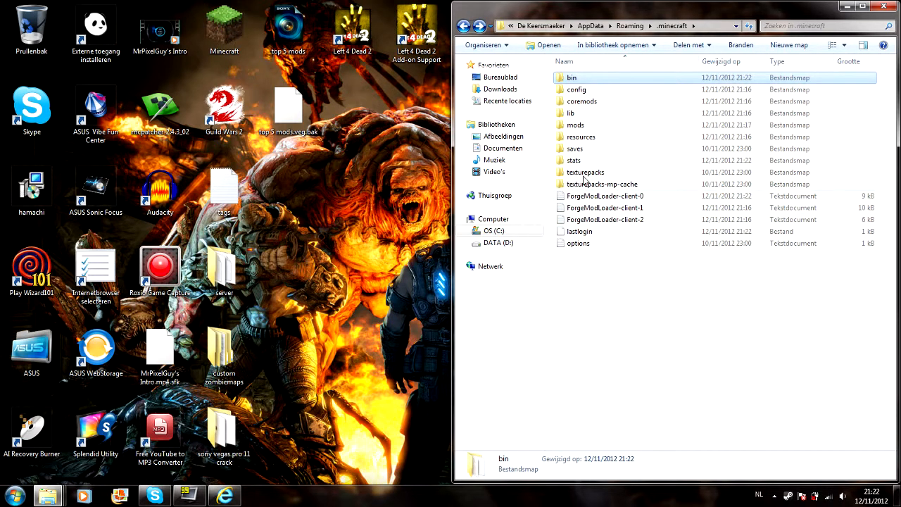
double_click(575, 124)
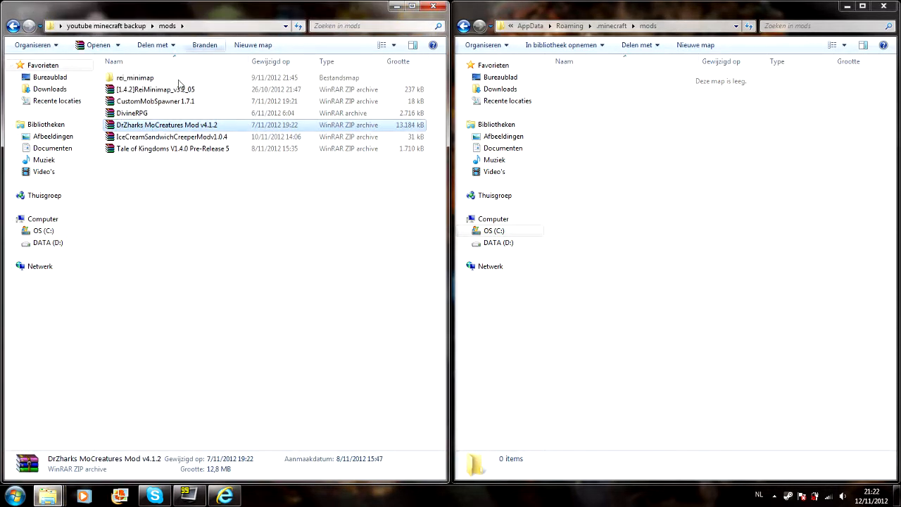
Copy the MoCreatures v4.1.2 and CustomMobSpawner 1.7.1 zips into .minecraft\mods and close both windows.
right_click(166, 124)
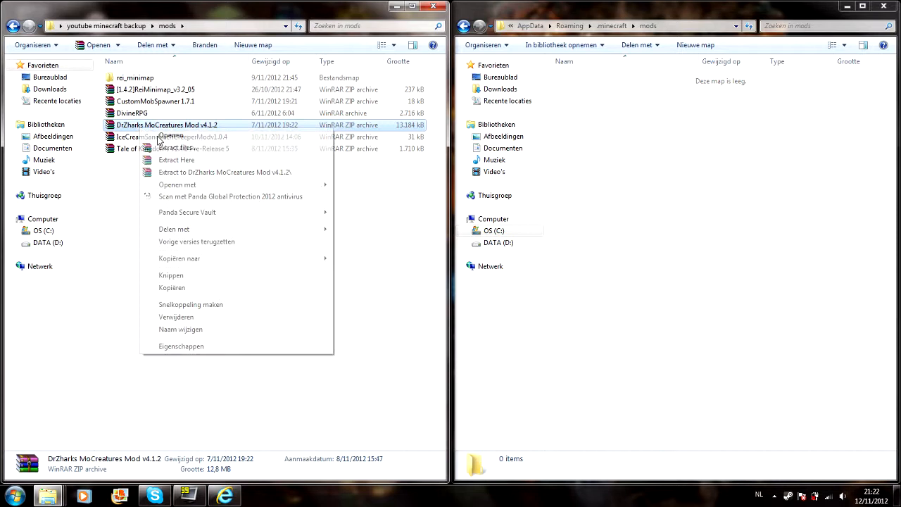
left_click(171, 287)
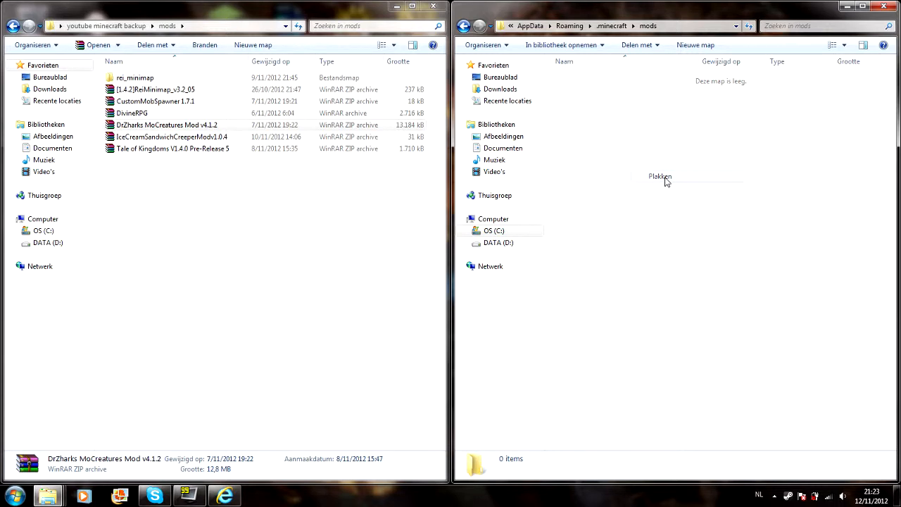
left_click(658, 176)
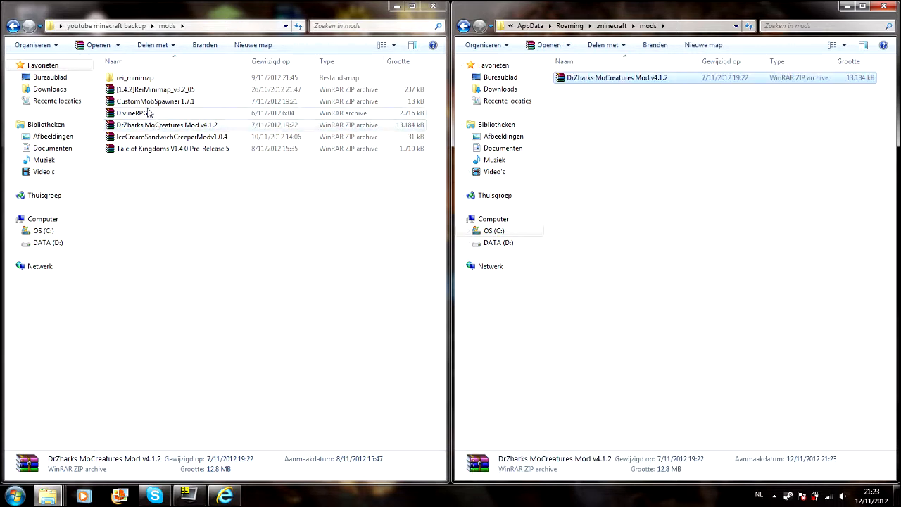
right_click(155, 101)
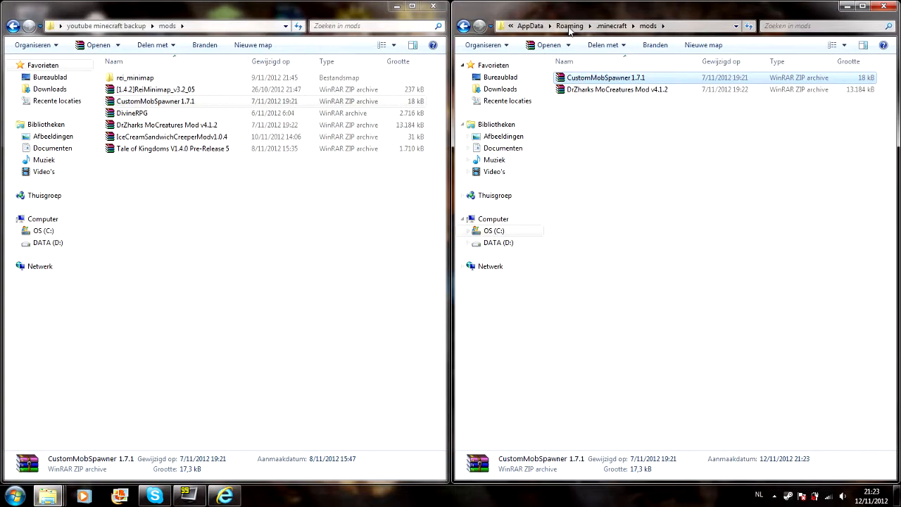
left_click(884, 6)
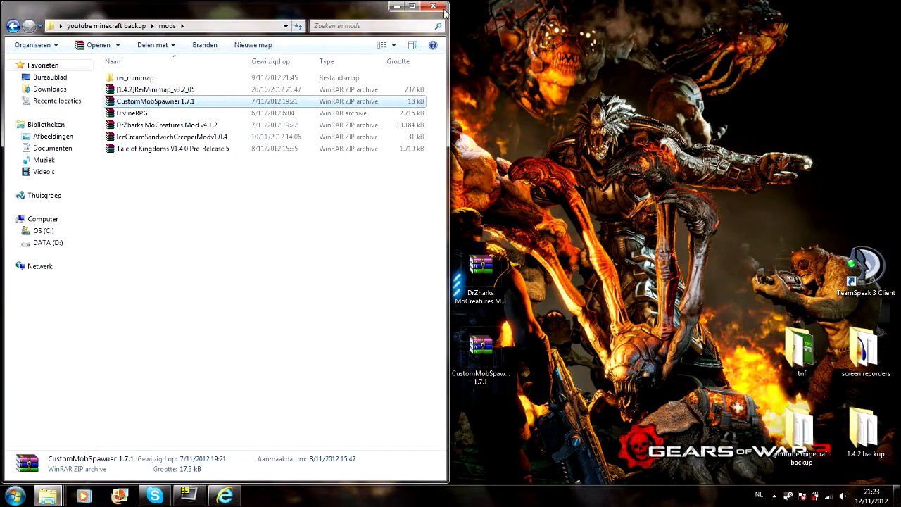
left_click(49, 88)
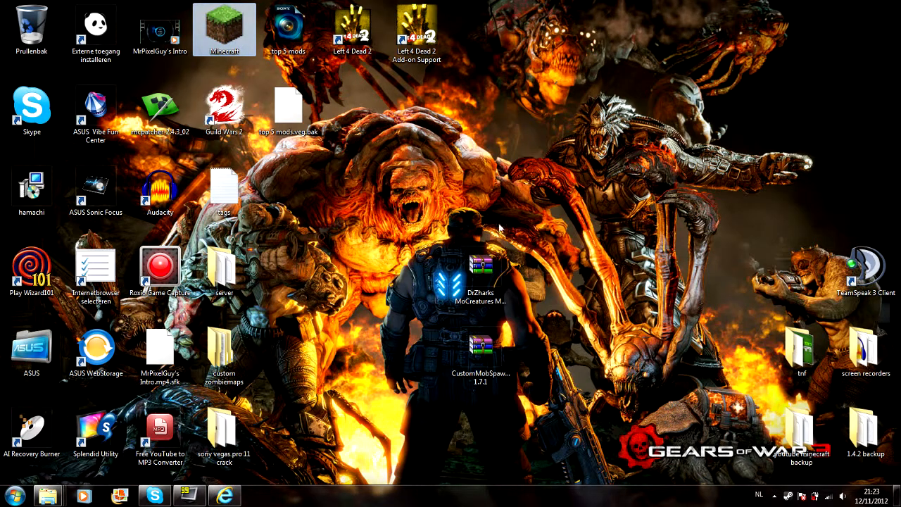
Relaunch Minecraft, confirm Mo'Creatures 4.1.2 in the mod list, and create a new Hardcore world.
double_click(224, 25)
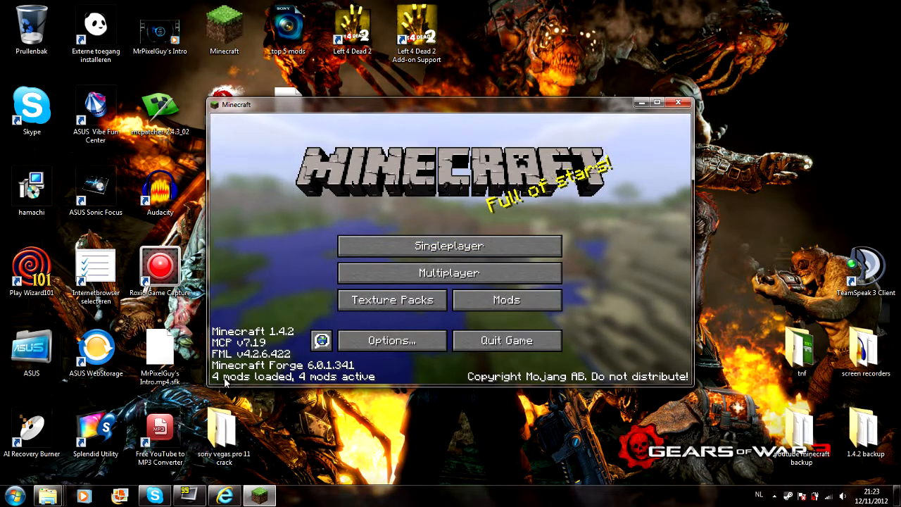
left_click(507, 298)
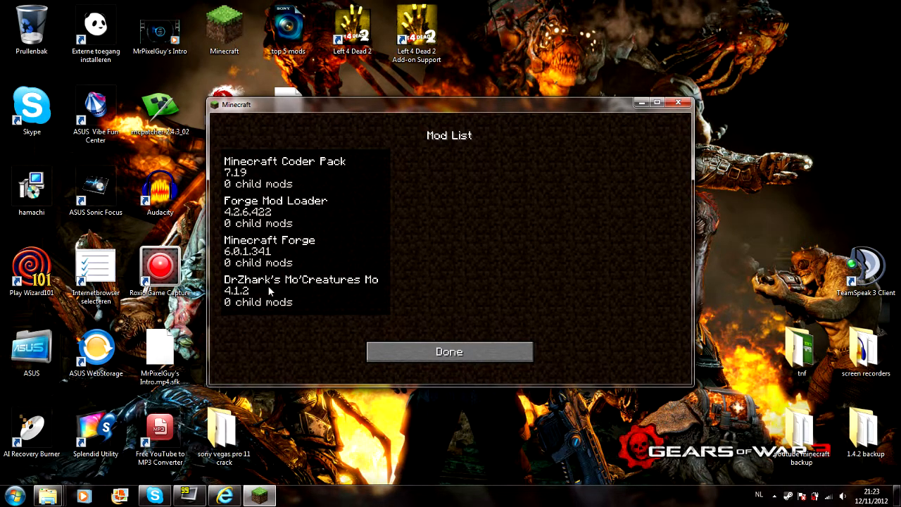
left_click(449, 352)
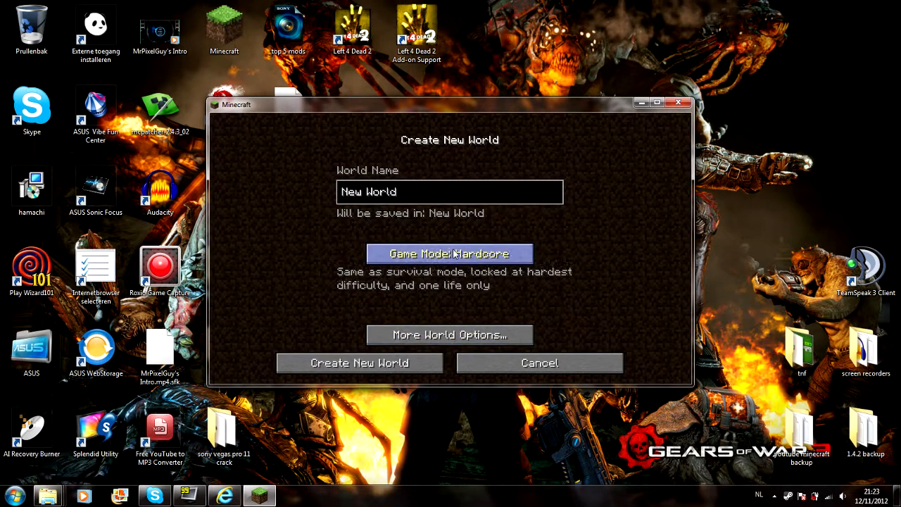
left_click(359, 363)
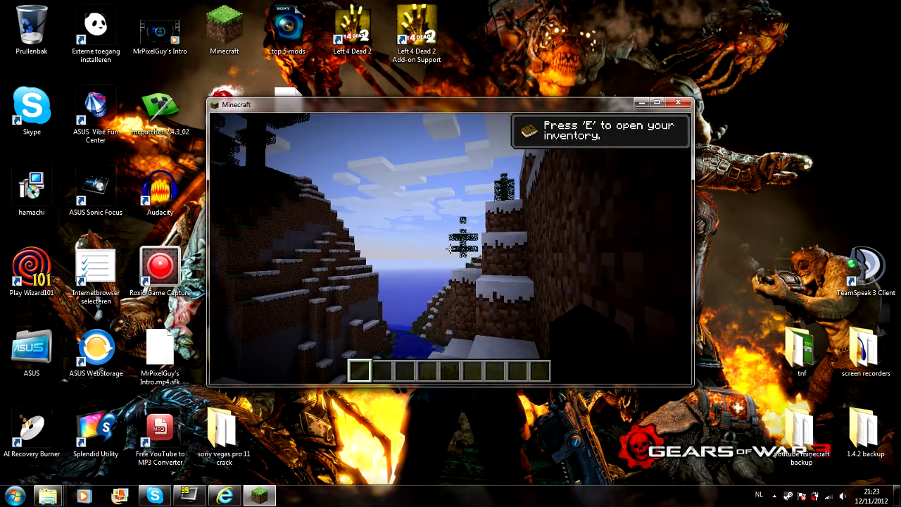
Browse the inventory's all-items search in the new modded world.
key("e")
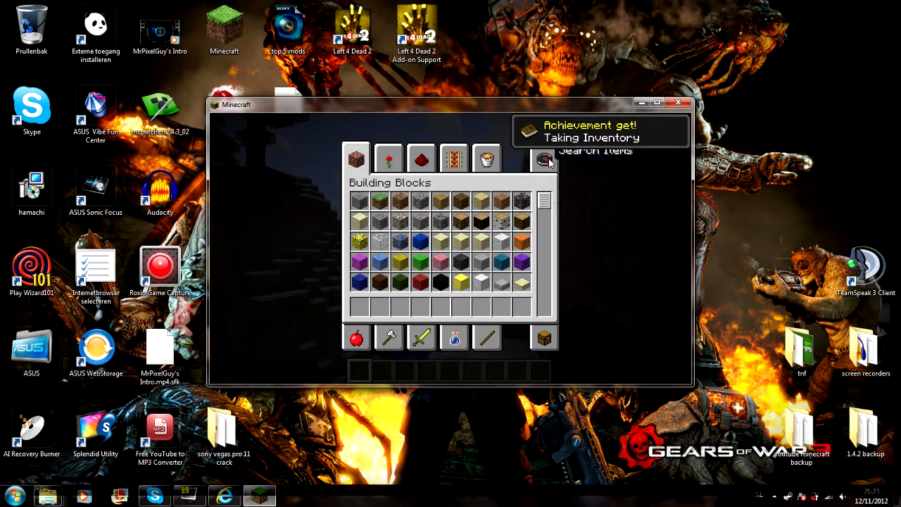
left_click(543, 159)
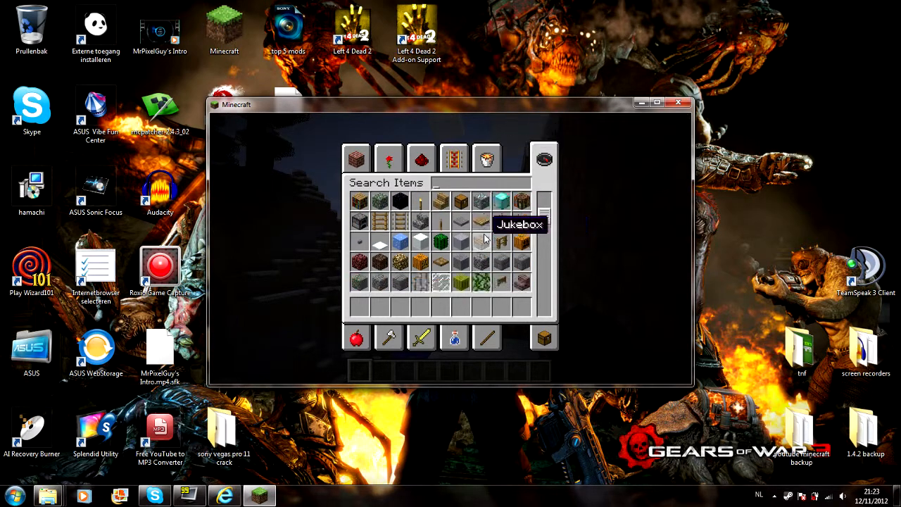
scroll("down", 3)
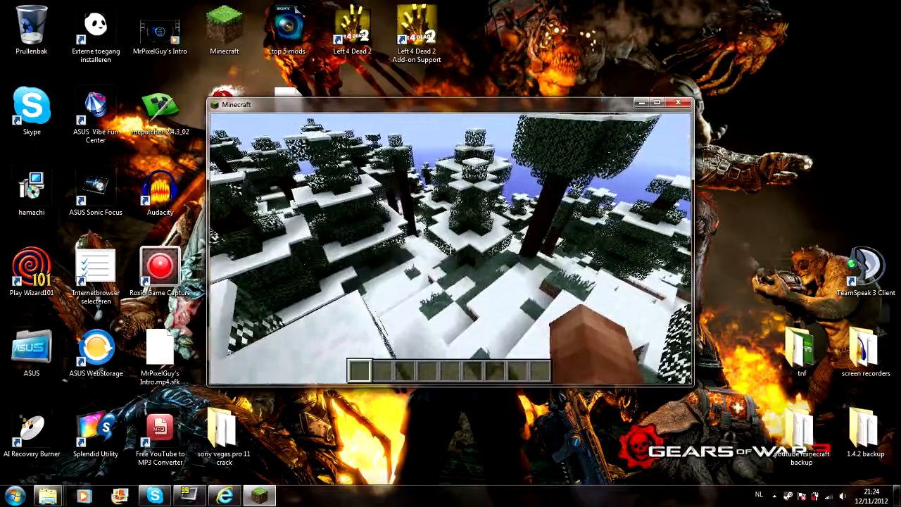
mouse_move(450, 247)
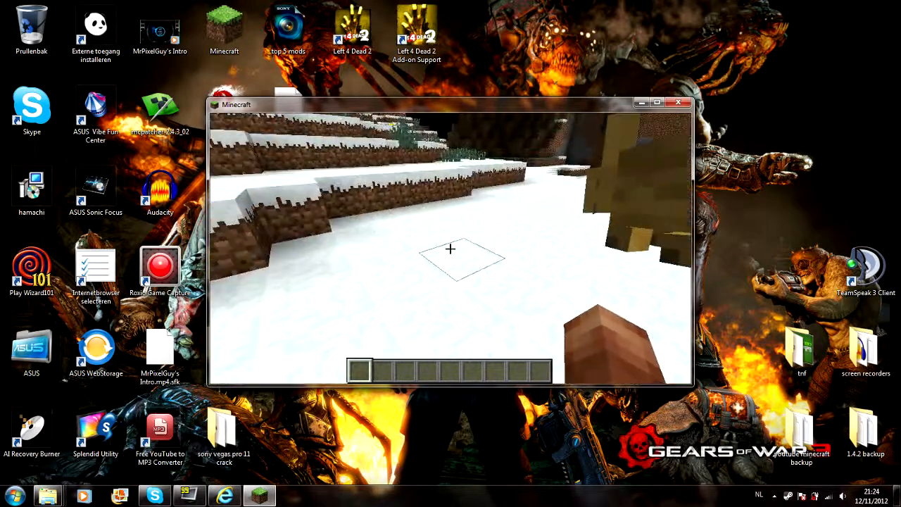
Save the world, return to the title screen and quit Minecraft to the desktop.
key("Escape")
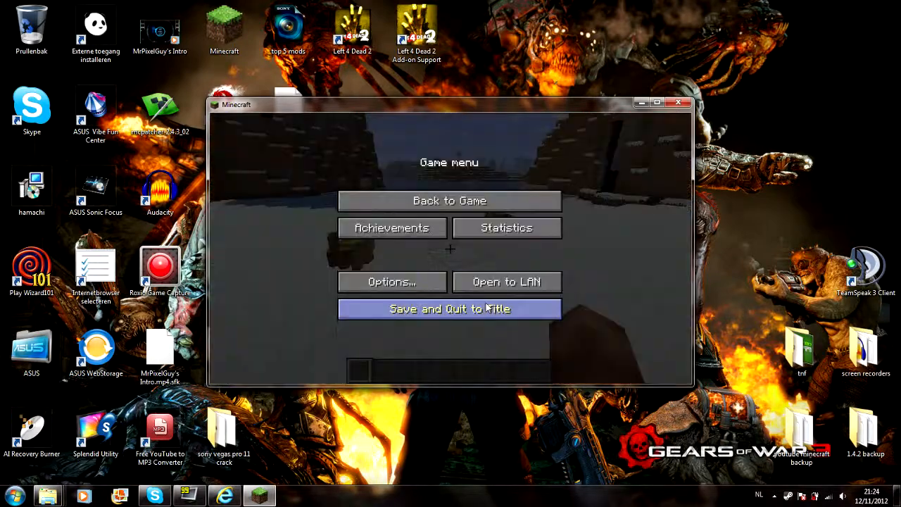
left_click(449, 308)
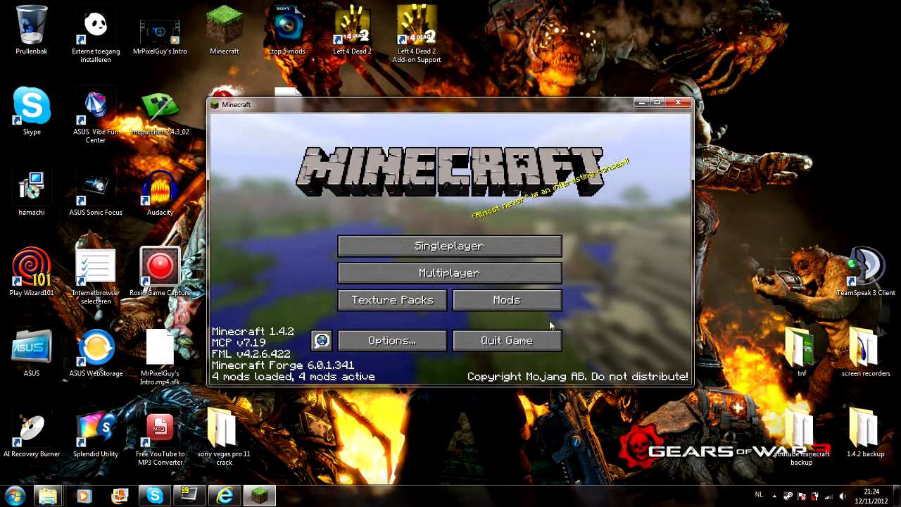
left_click(678, 104)
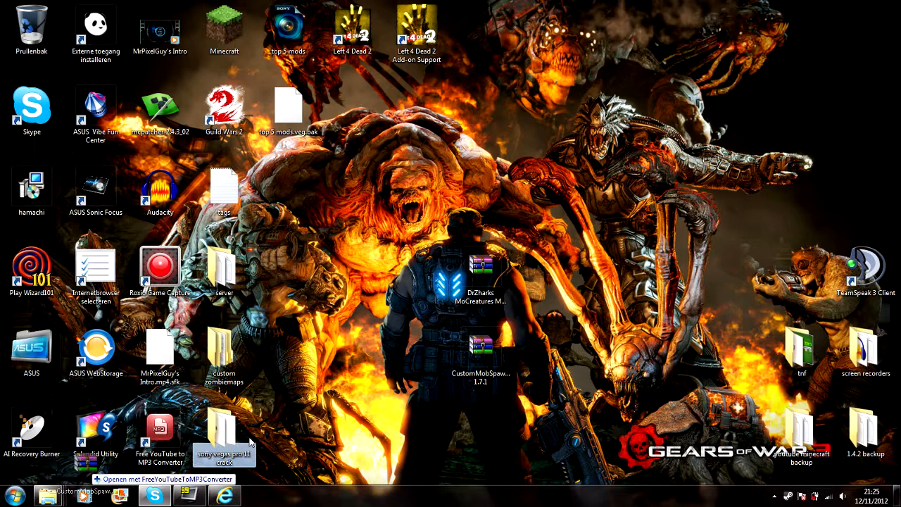
mouse_move(48, 496)
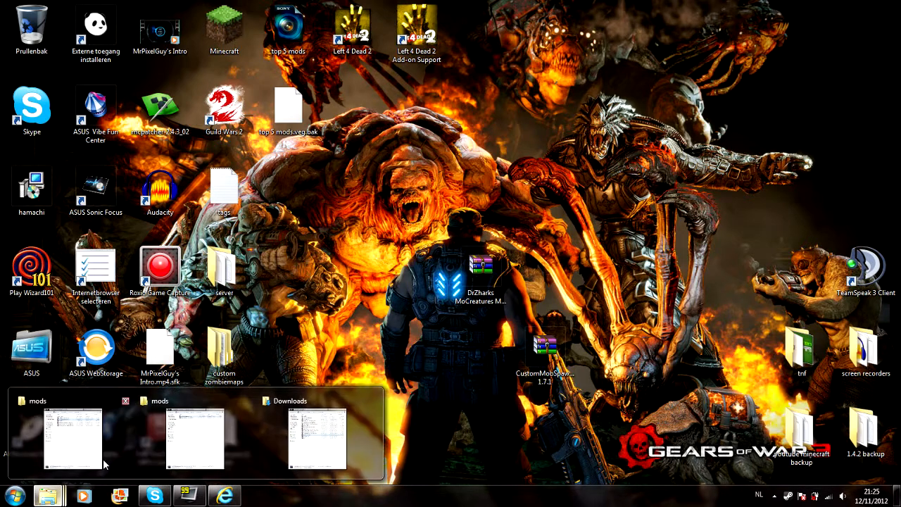
Copy the [1.4.2]ReiMinimap_v3.2_05 archive from the backup mods folder.
left_click(74, 436)
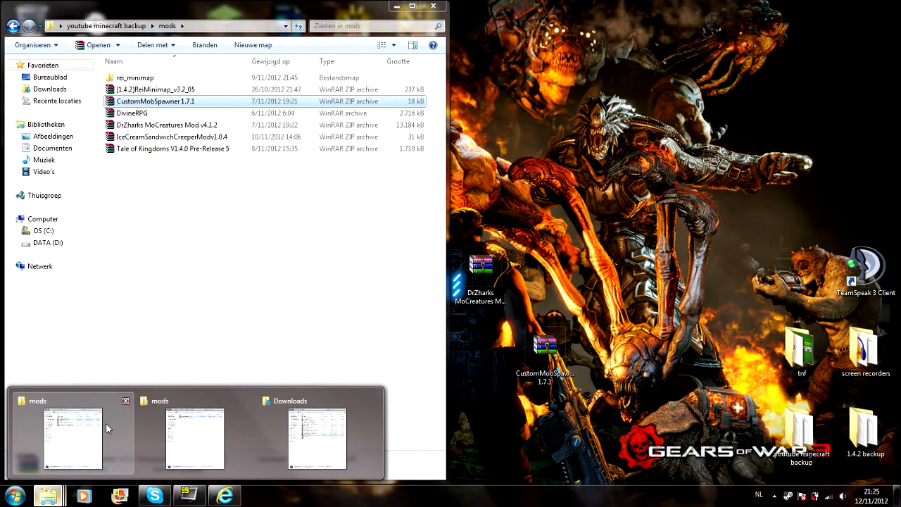
left_click(316, 436)
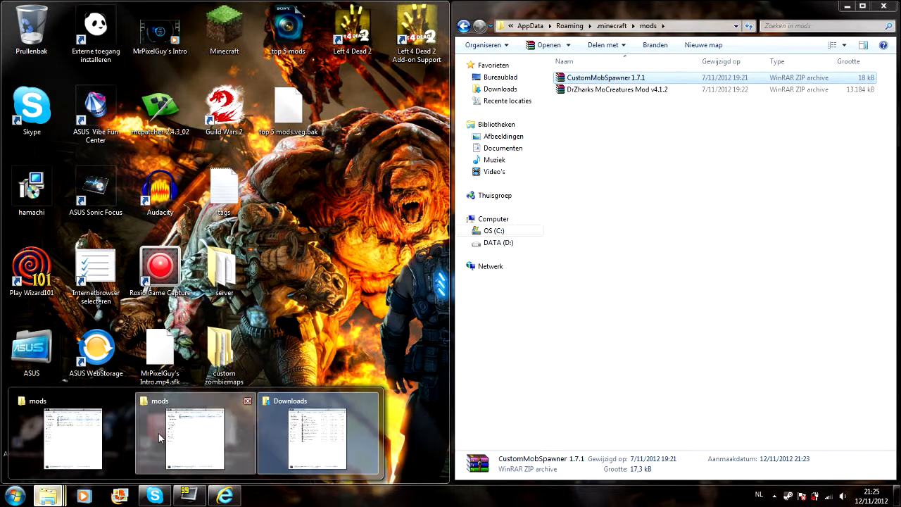
left_click(318, 436)
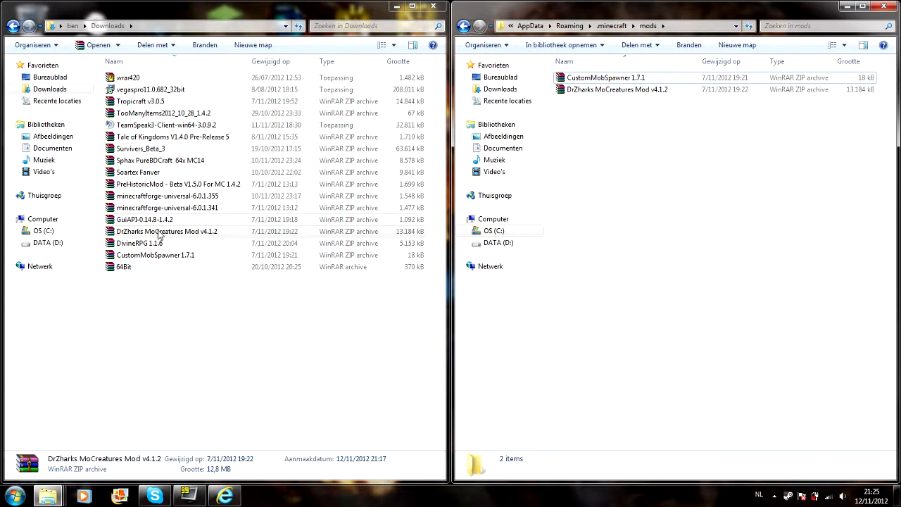
right_click(48, 495)
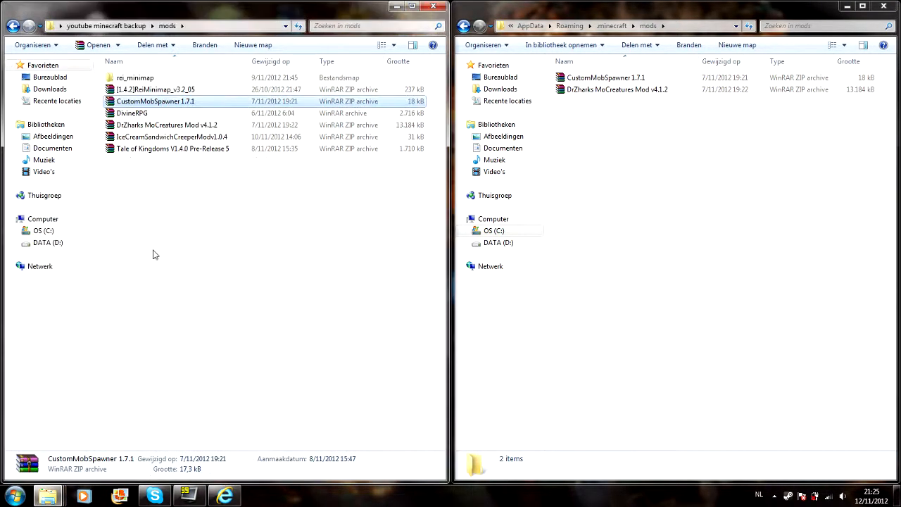
right_click(155, 90)
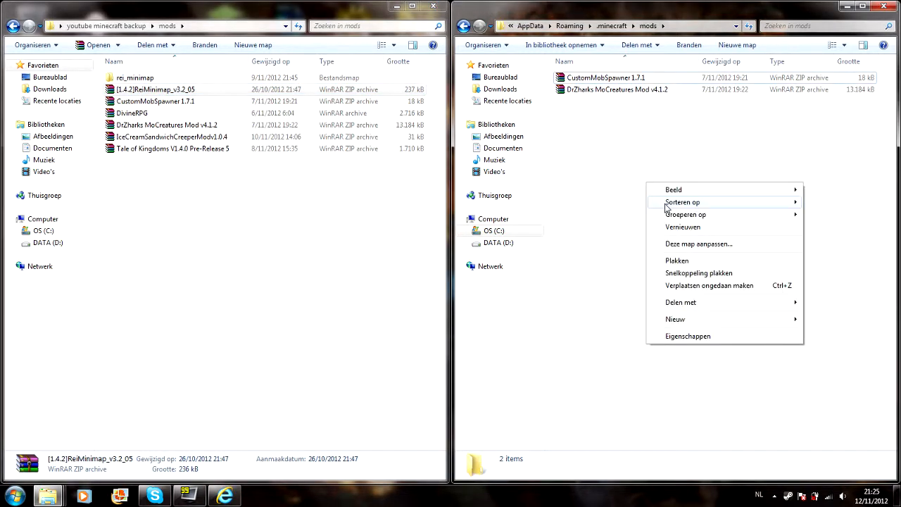
Paste Rei's Minimap into .minecraft\mods and minimize both folder windows.
left_click(675, 259)
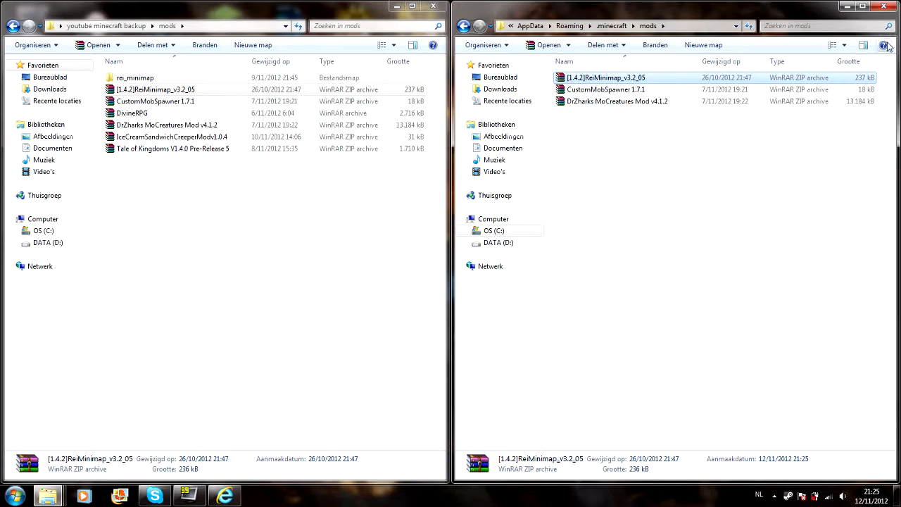
left_click(884, 5)
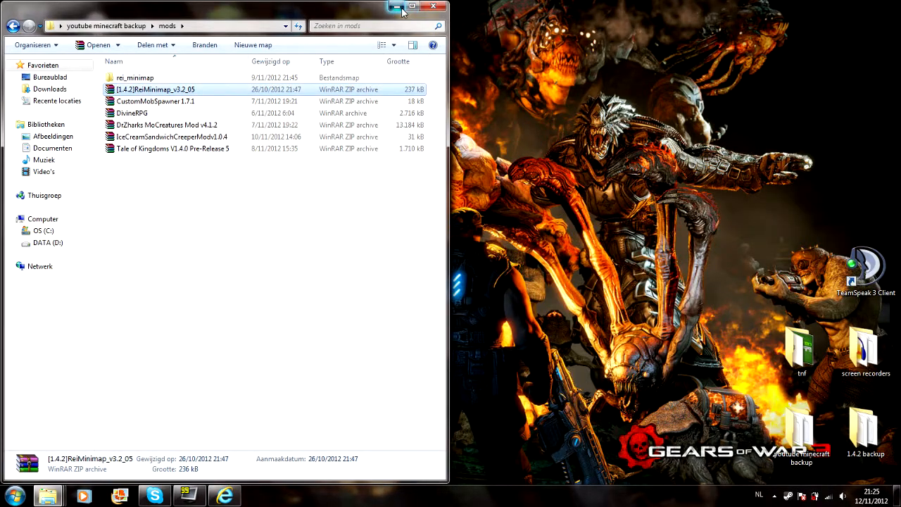
left_click(397, 6)
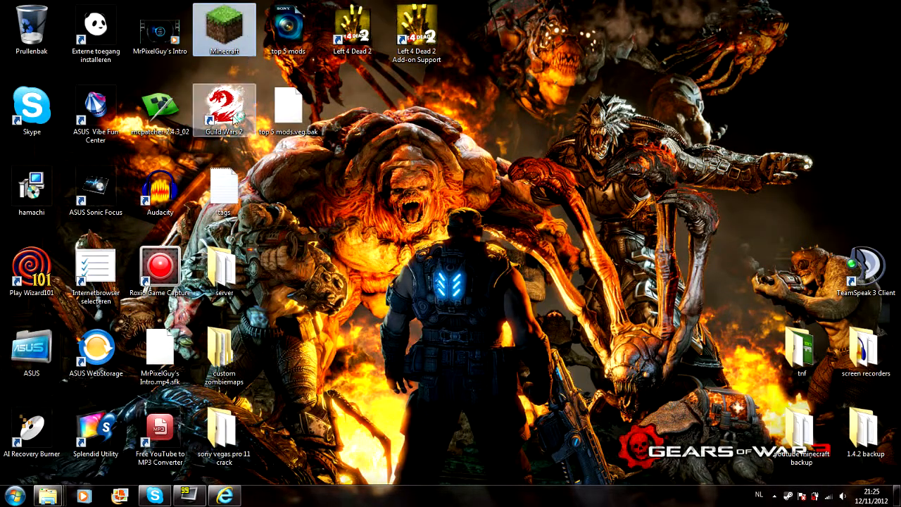
double_click(224, 28)
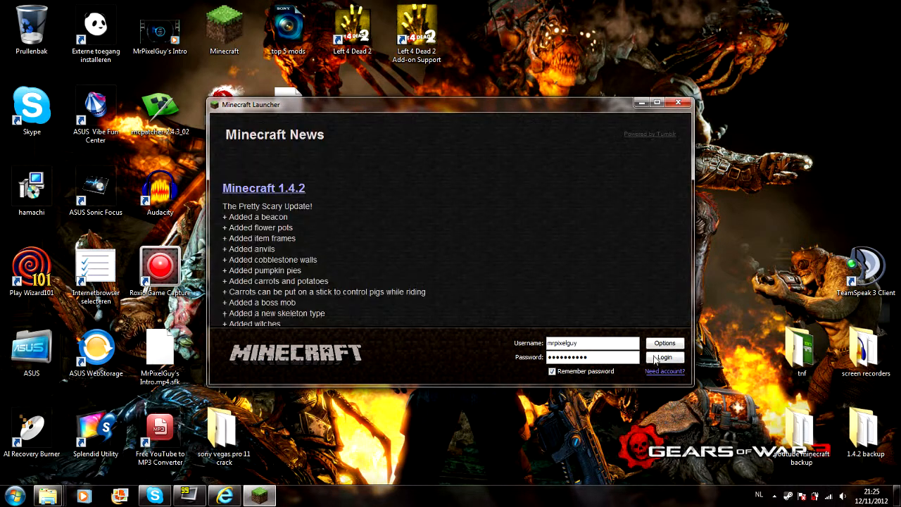
left_click(664, 358)
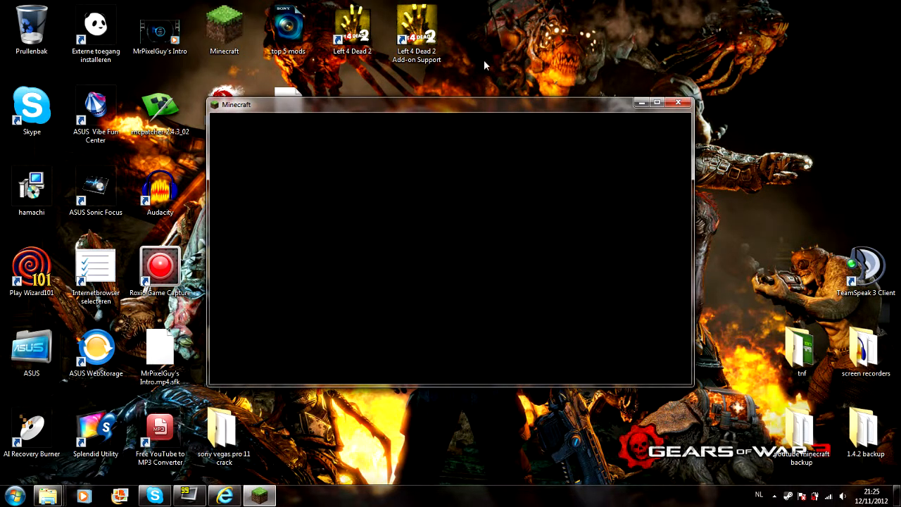
mouse_move(403, 231)
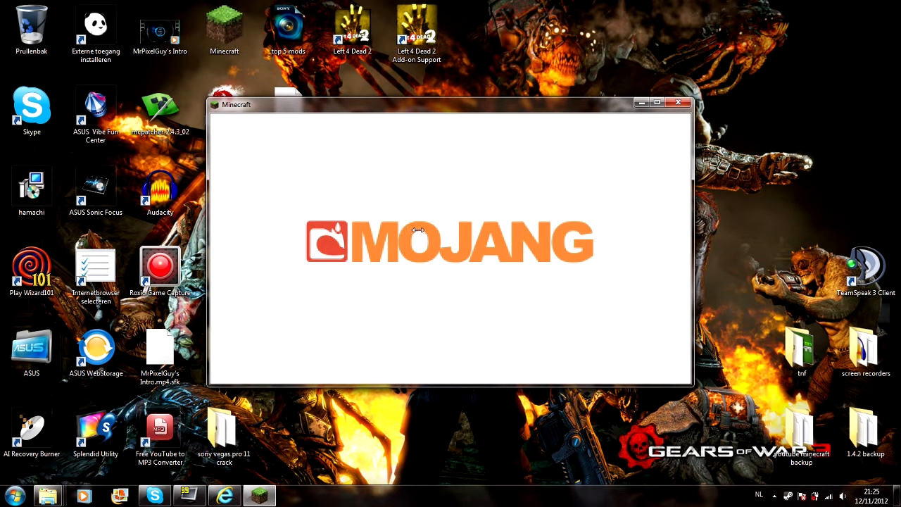
mouse_move(419, 232)
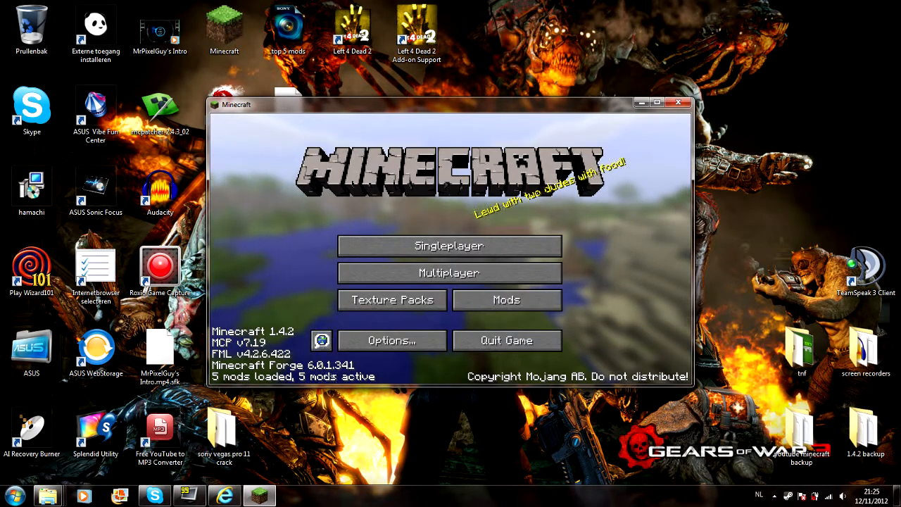
left_click(507, 298)
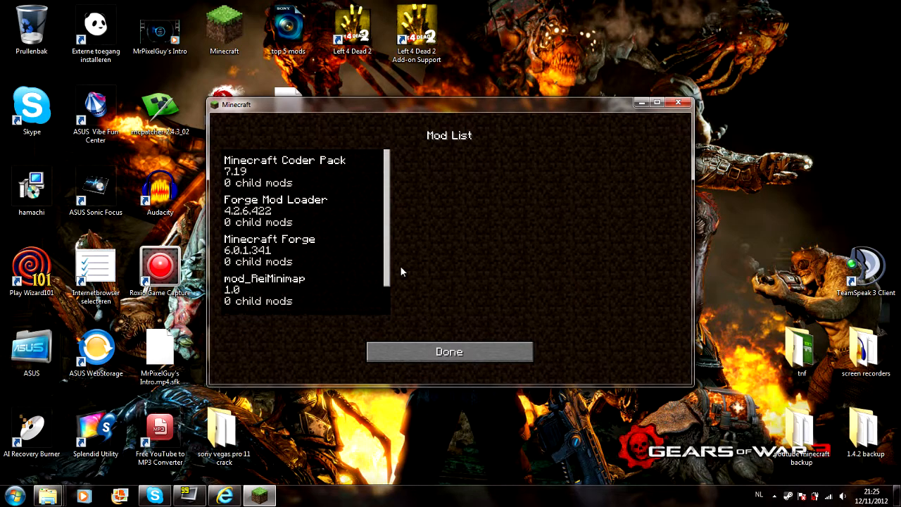
scroll("down", 3)
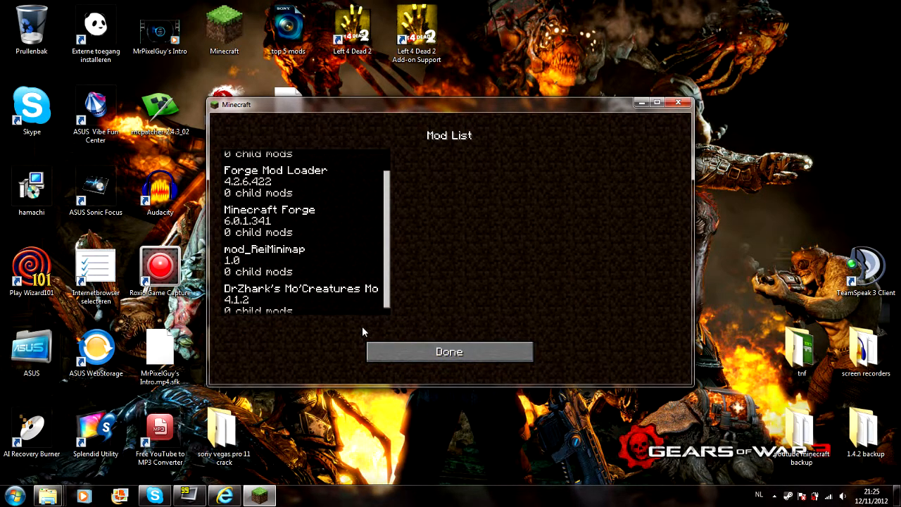
left_click(449, 352)
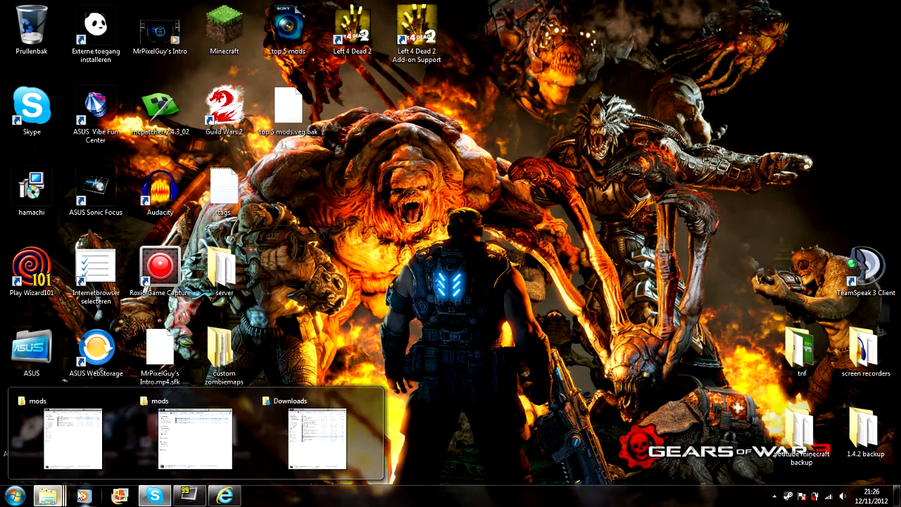
Copy DivineRPG 1.1.6 from Downloads into the .minecraft mods folder.
left_click(194, 437)
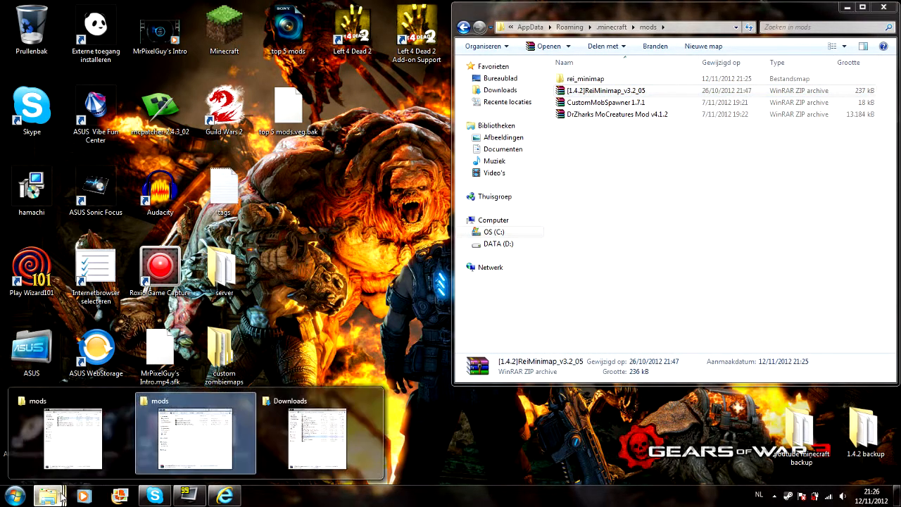
left_click(317, 436)
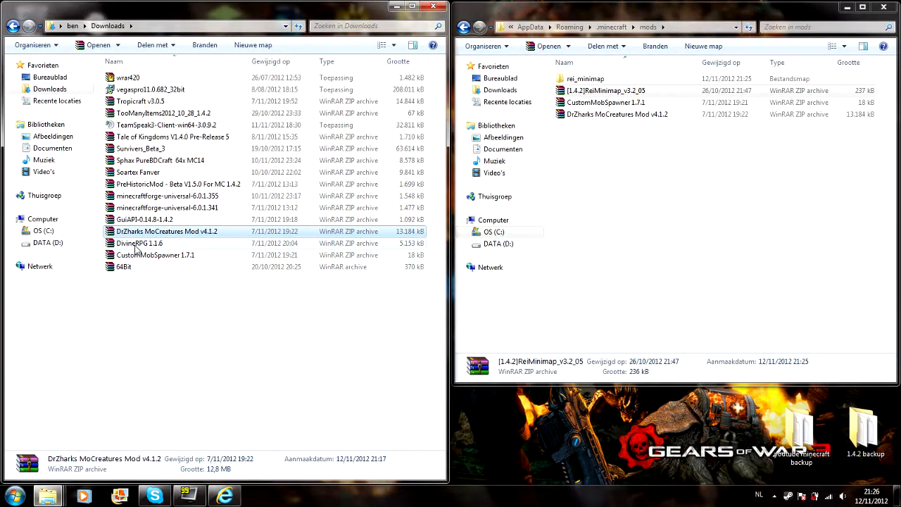
right_click(139, 242)
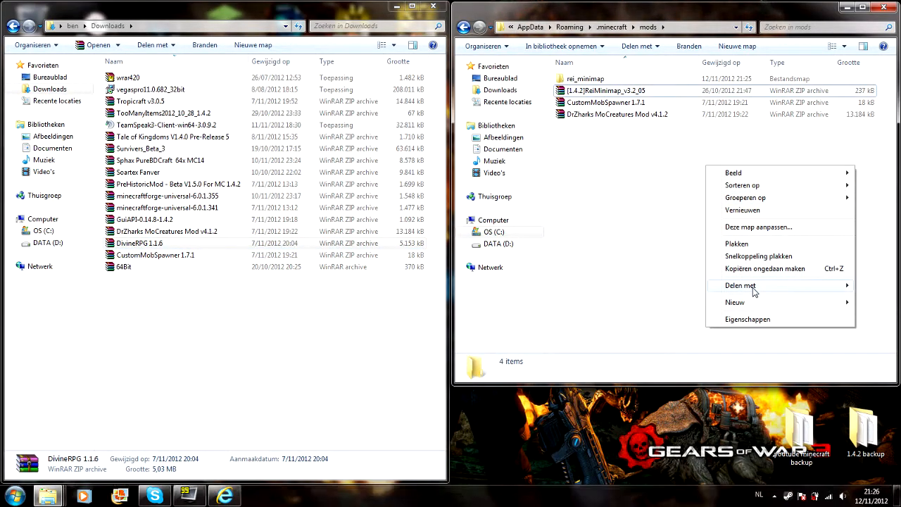
left_click(736, 242)
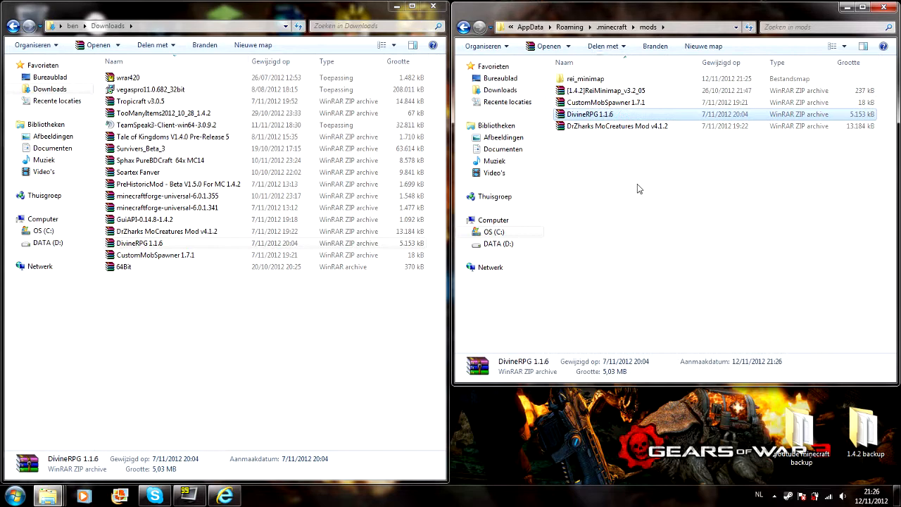
mouse_move(744, 104)
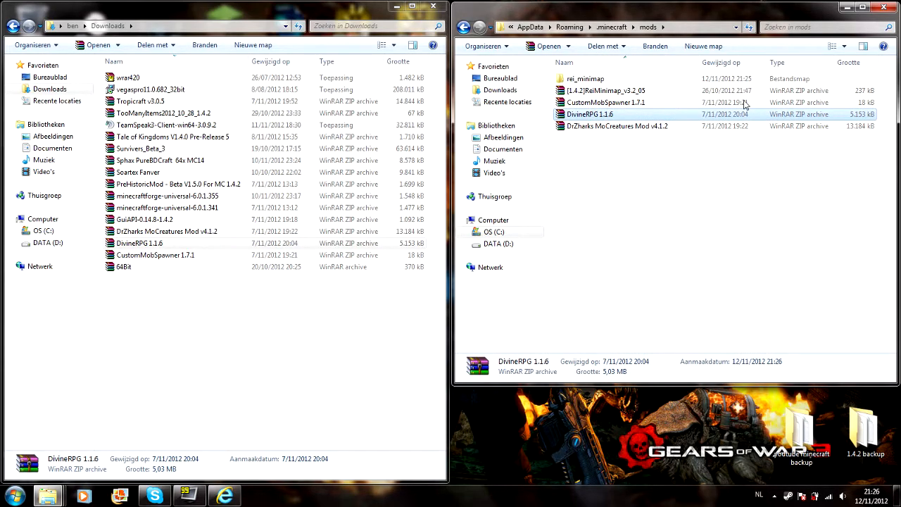
Minimize the folder windows and launch Minecraft again.
left_click(882, 9)
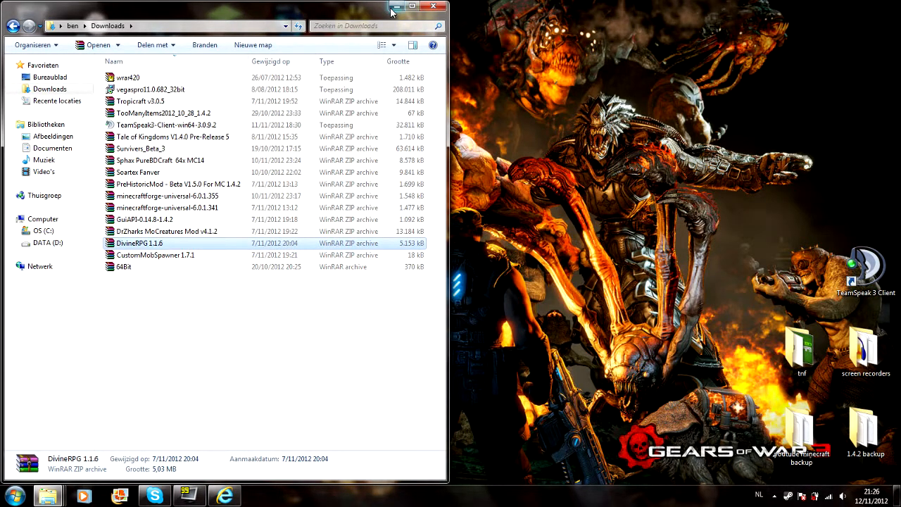
left_click(413, 6)
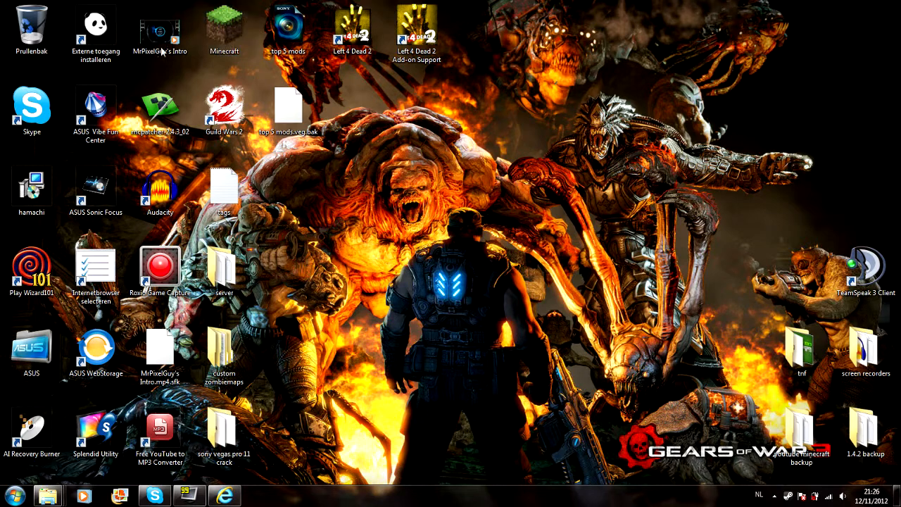
double_click(224, 28)
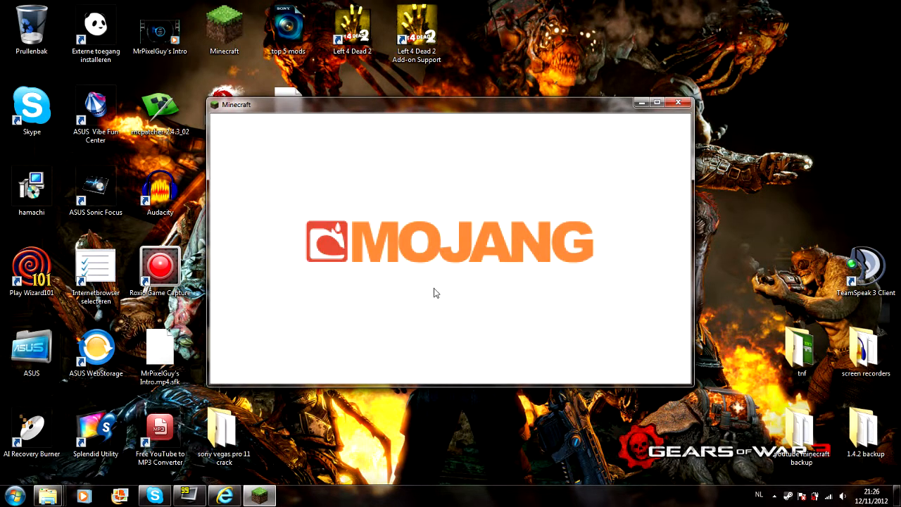
mouse_move(366, 284)
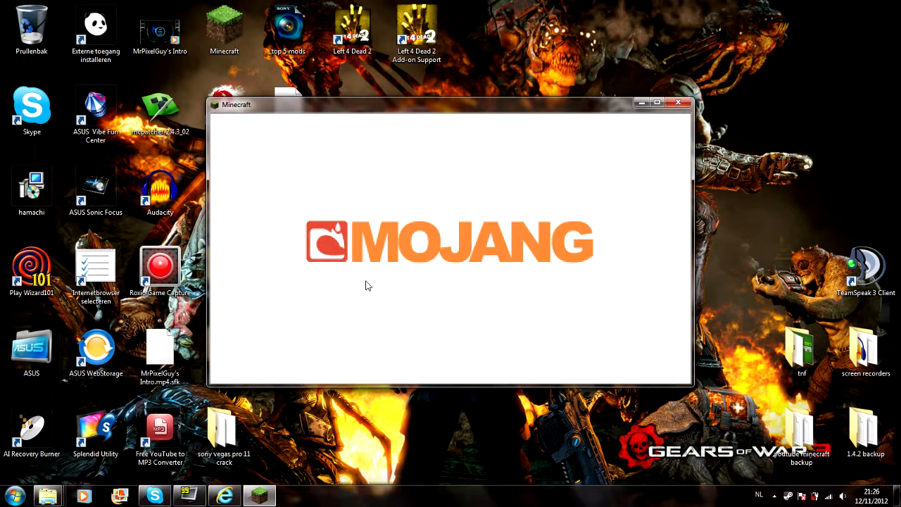
mouse_move(415, 313)
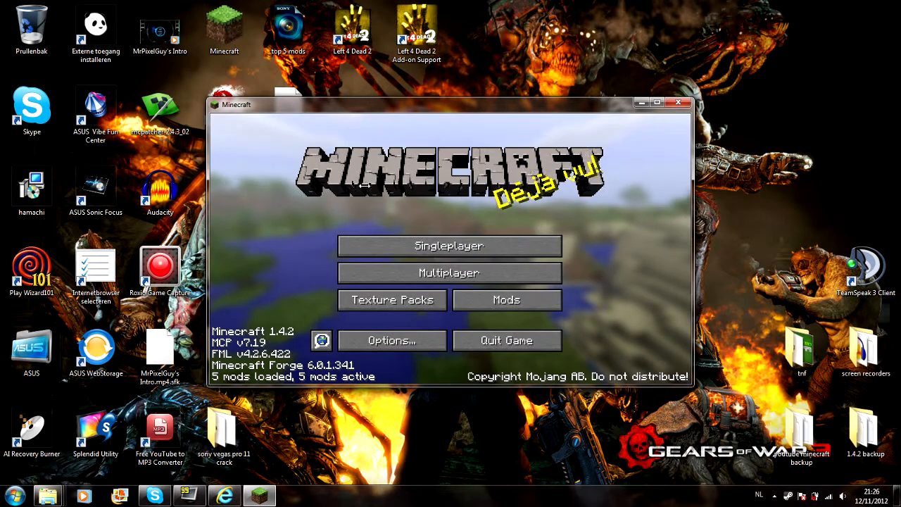
View the Forge mod list in Minecraft, then close the game.
left_click(506, 299)
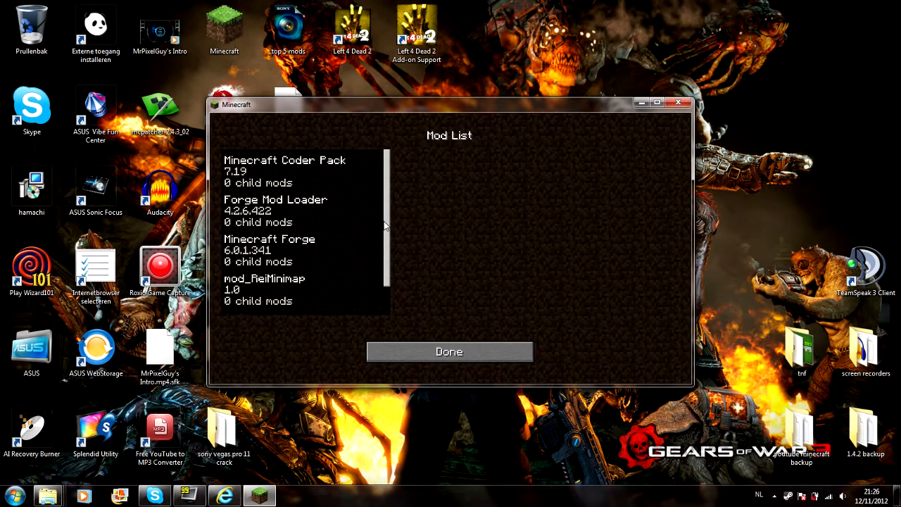
left_click(447, 352)
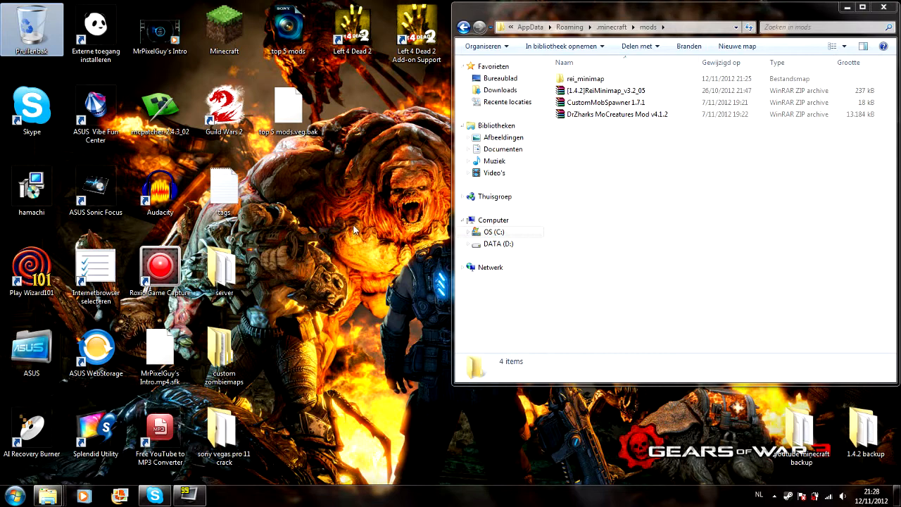
Open the DivineRPG archive from the backup mods folder, dismissing the WinRAR license reminder.
left_click(463, 26)
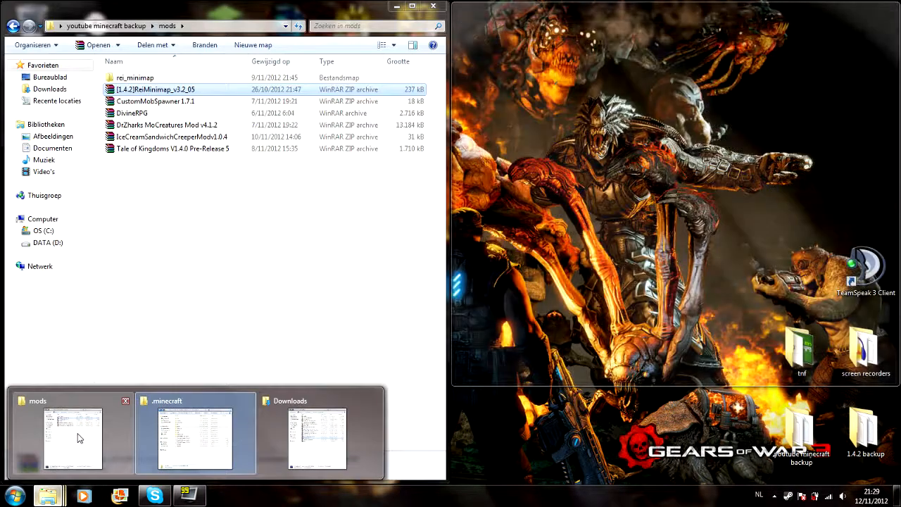
left_click(194, 433)
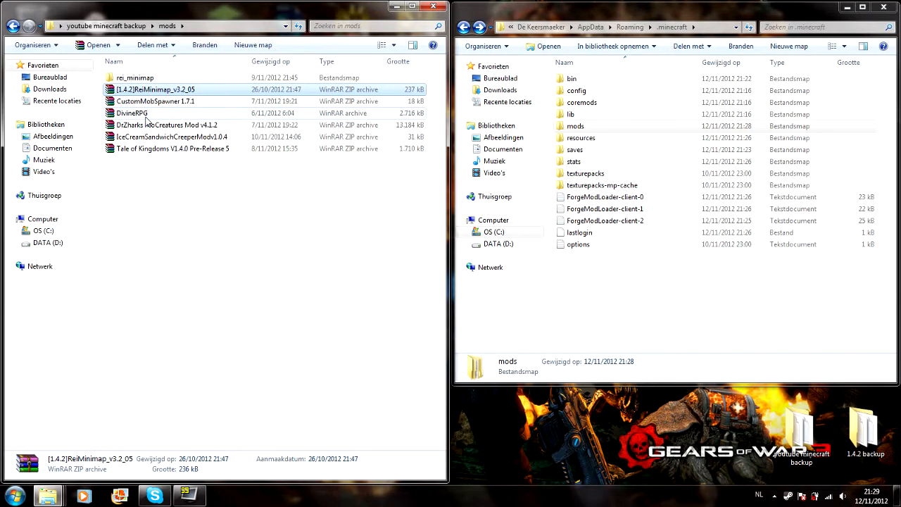
double_click(133, 113)
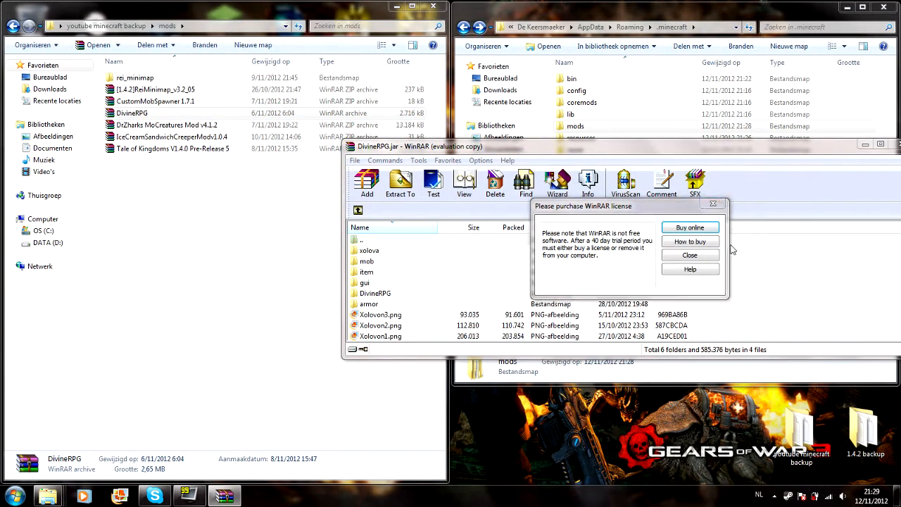
left_click(690, 255)
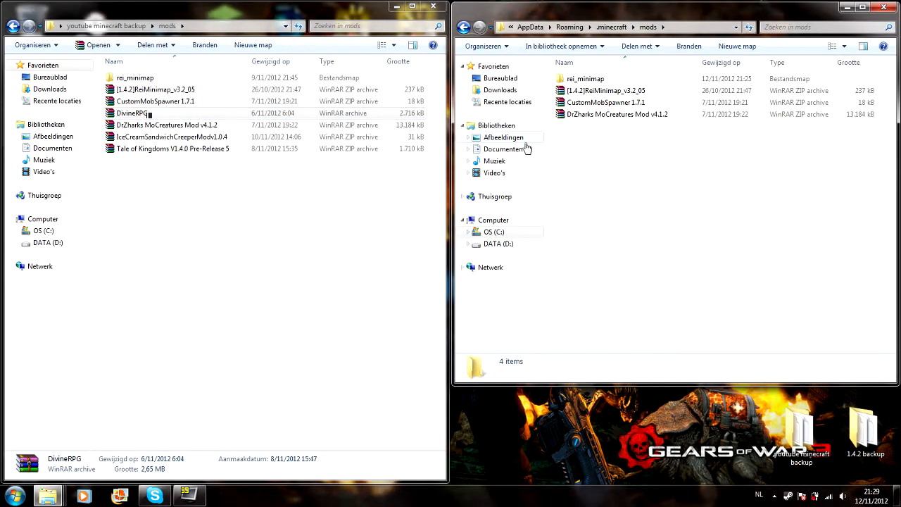
Paste DivineRPG into .minecraft\mods and minimize the windows to the desktop.
right_click(132, 112)
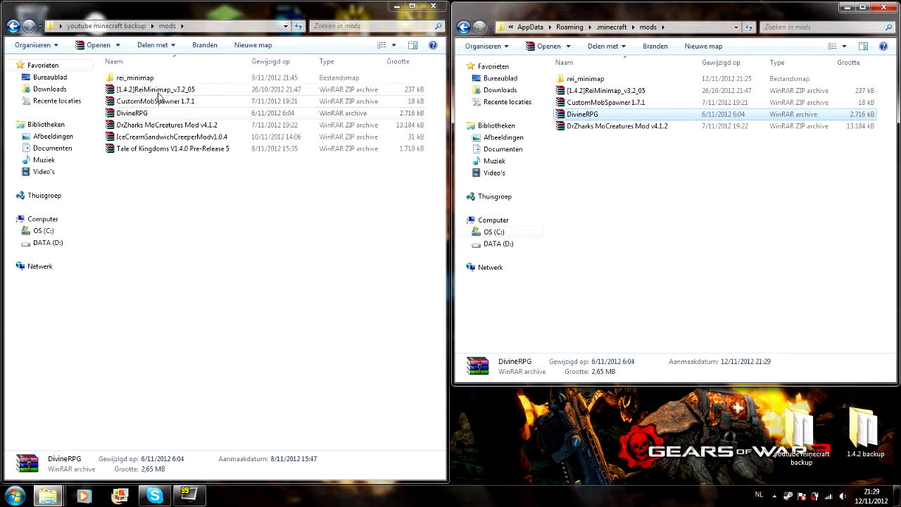
left_click(417, 6)
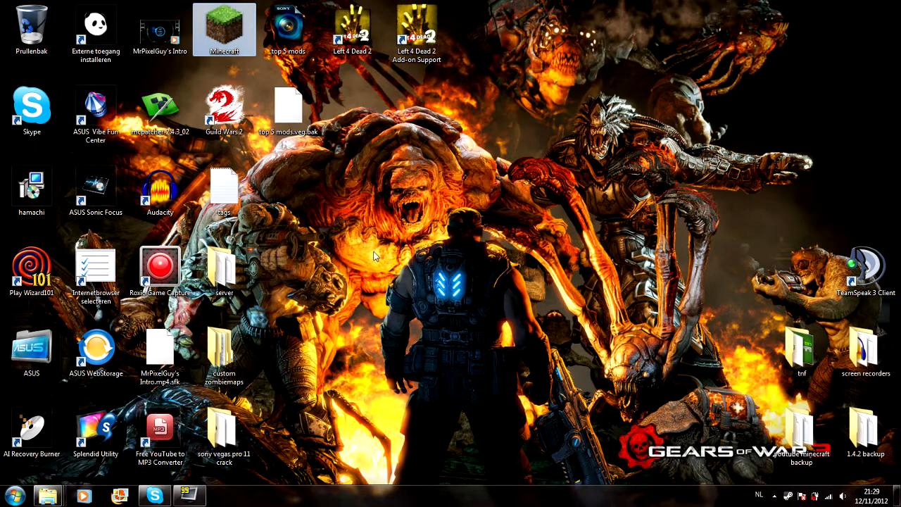
double_click(224, 29)
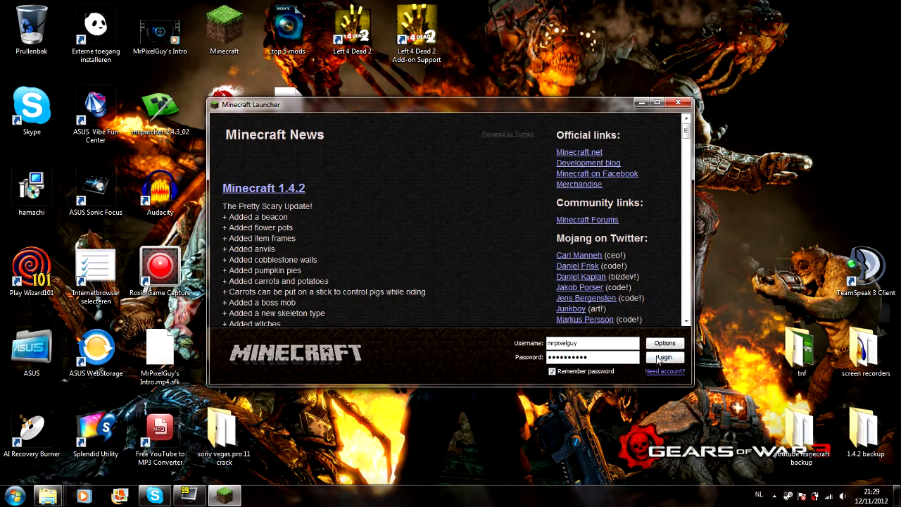
left_click(665, 358)
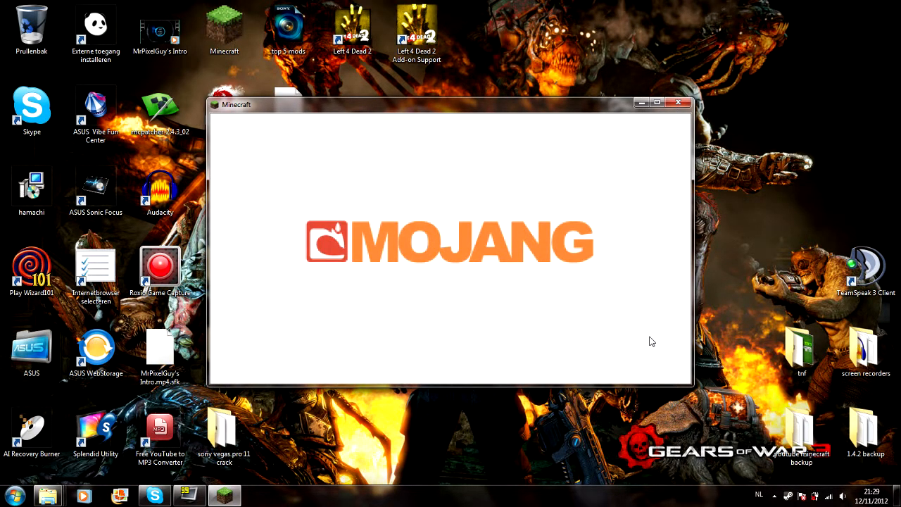
mouse_move(438, 267)
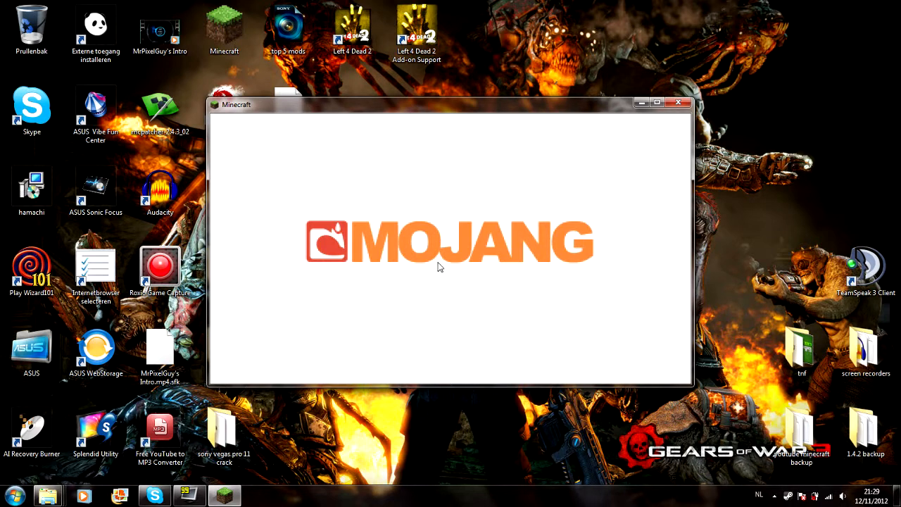
mouse_move(442, 251)
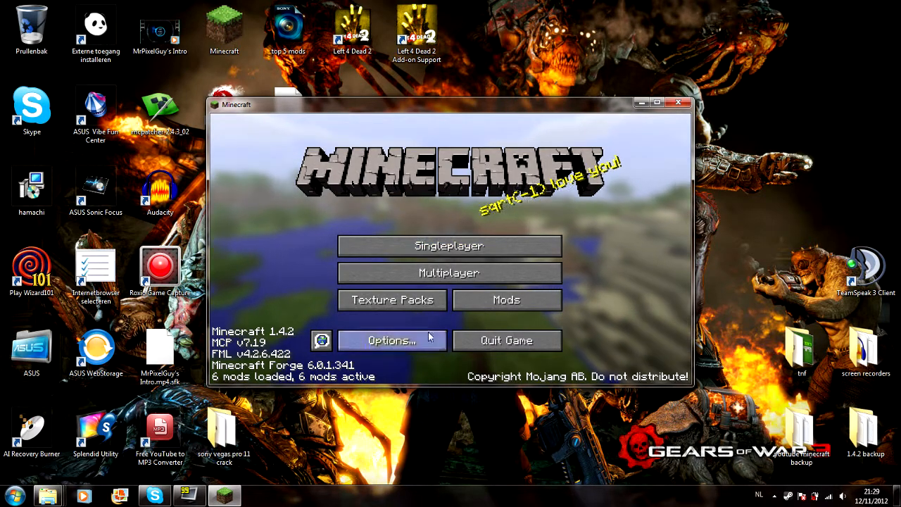
left_click(507, 299)
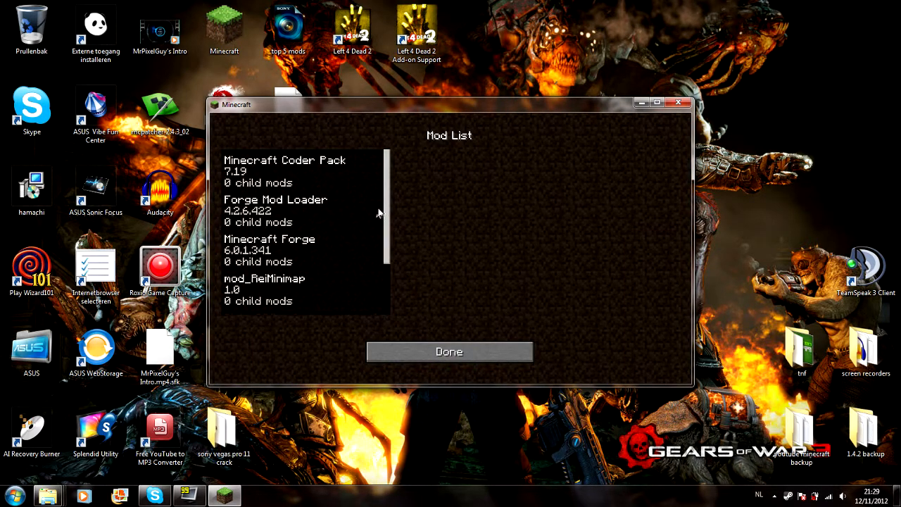
scroll("down", 3)
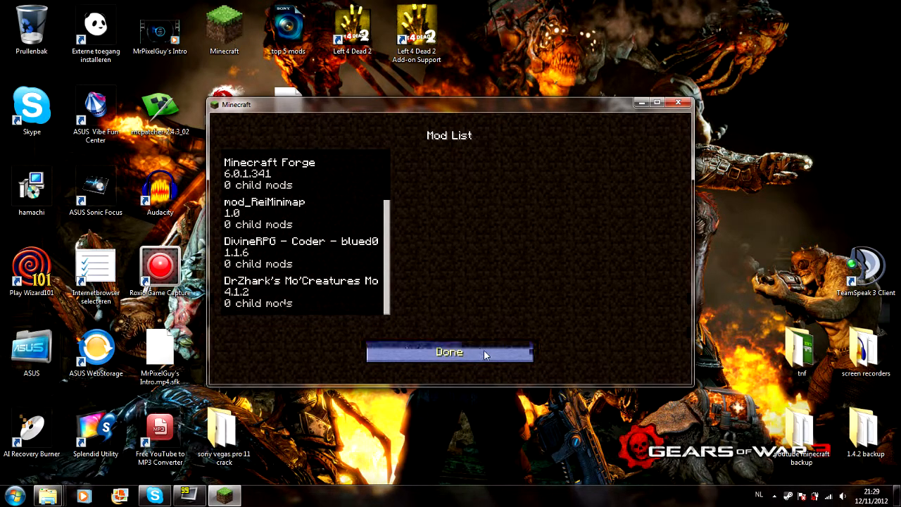
left_click(449, 352)
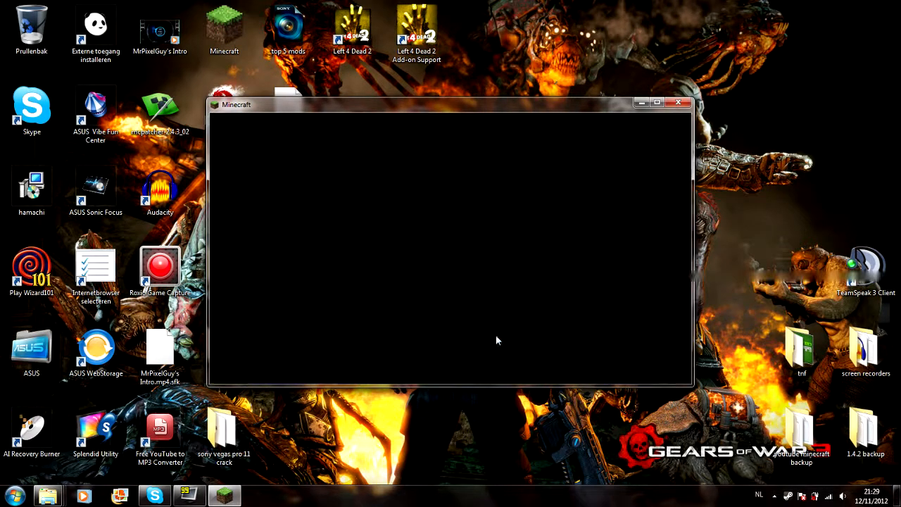
left_click(679, 101)
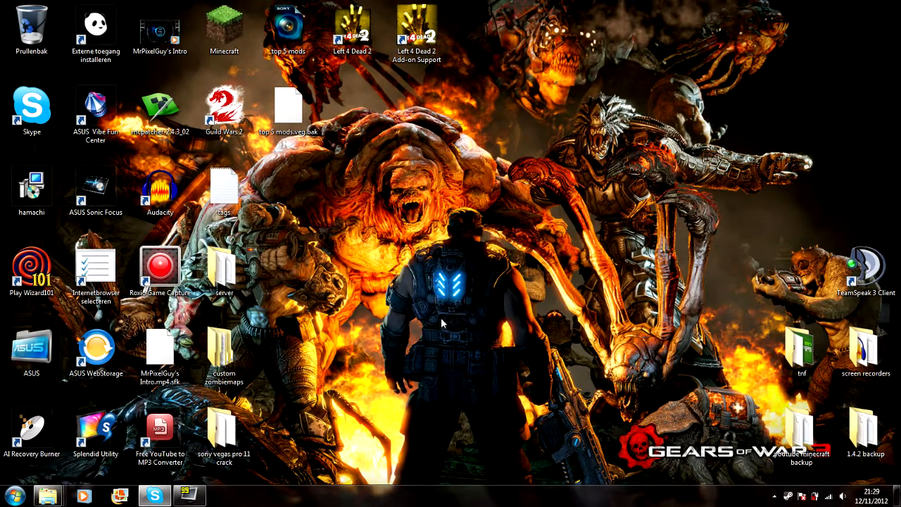
mouse_move(431, 245)
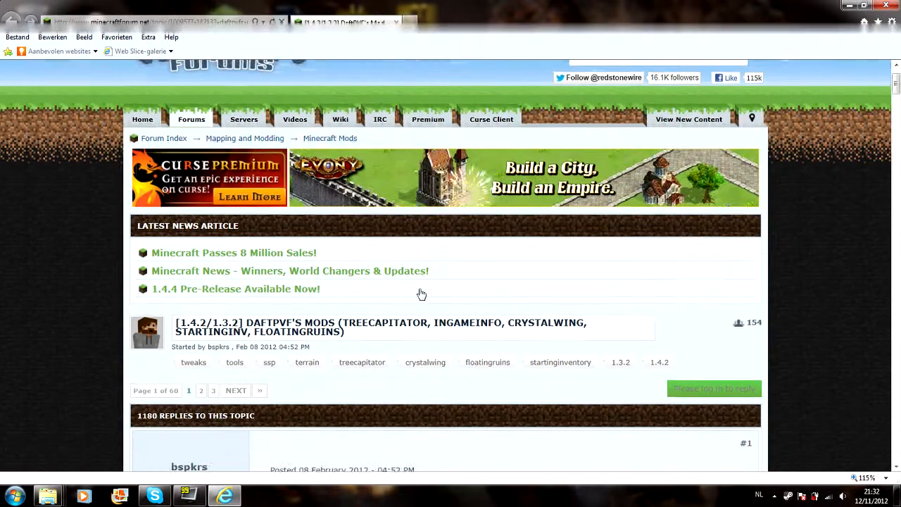
Browse DaftPVF's forum thread to the TreeCapitator Latest Release link and follow it.
scroll("down", 3)
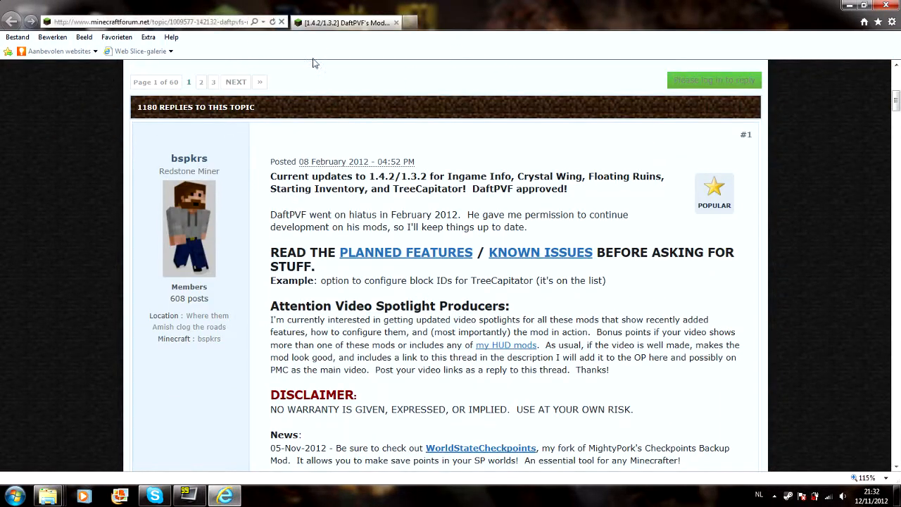
scroll("up", 3)
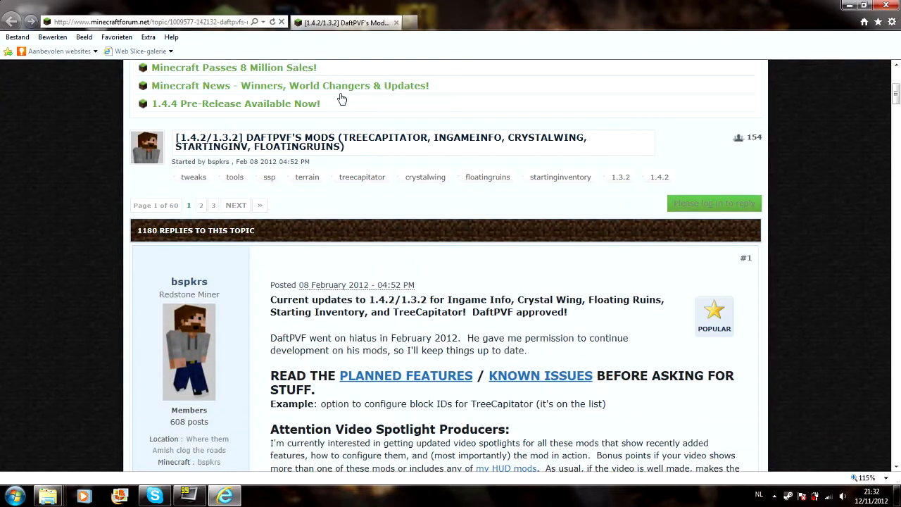
scroll("down", 3)
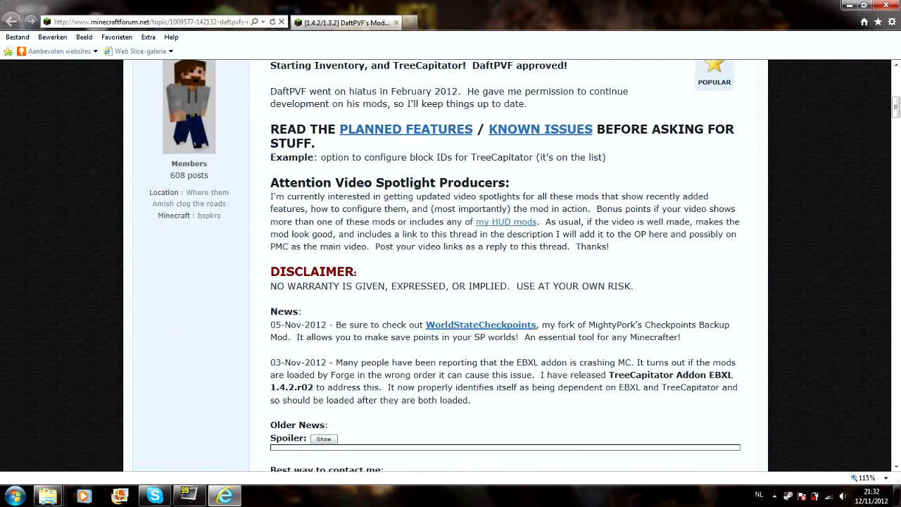
scroll("down", 3)
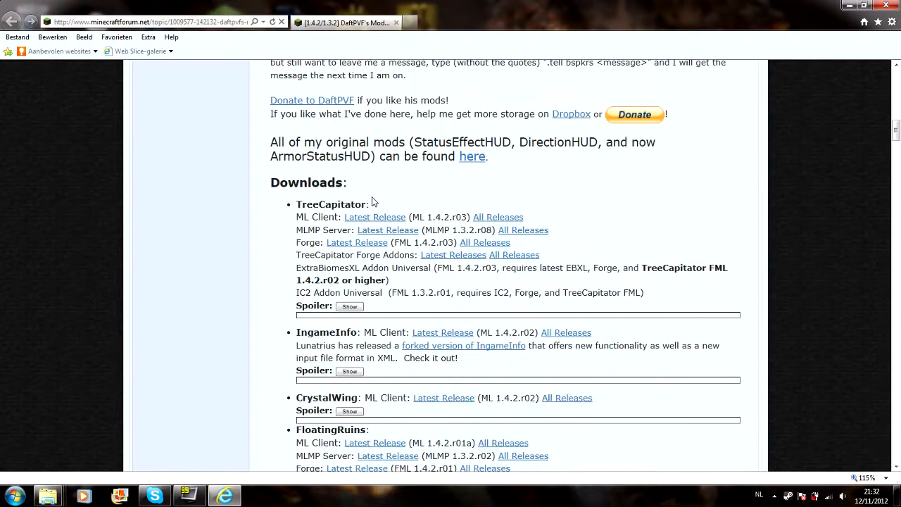
scroll("down", 3)
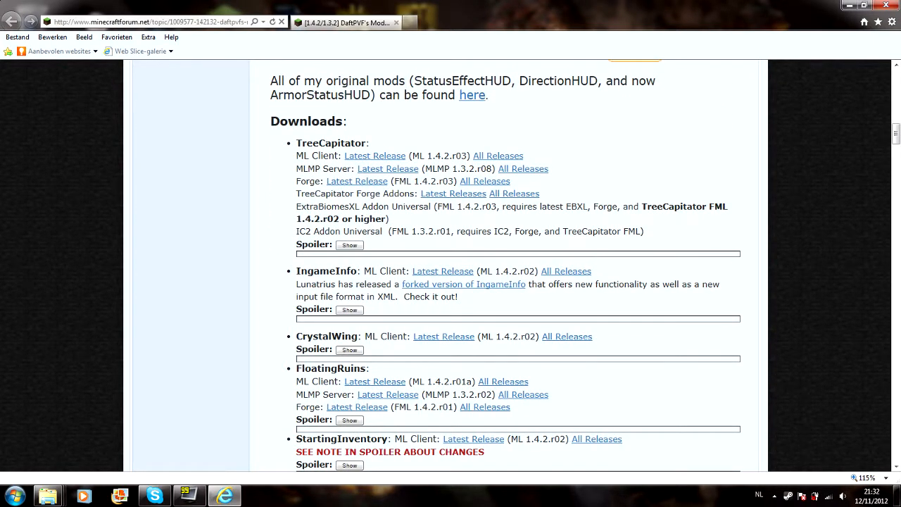
scroll("down", 3)
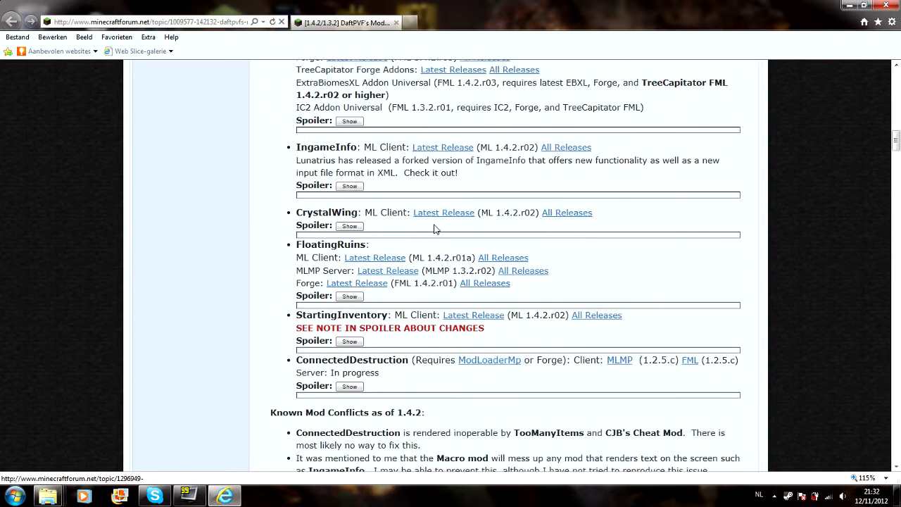
scroll("down", 3)
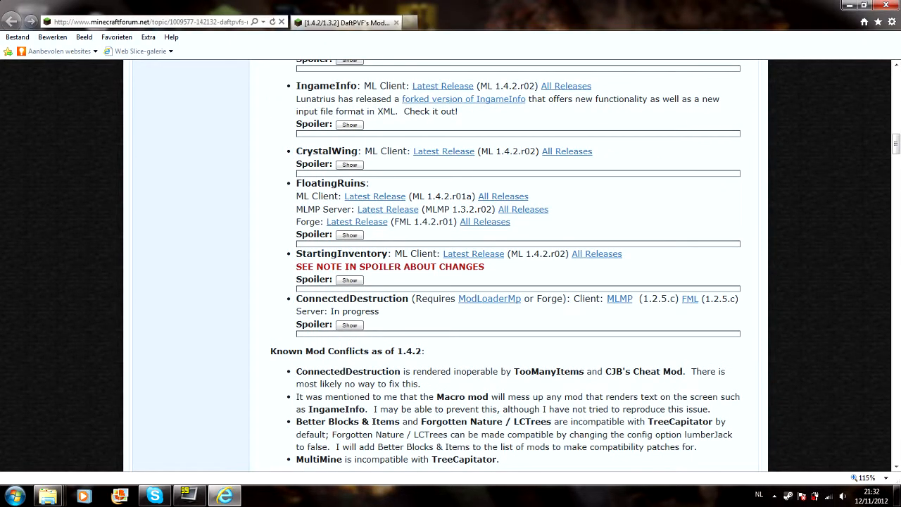
scroll("up", 3)
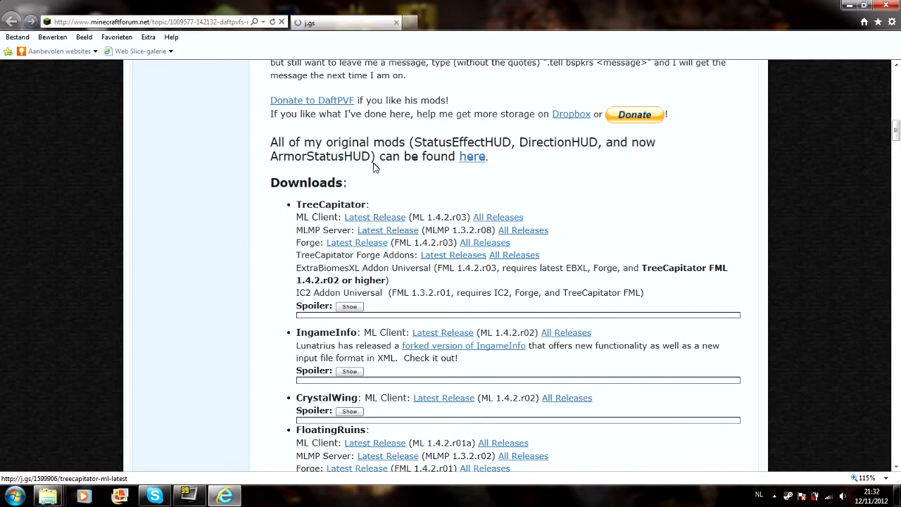
left_click(374, 217)
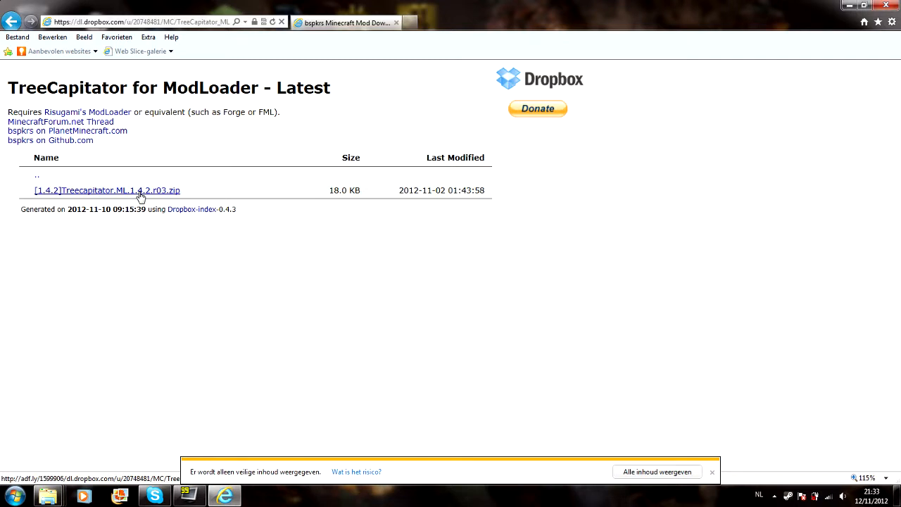
Download TreeCapitator ML 1.4.2.r03 zip from Dropbox, skipping the ad, saving to Downloads.
left_click(107, 190)
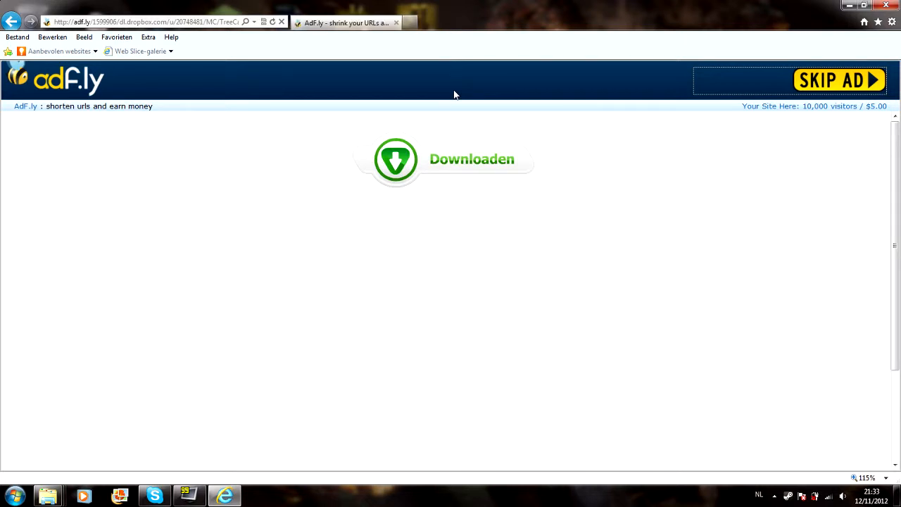
left_click(639, 472)
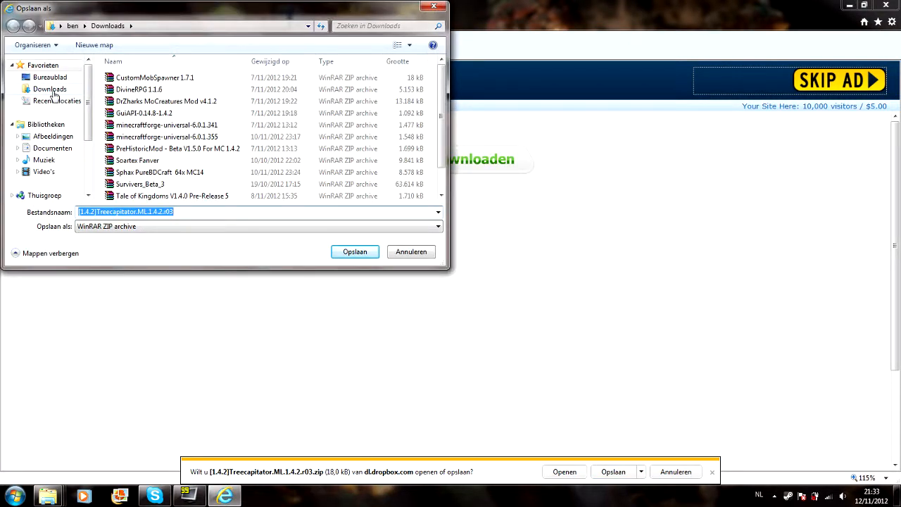
left_click(355, 250)
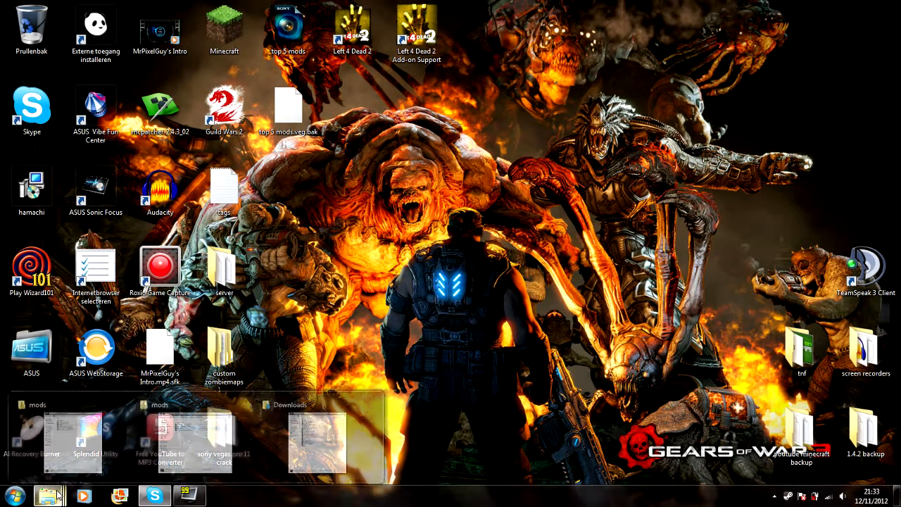
Move the TreeCapitator zip from Downloads into .minecraft\mods and minimize the windows.
left_click(194, 436)
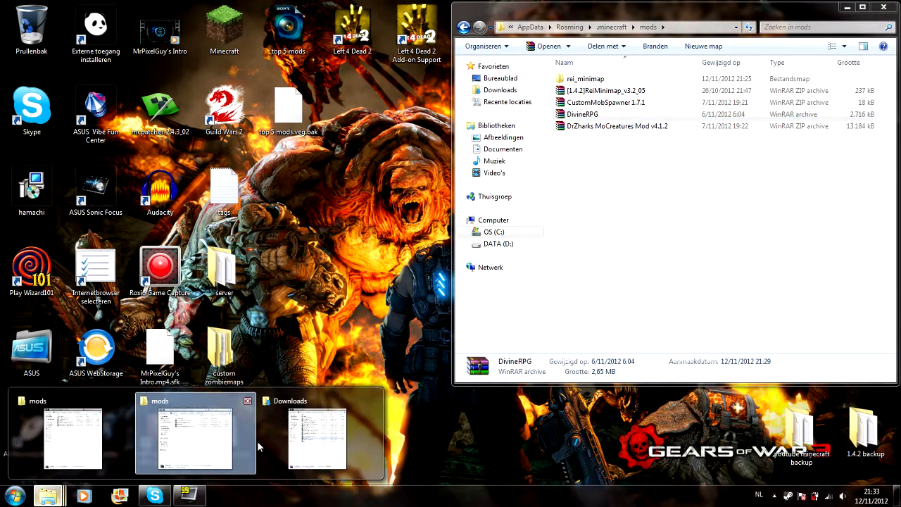
left_click(316, 439)
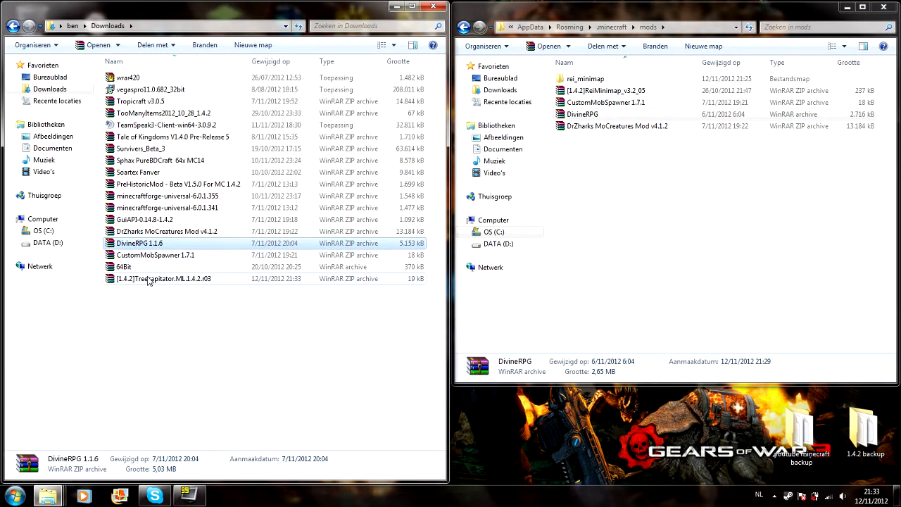
double_click(169, 279)
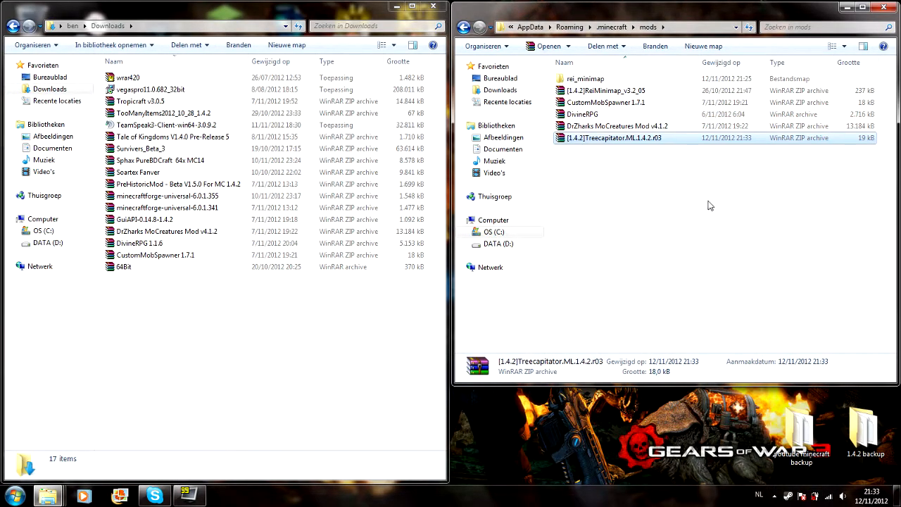
left_click(883, 7)
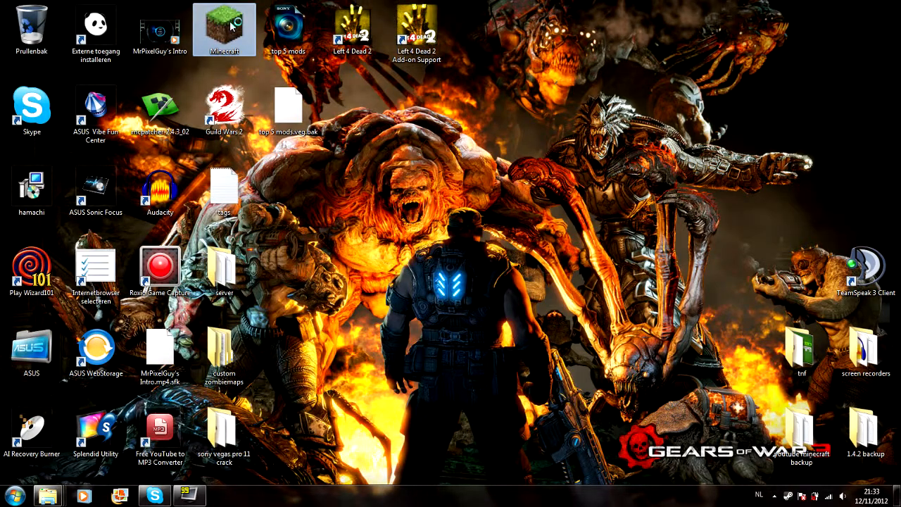
Launch Minecraft, log in and view the Forge list of 7 loaded mods.
double_click(224, 25)
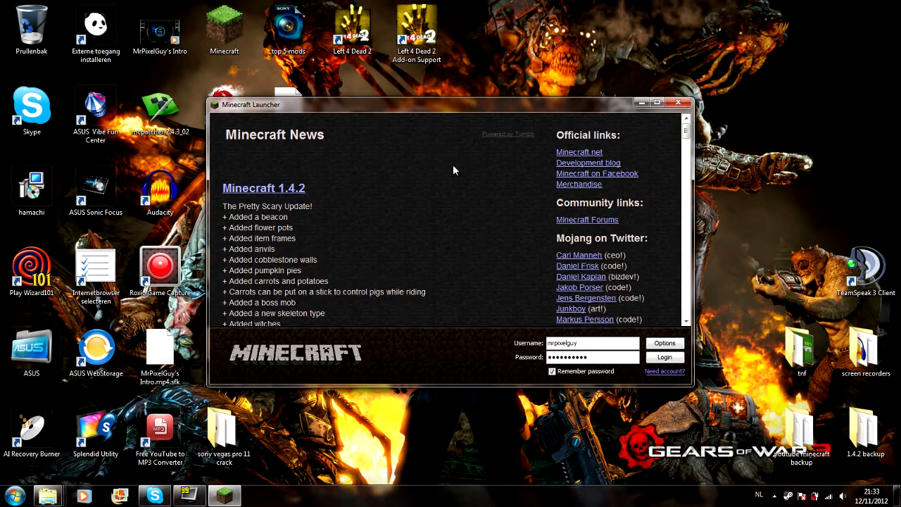
left_click(665, 357)
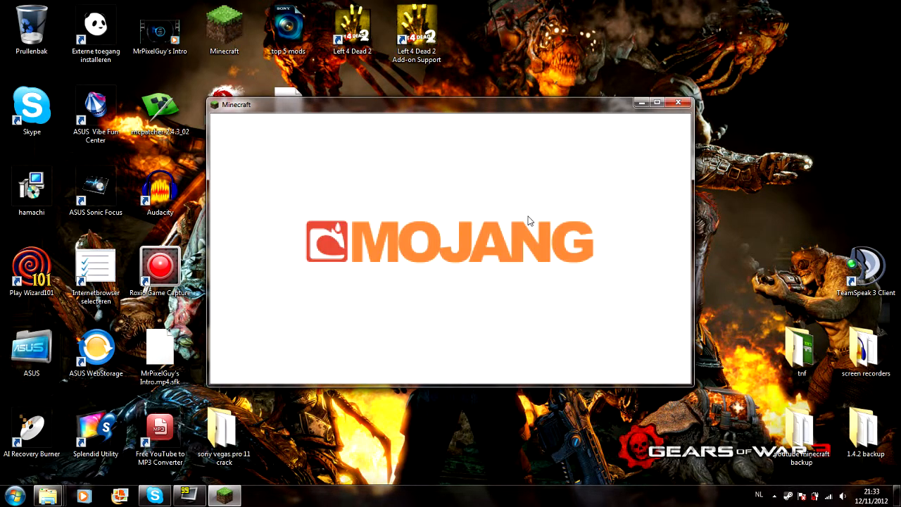
mouse_move(527, 203)
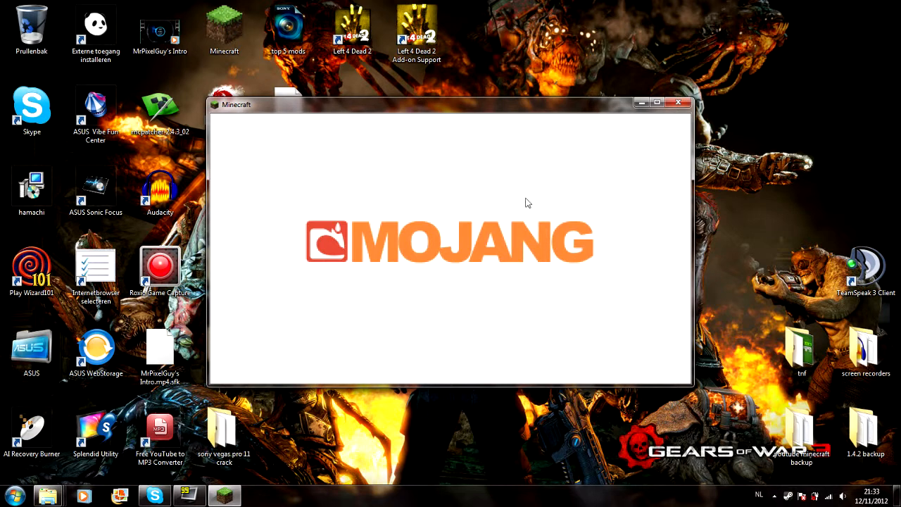
mouse_move(527, 263)
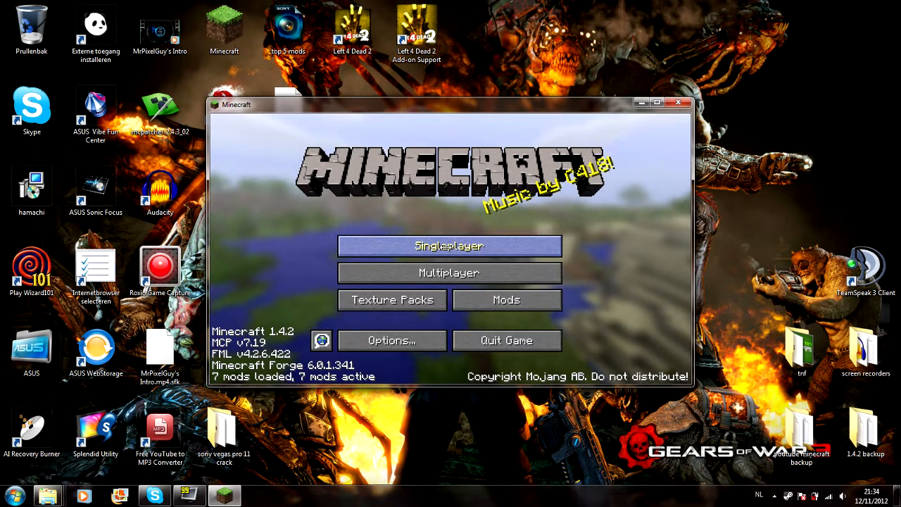
left_click(507, 299)
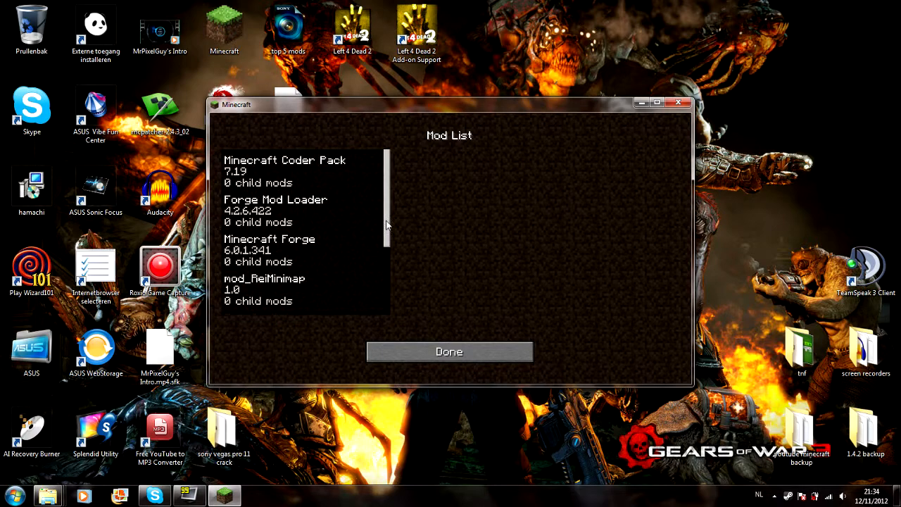
Scroll the mod list to TreeCapitator 1.0, close it and start Singleplayer.
scroll("down", 3)
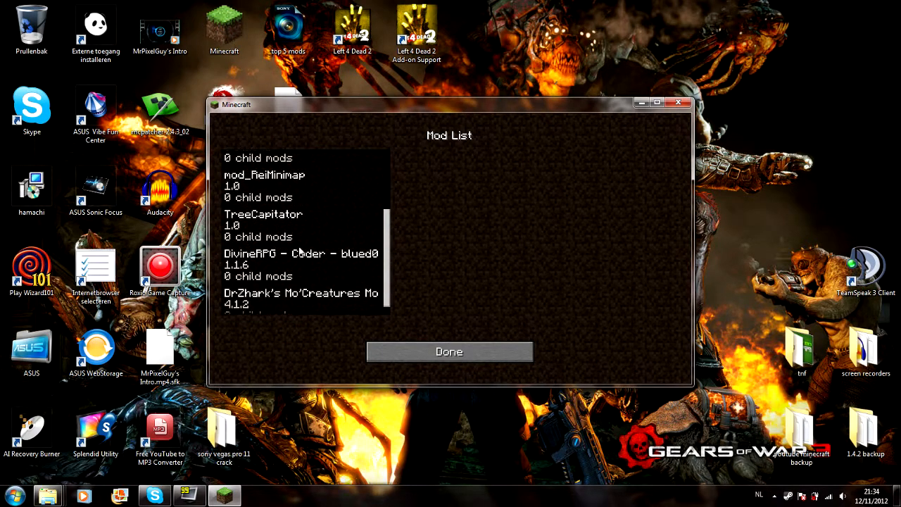
left_click(449, 352)
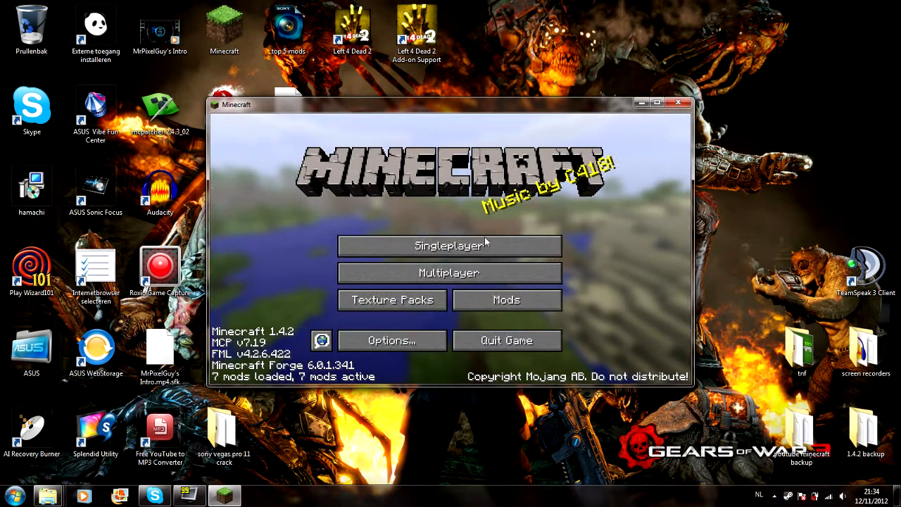
left_click(447, 245)
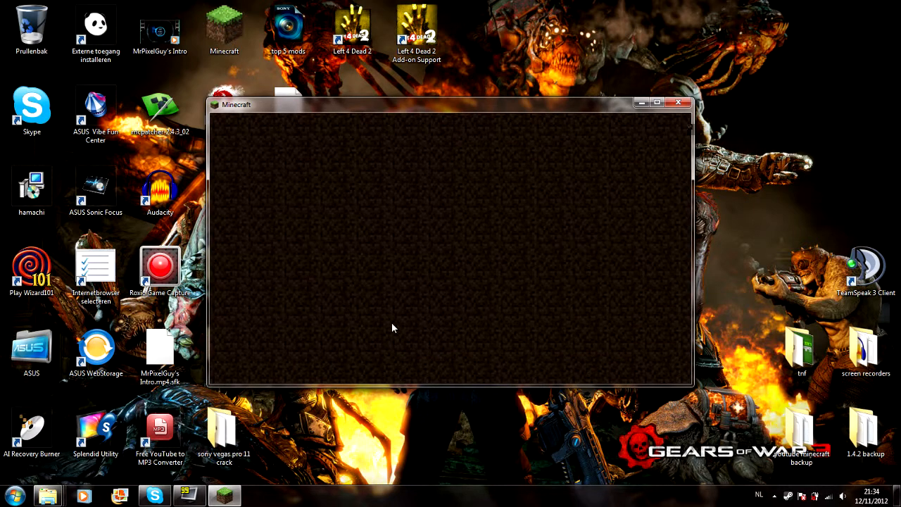
mouse_move(433, 281)
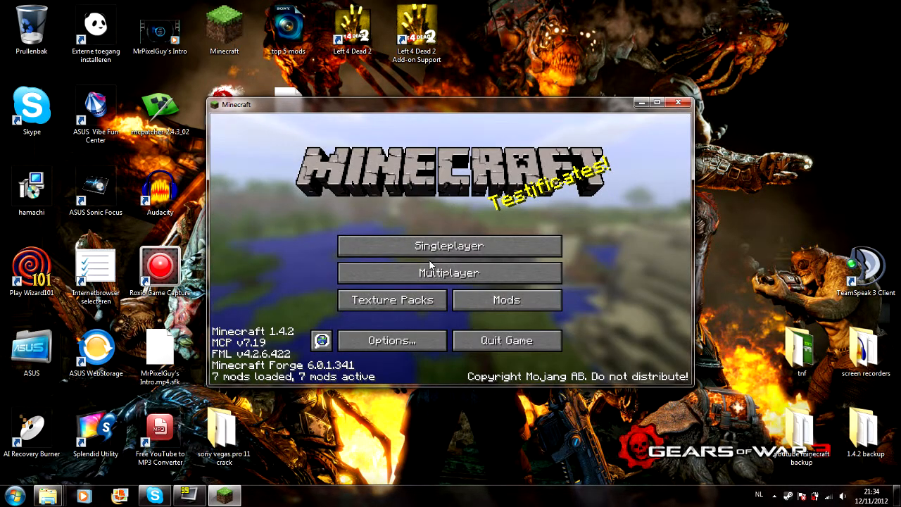
Load the saved snowy single-player world with the minimap showing.
left_click(449, 245)
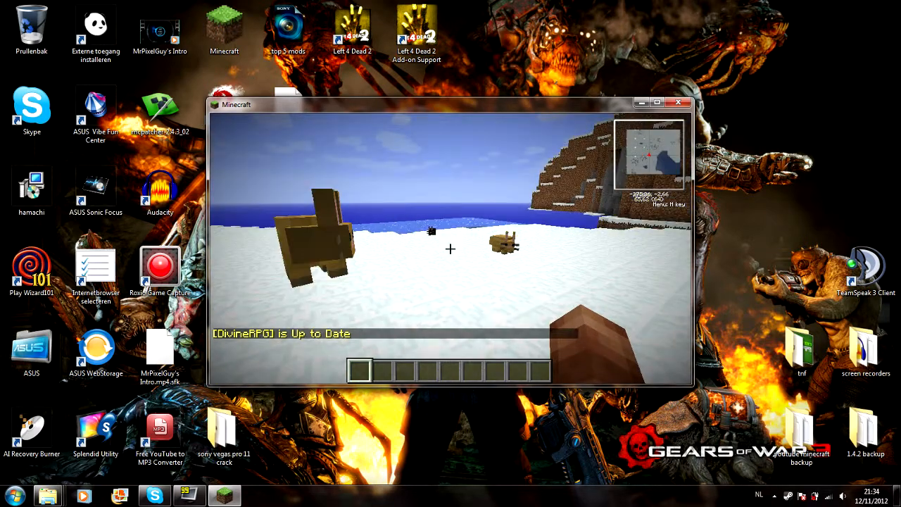
mouse_move(451, 248)
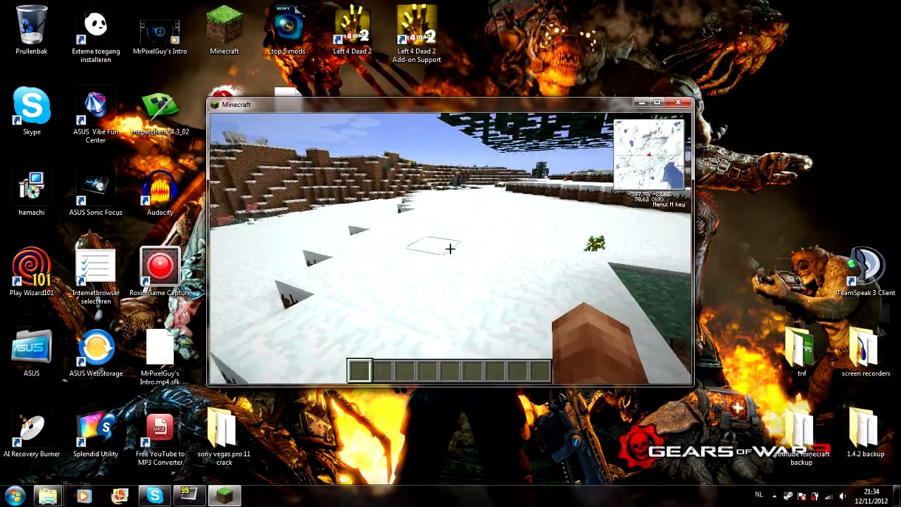
Browse the creative inventory through Search, Building Blocks, Decoration and Redstone tabs.
key("e")
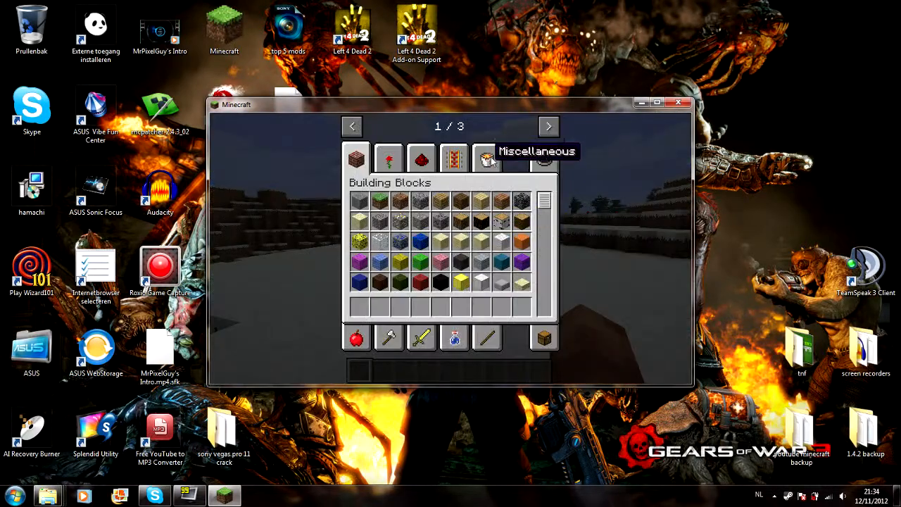
left_click(544, 158)
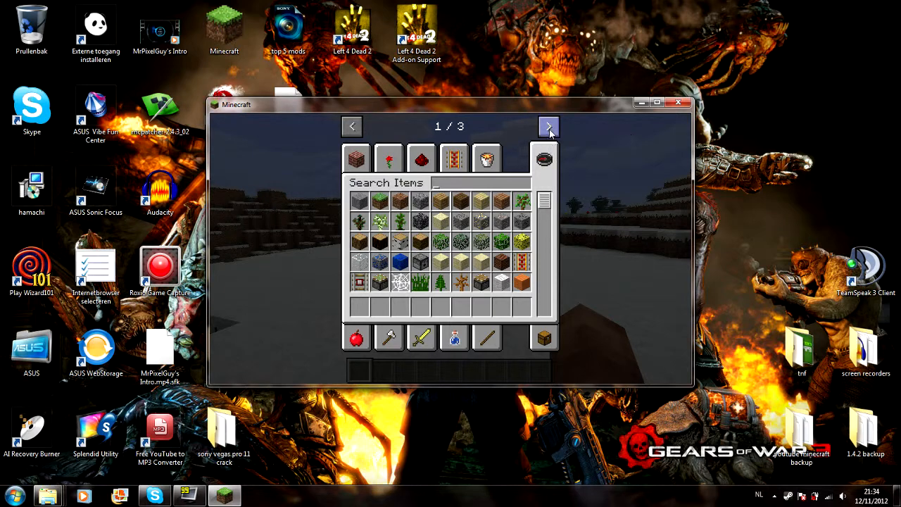
left_click(549, 127)
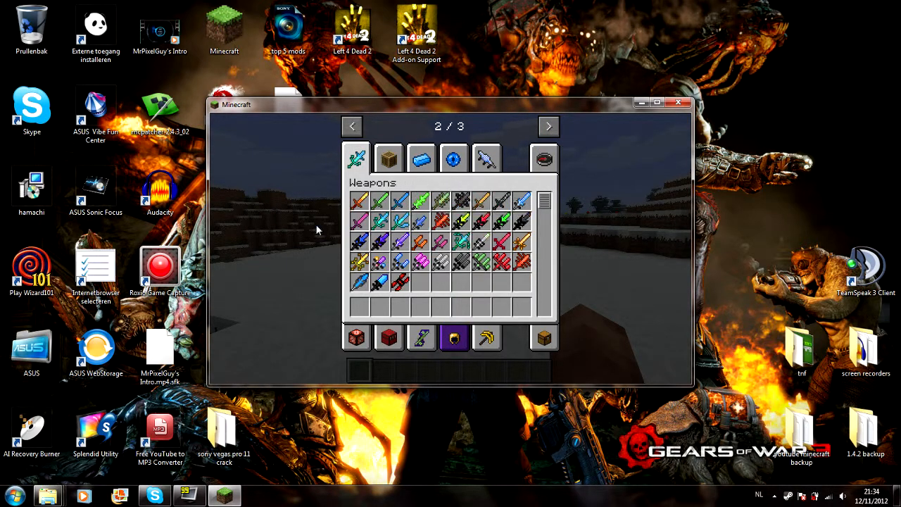
left_click(352, 127)
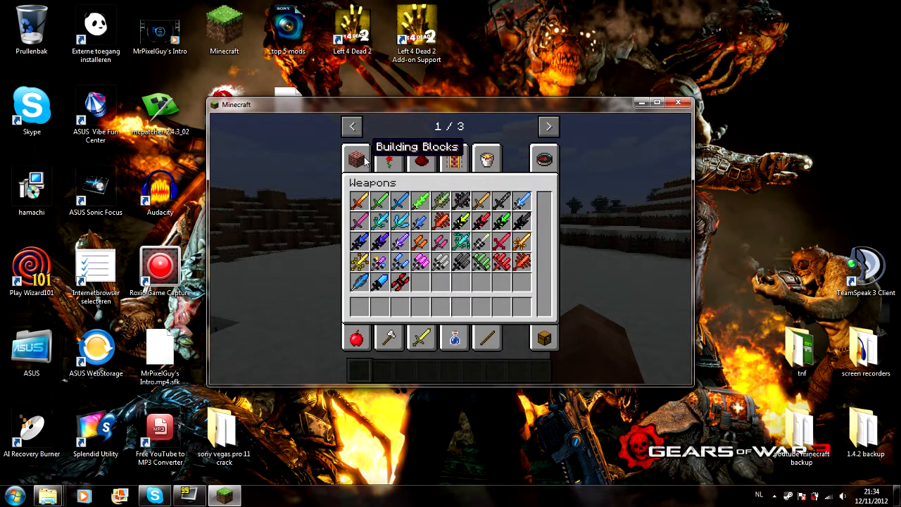
left_click(355, 156)
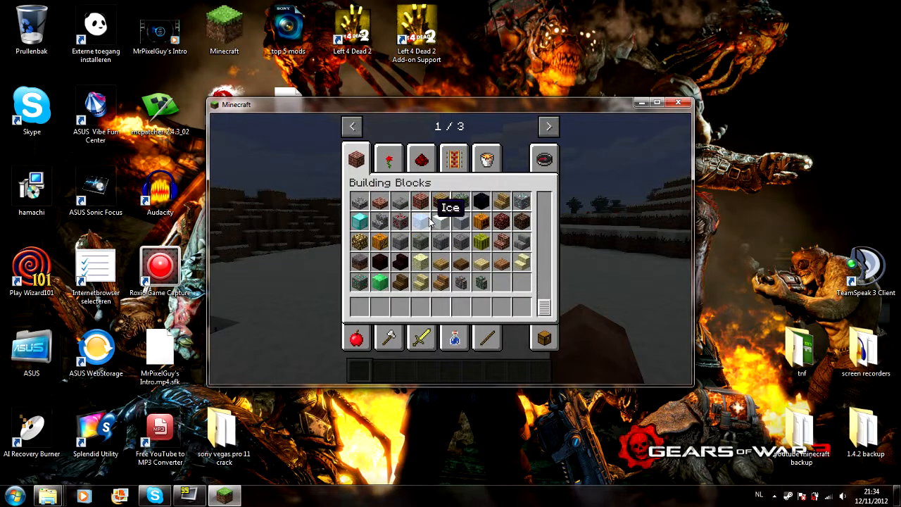
left_click(388, 158)
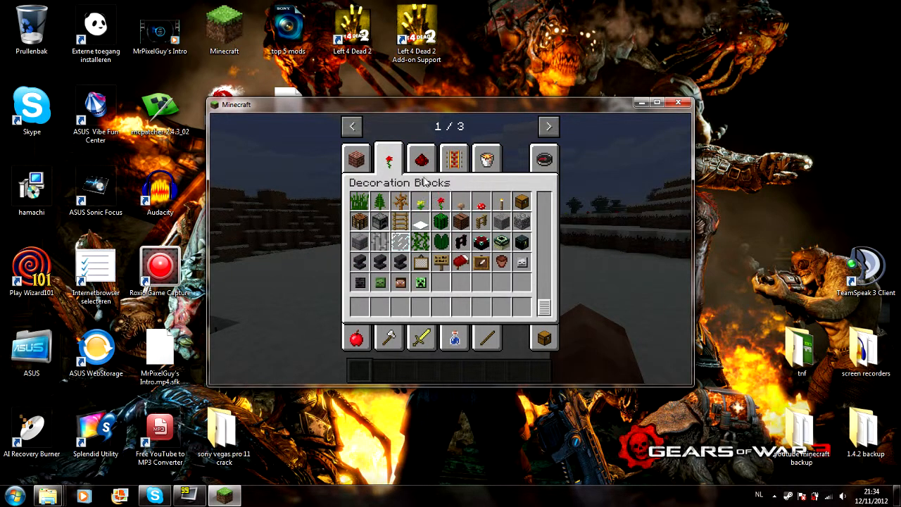
left_click(421, 157)
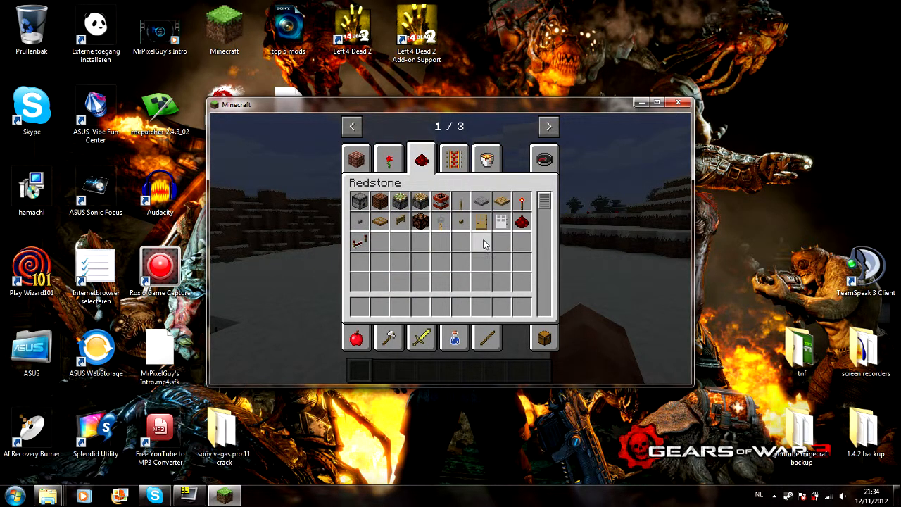
Browse Miscellaneous, Combat and Tools items including modded weapons, then pause to the game menu.
left_click(487, 158)
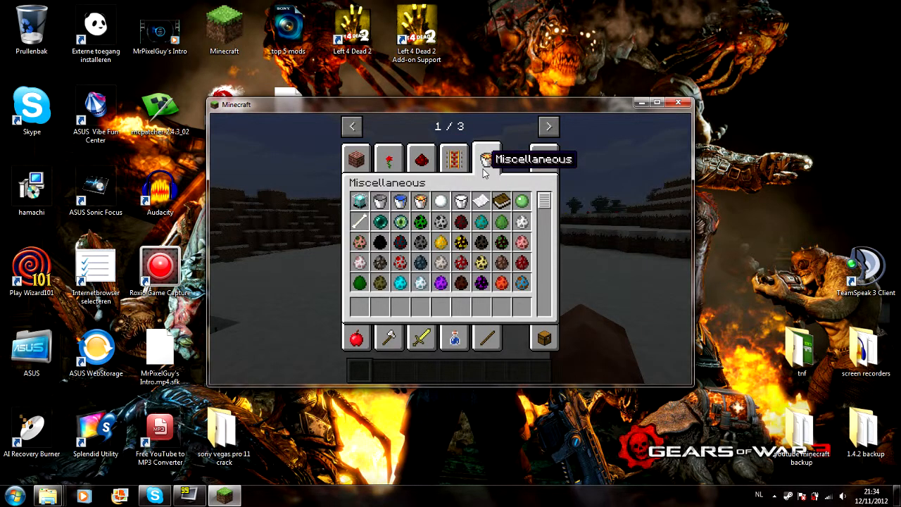
scroll("down", 3)
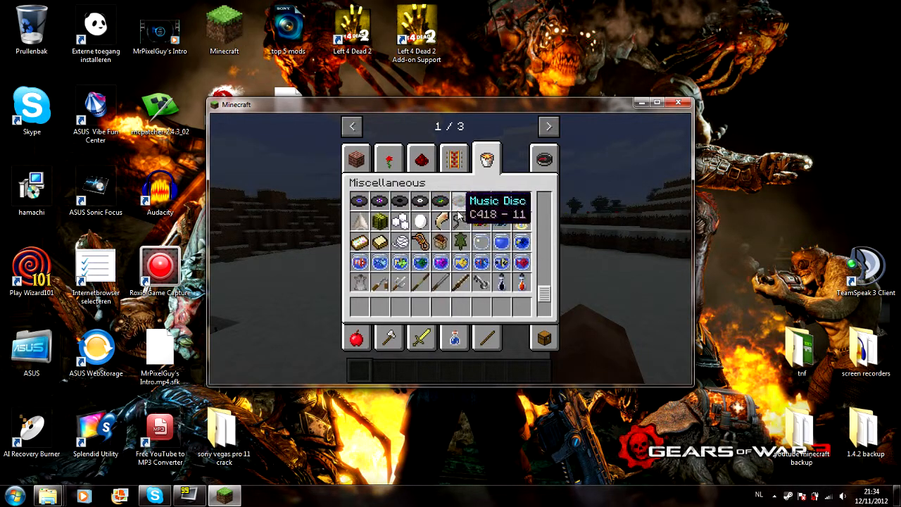
left_click(422, 338)
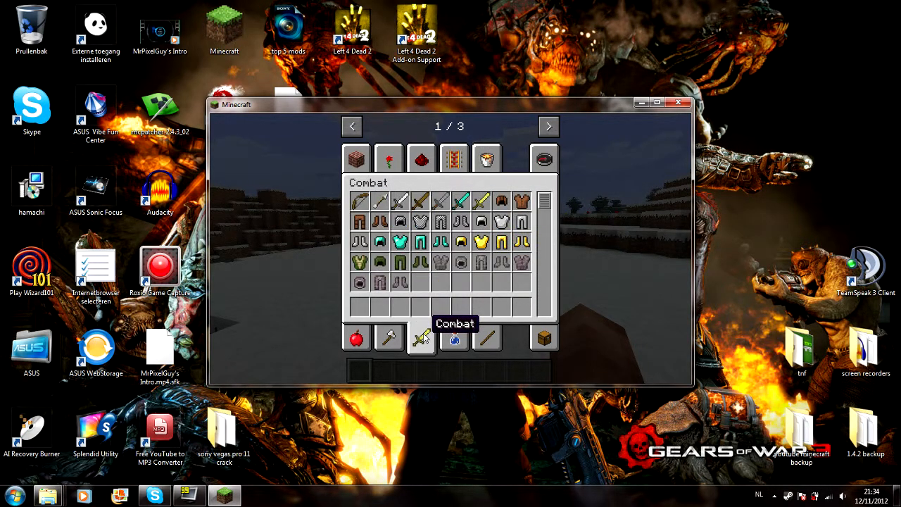
mouse_move(462, 242)
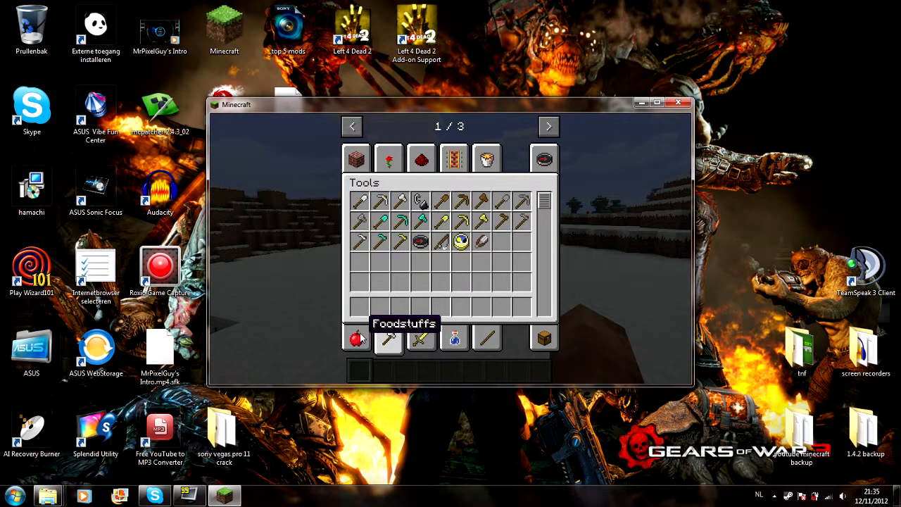
left_click(356, 338)
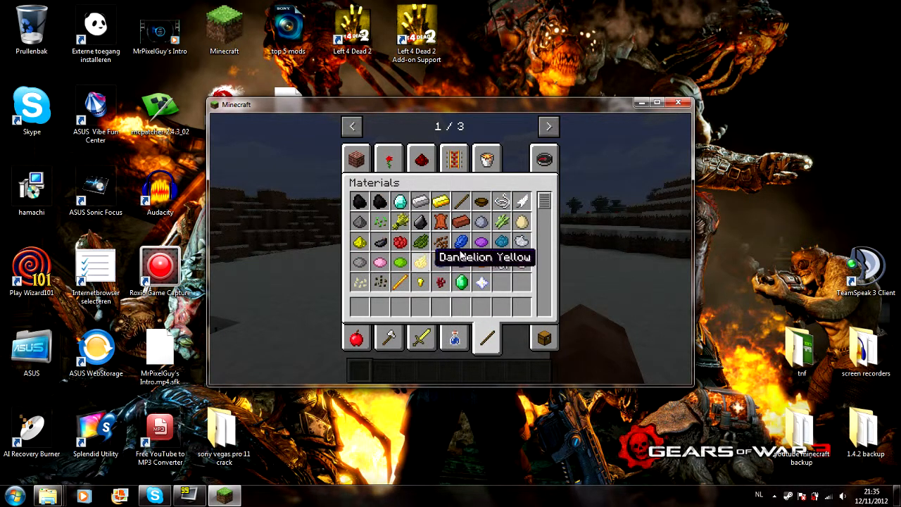
key("Escape")
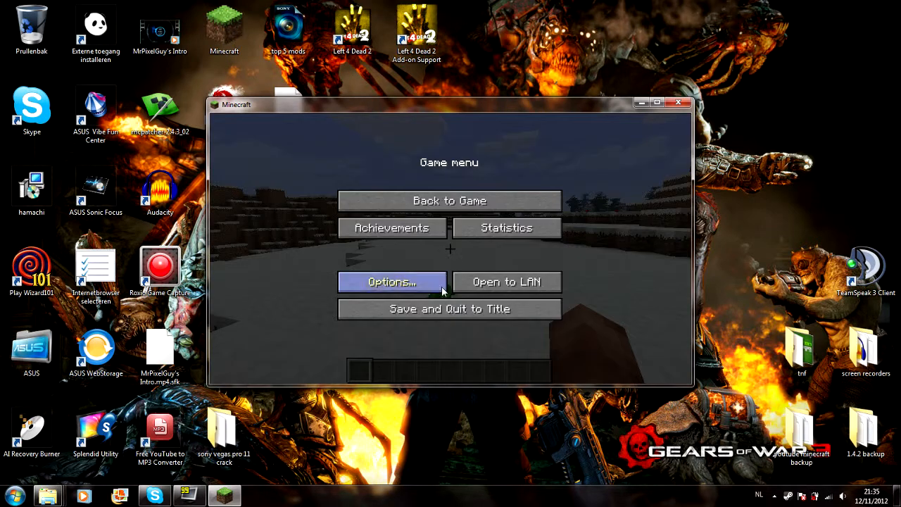
Save and quit to the title screen, then close the Minecraft window.
left_click(449, 308)
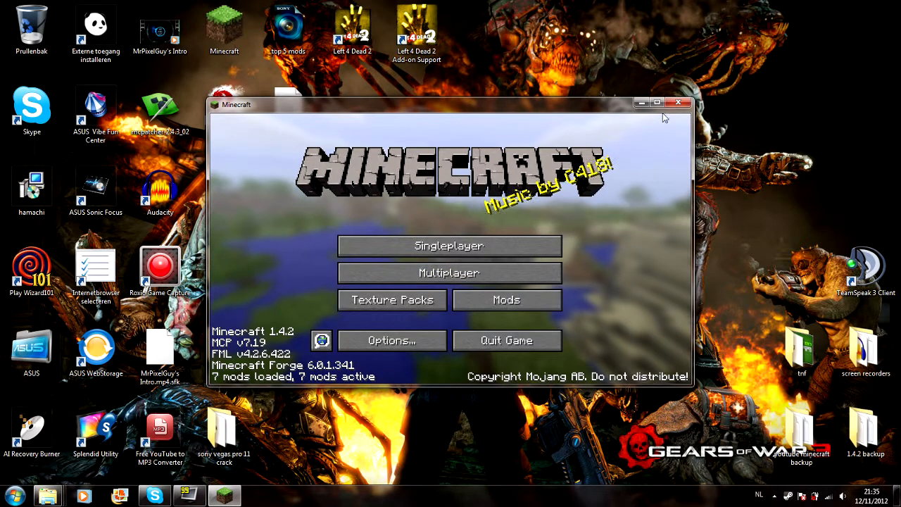
left_click(679, 103)
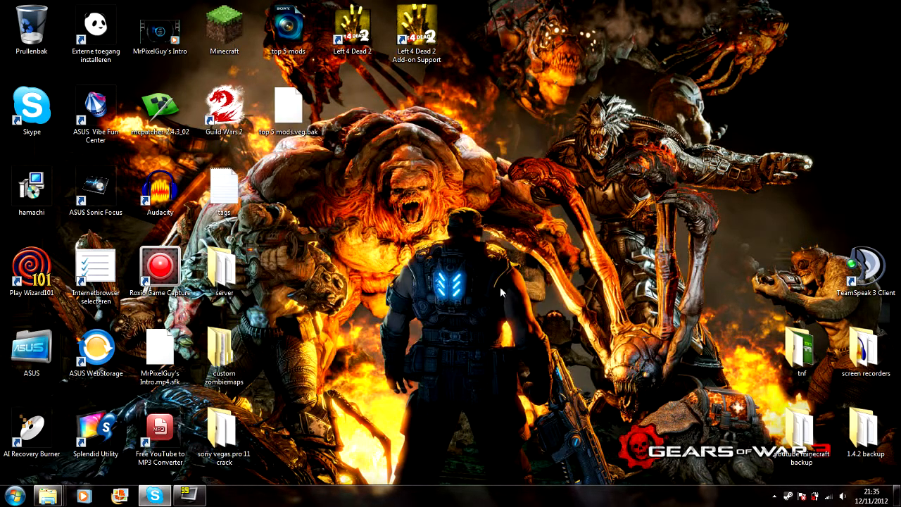
mouse_move(683, 87)
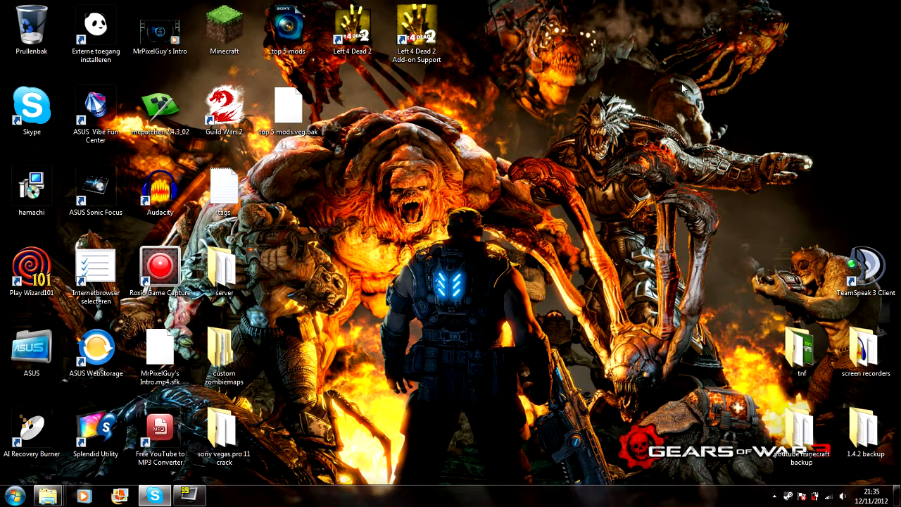
mouse_move(345, 214)
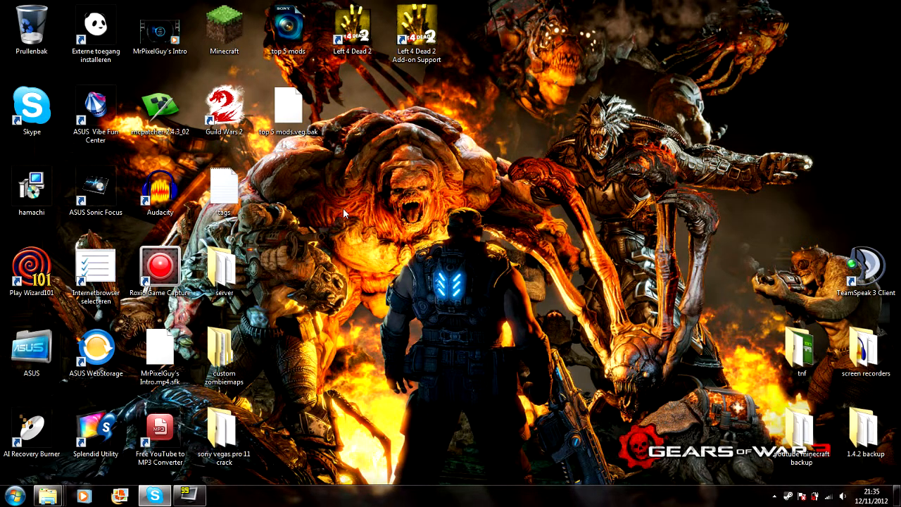